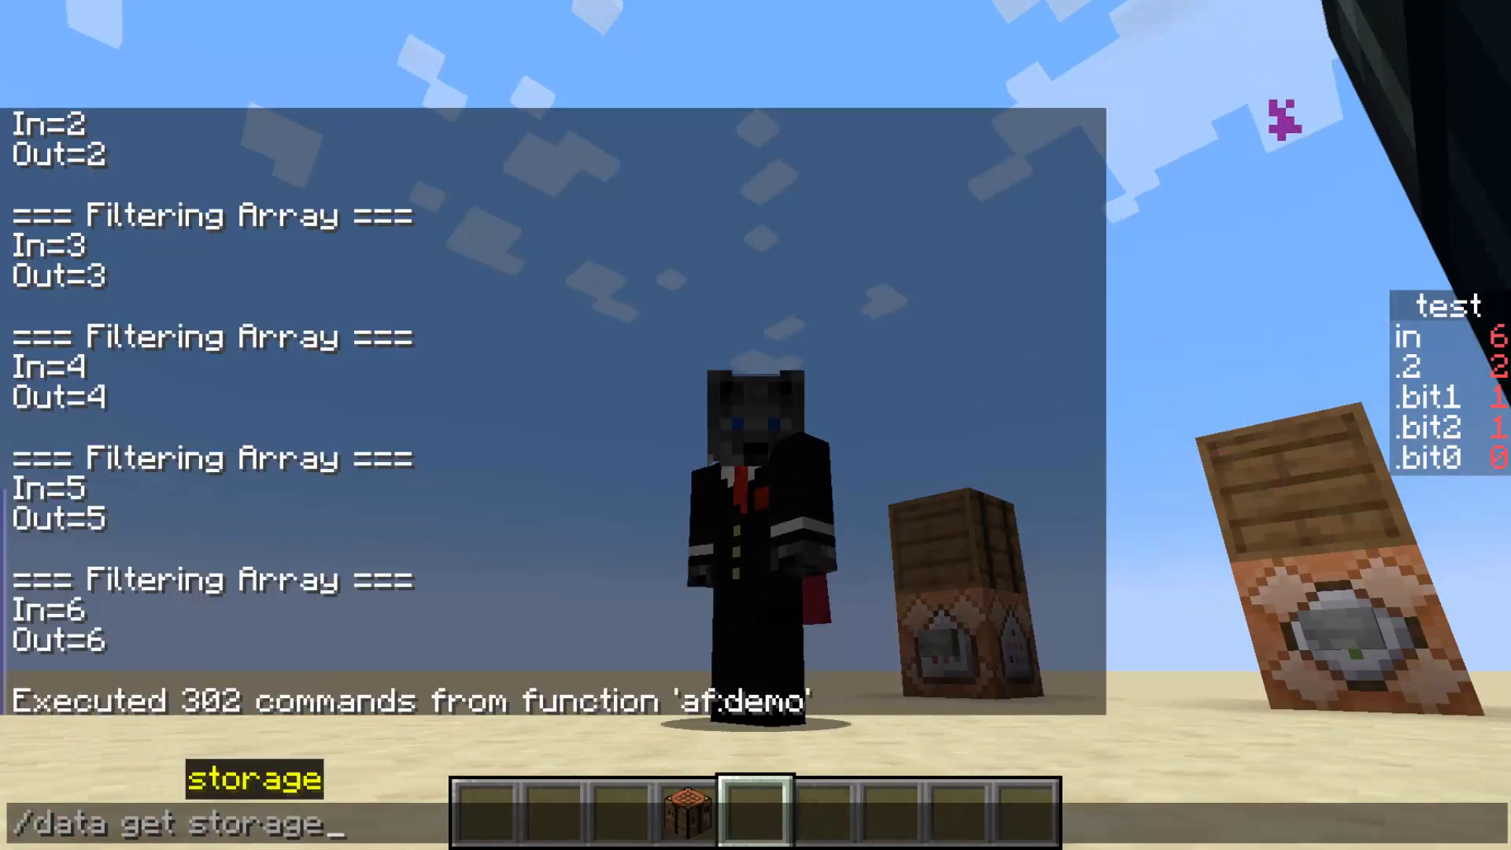
Step: Dismiss the unfinished /data get storage test arr[X] query and close the barrel inventory
{"action": "type", "text": "test arr["}
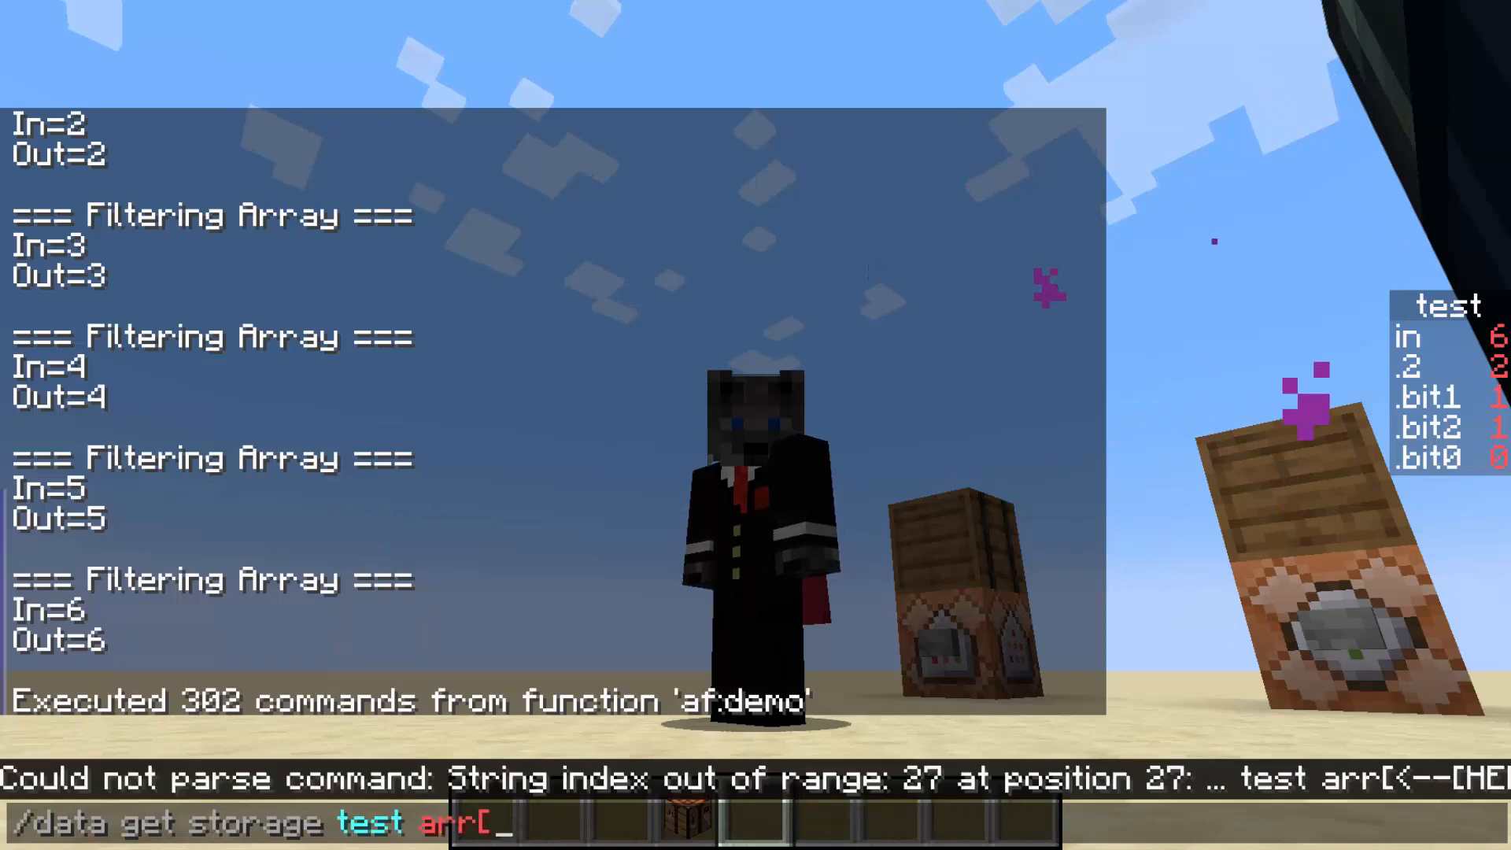
{"action": "type", "text": "X]"}
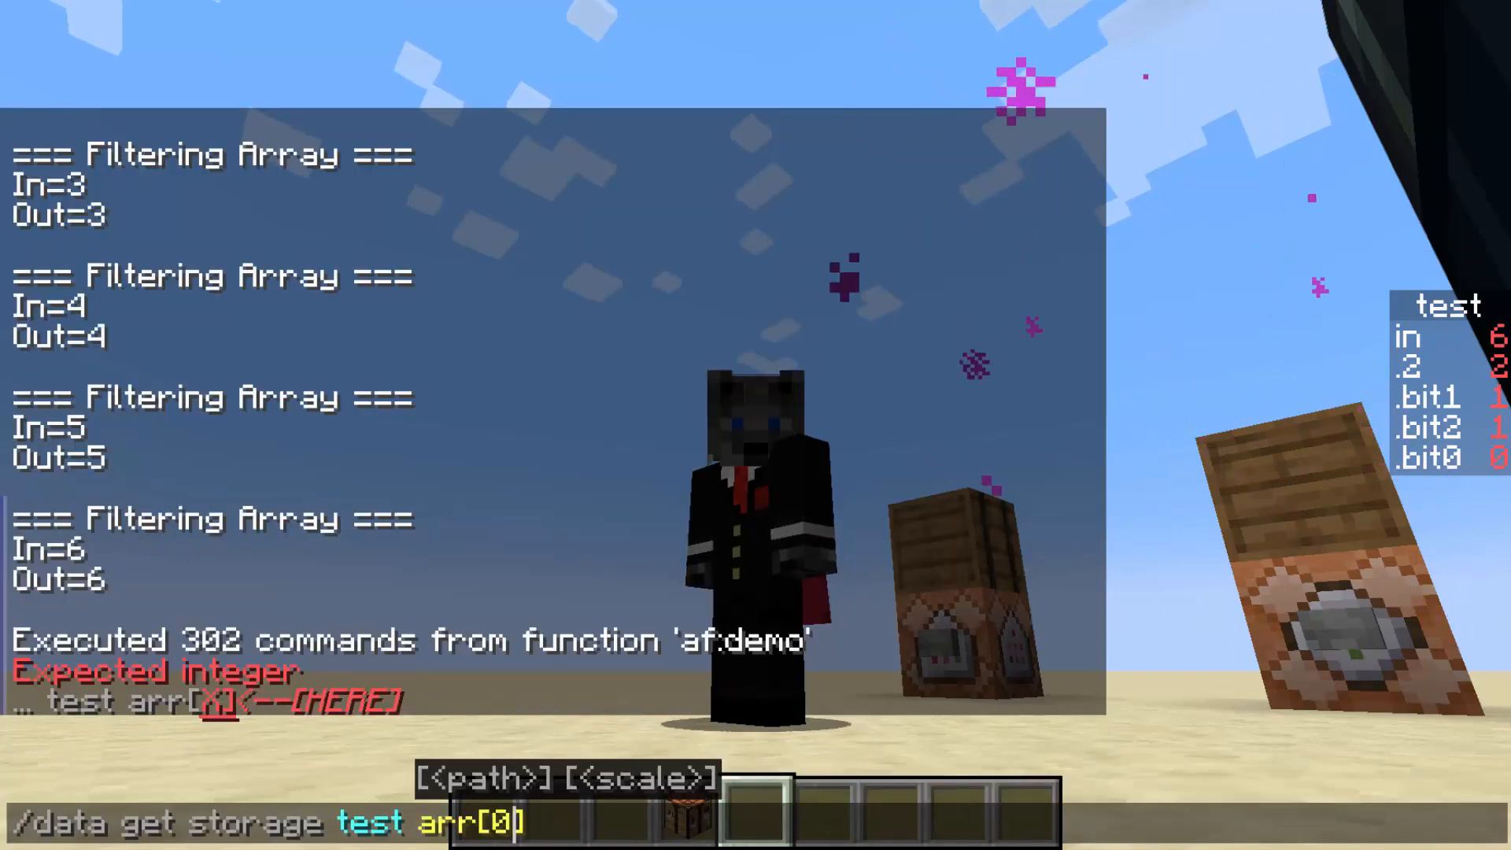
{"action": "key", "text": "Enter"}
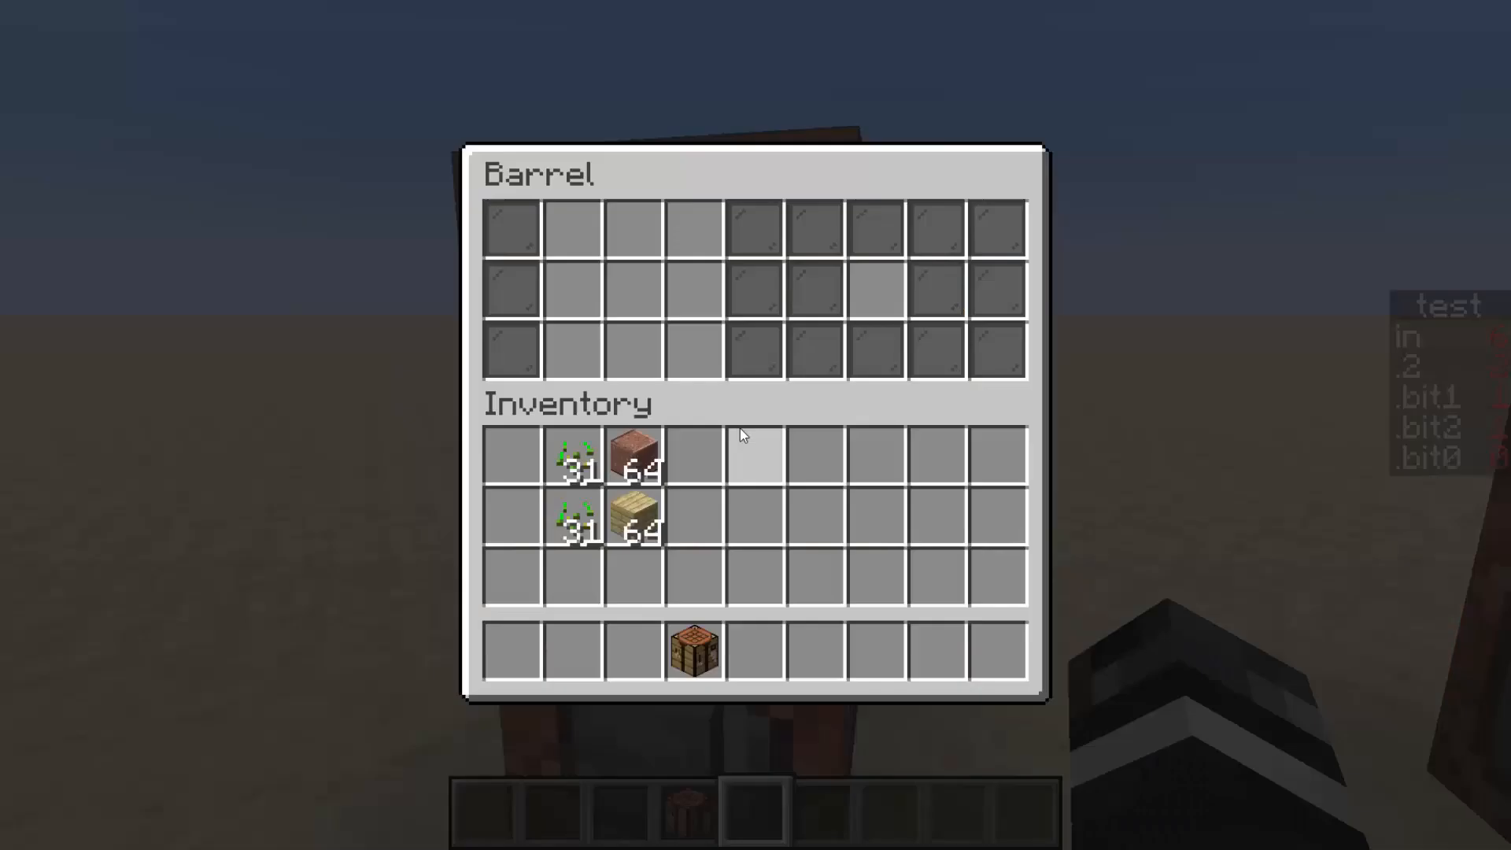
{"action": "key", "text": "Escape"}
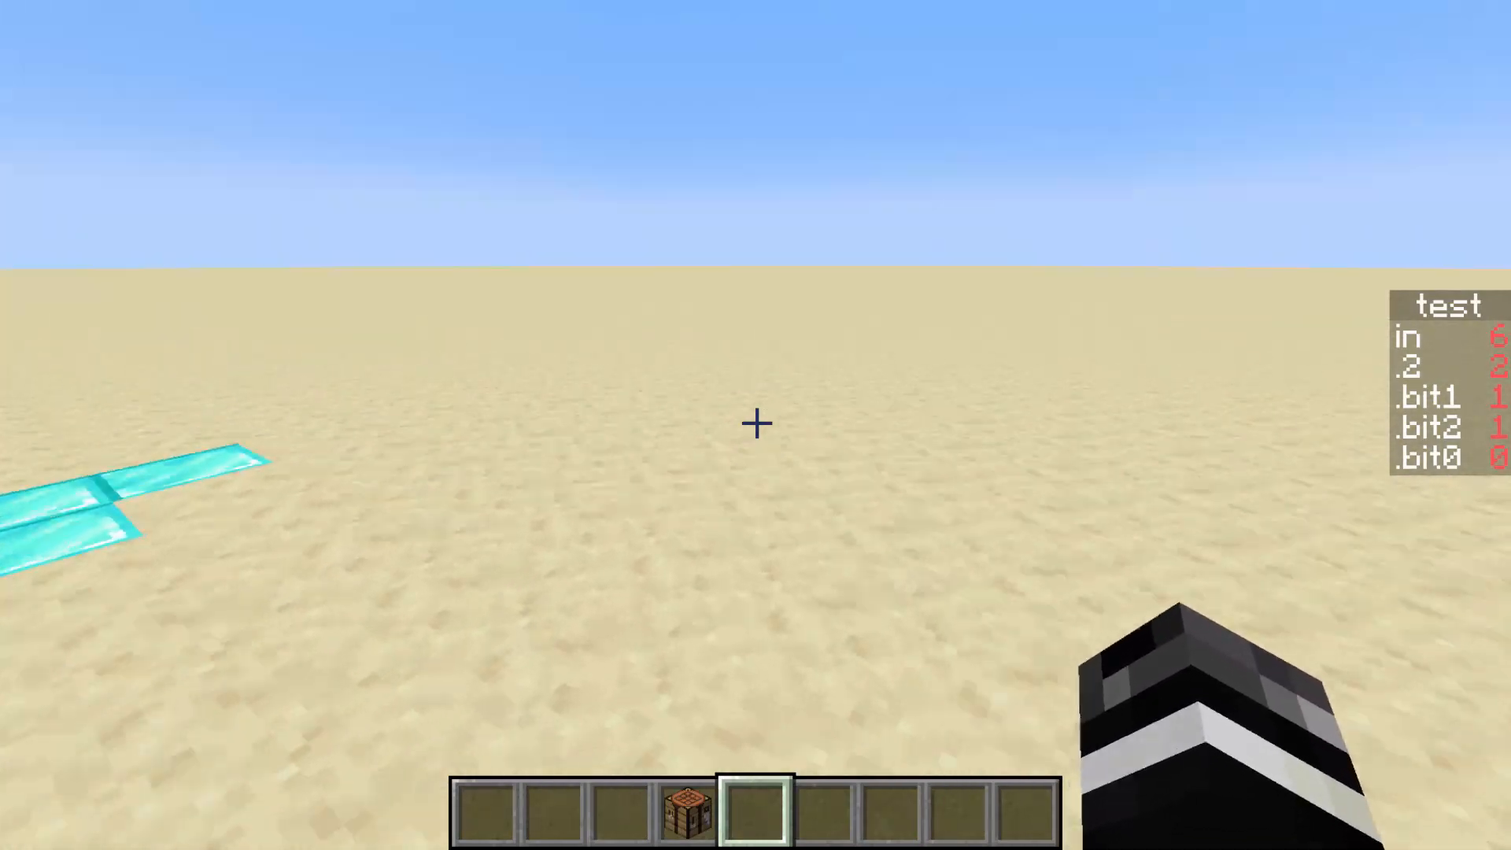
Step: Bring up the chat history to read the Filtering By Tag Test output
{"action": "key", "text": "e"}
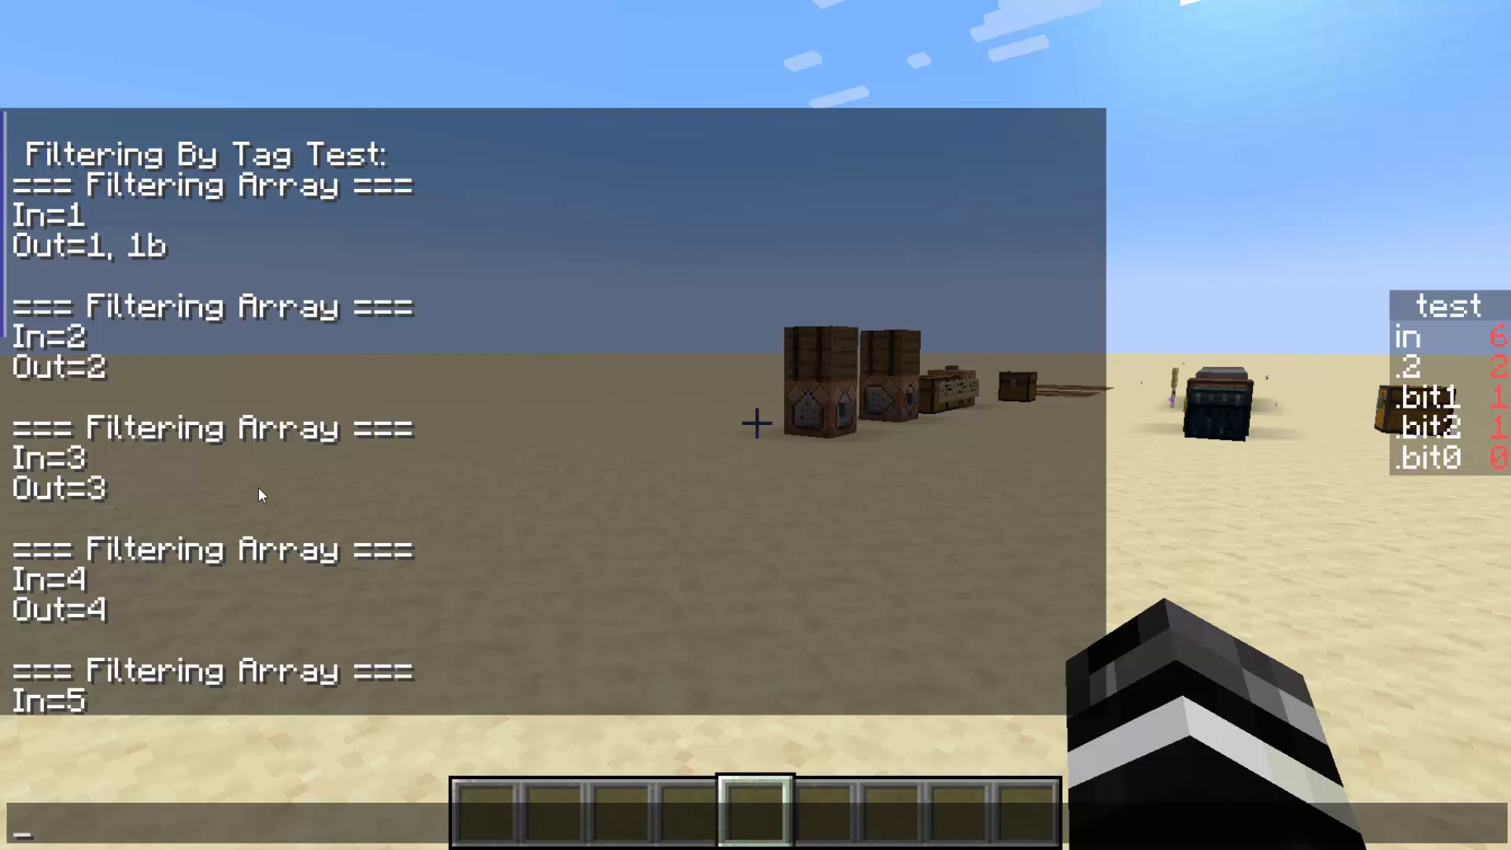
{"action": "mouse_move", "coordinate": [142, 230]}
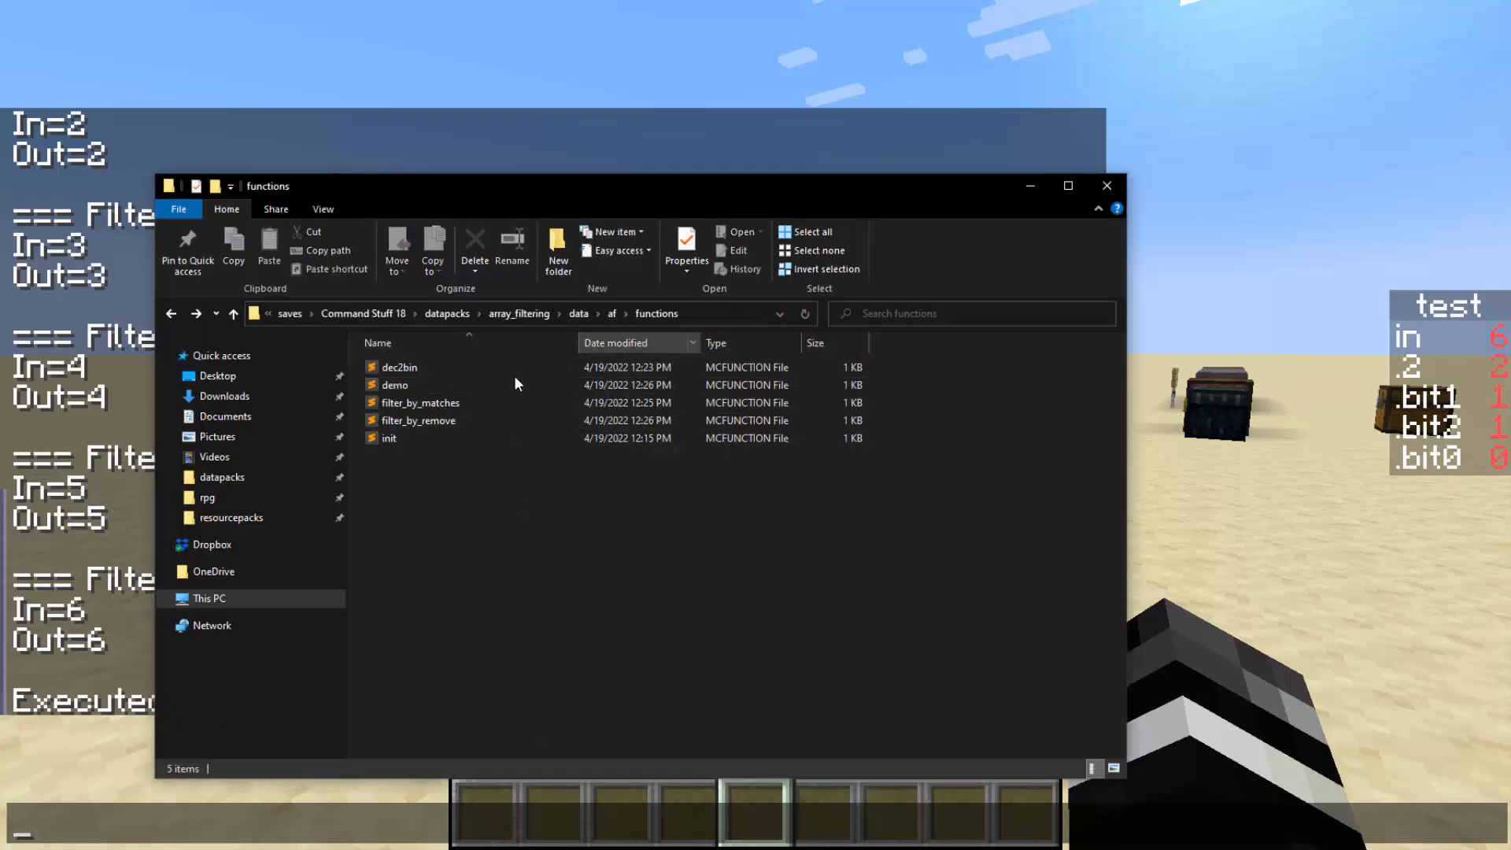
{"action": "mouse_move", "coordinate": [389, 437]}
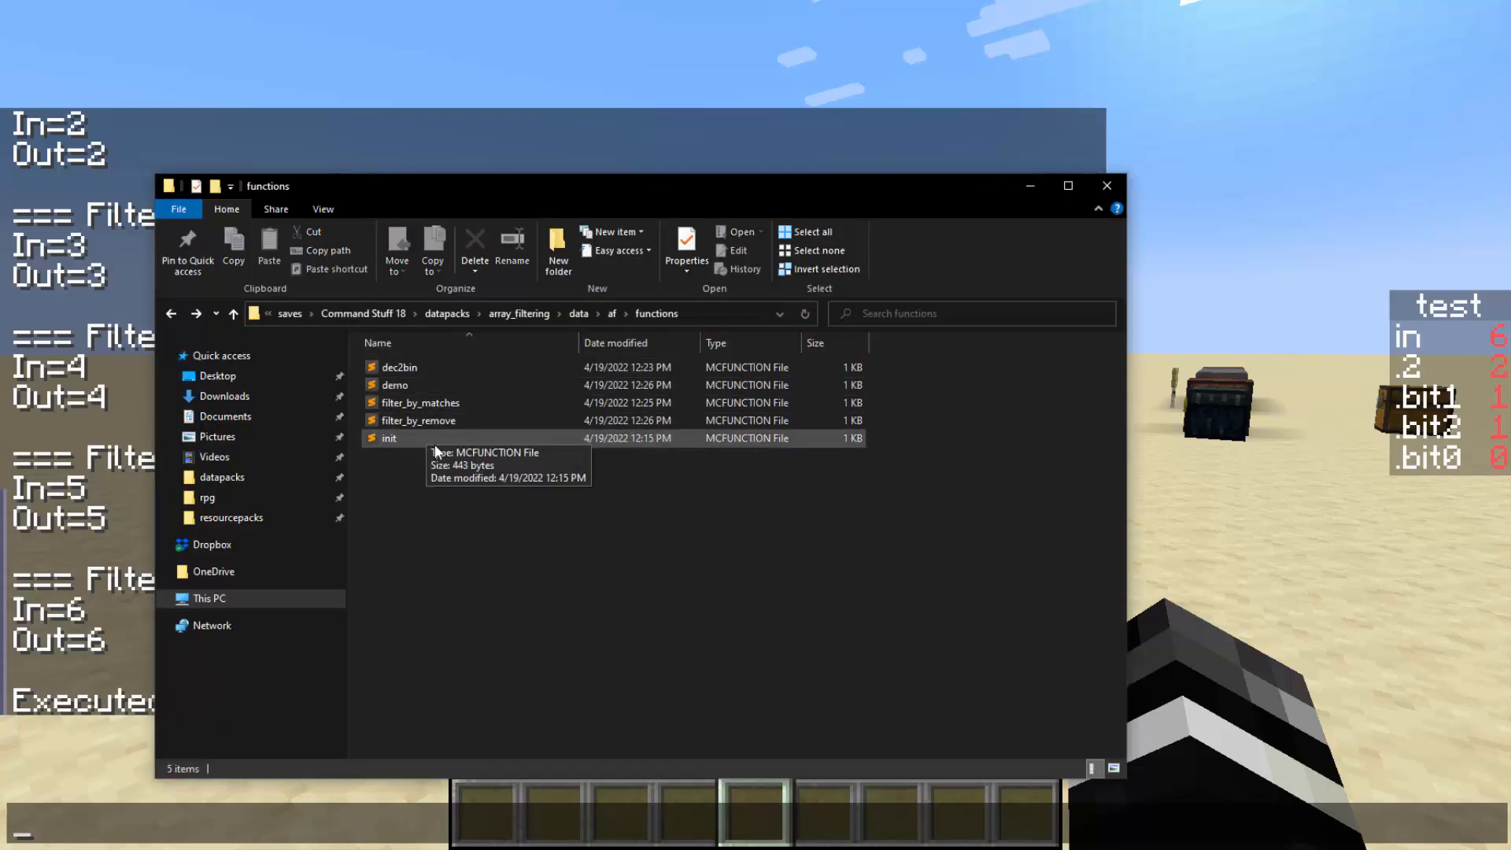
Step: Open init.mcfunction from the functions folder in Sublime Text
{"action": "double_click", "coordinate": [391, 438]}
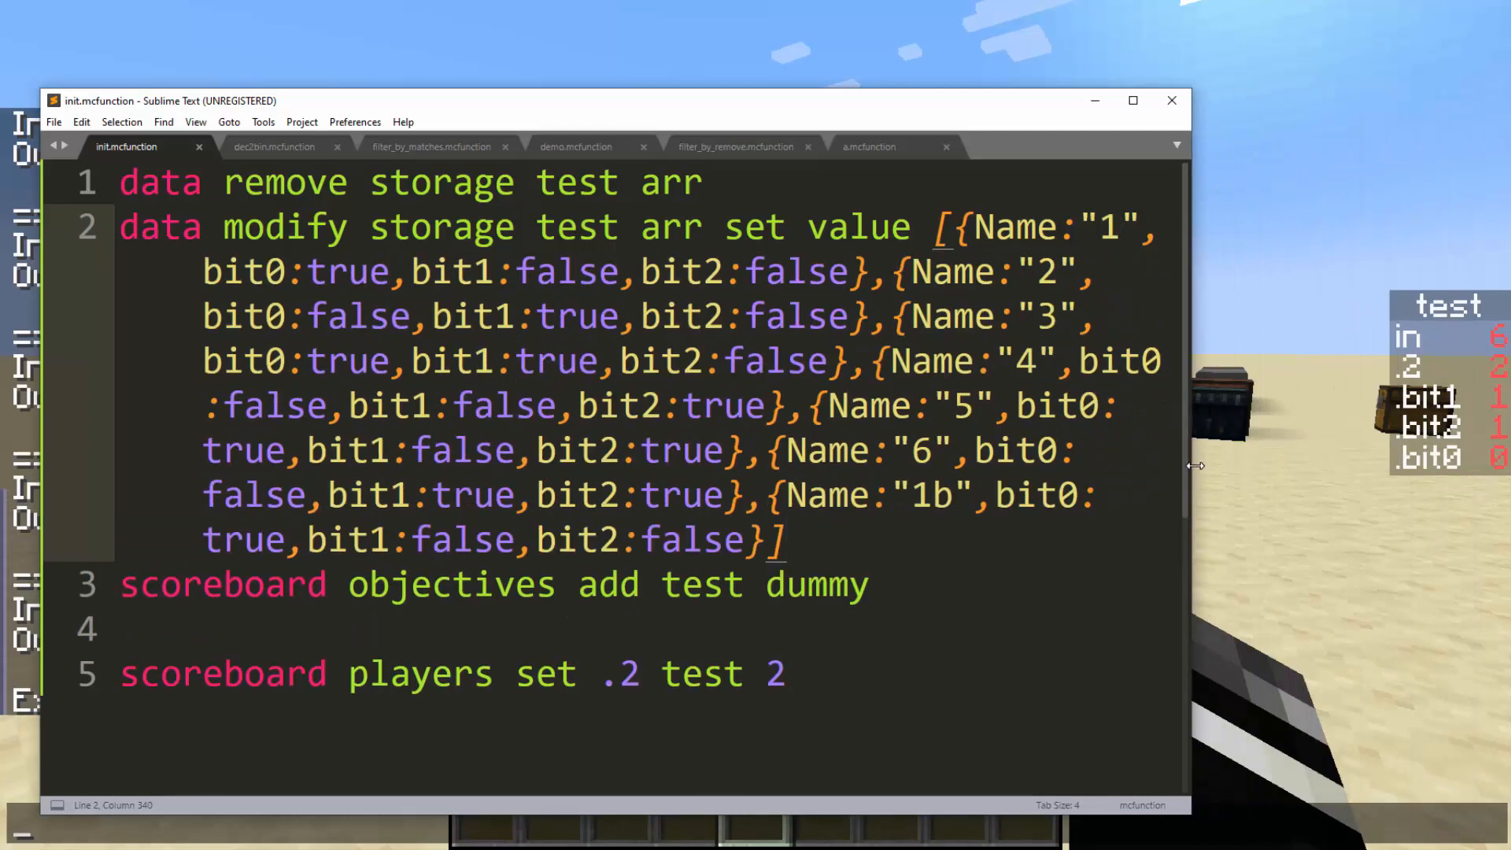
Step: Move the Sublime Text window toward the screen centre to read init.mcfunction
{"action": "left_click_drag", "start_coordinate": [617, 100], "coordinate": [726, 100]}
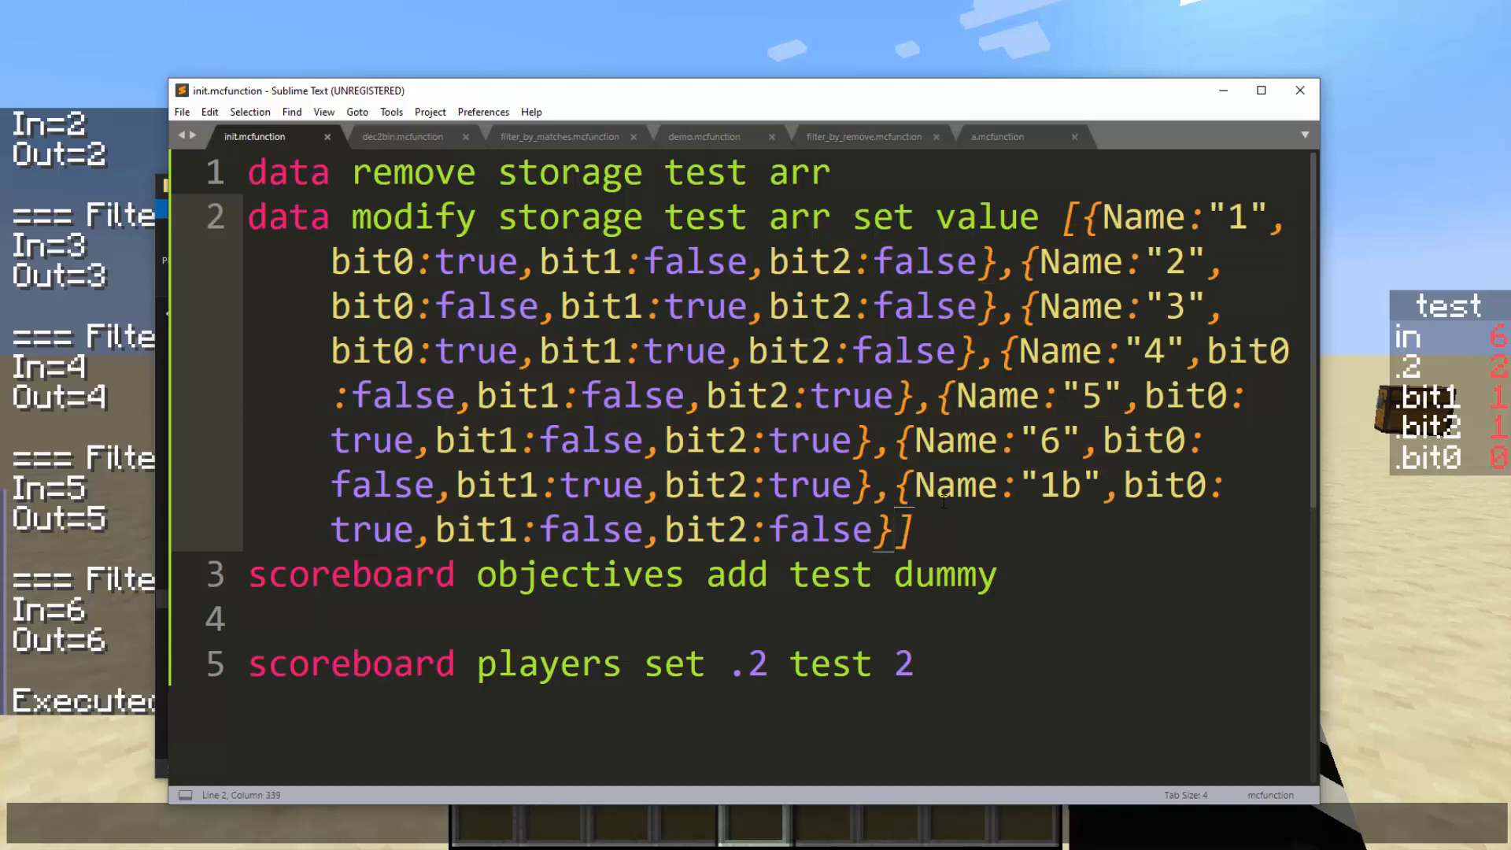
{"action": "mouse_move", "coordinate": [1319, 521]}
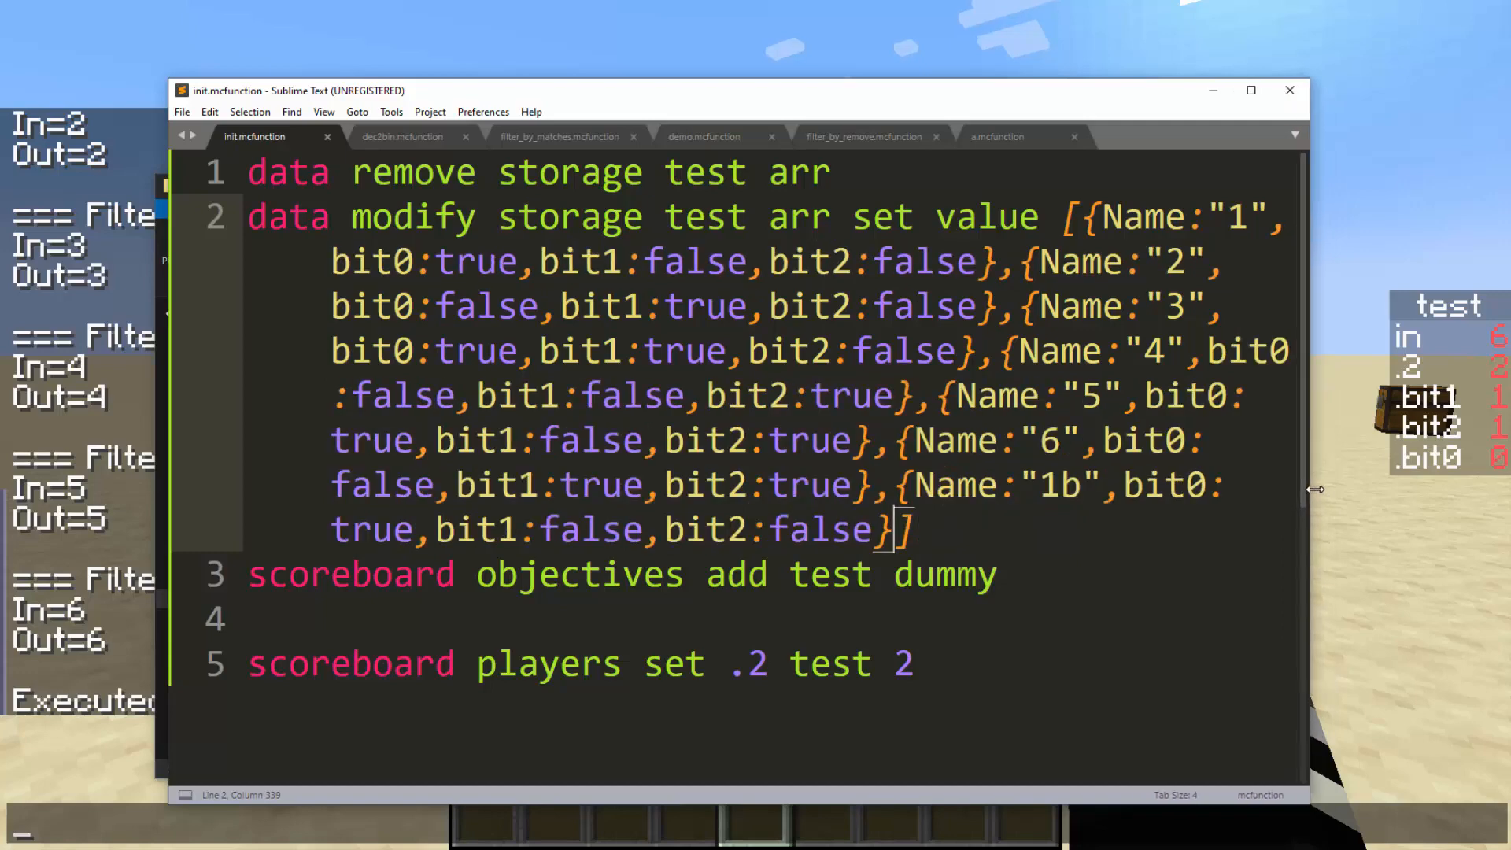
{"action": "mouse_move", "coordinate": [444, 149]}
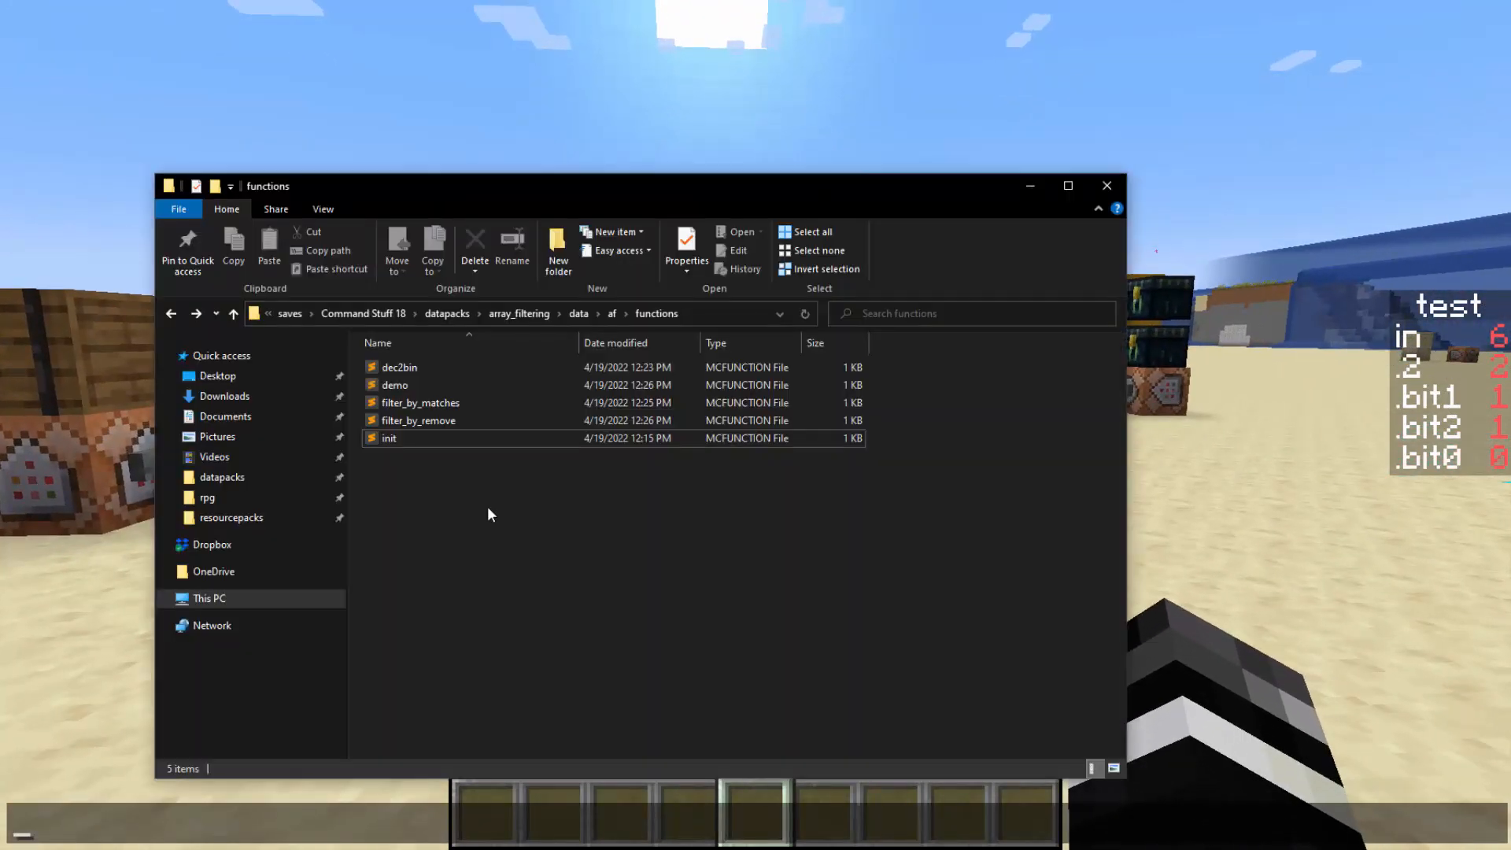
{"action": "mouse_move", "coordinate": [406, 445]}
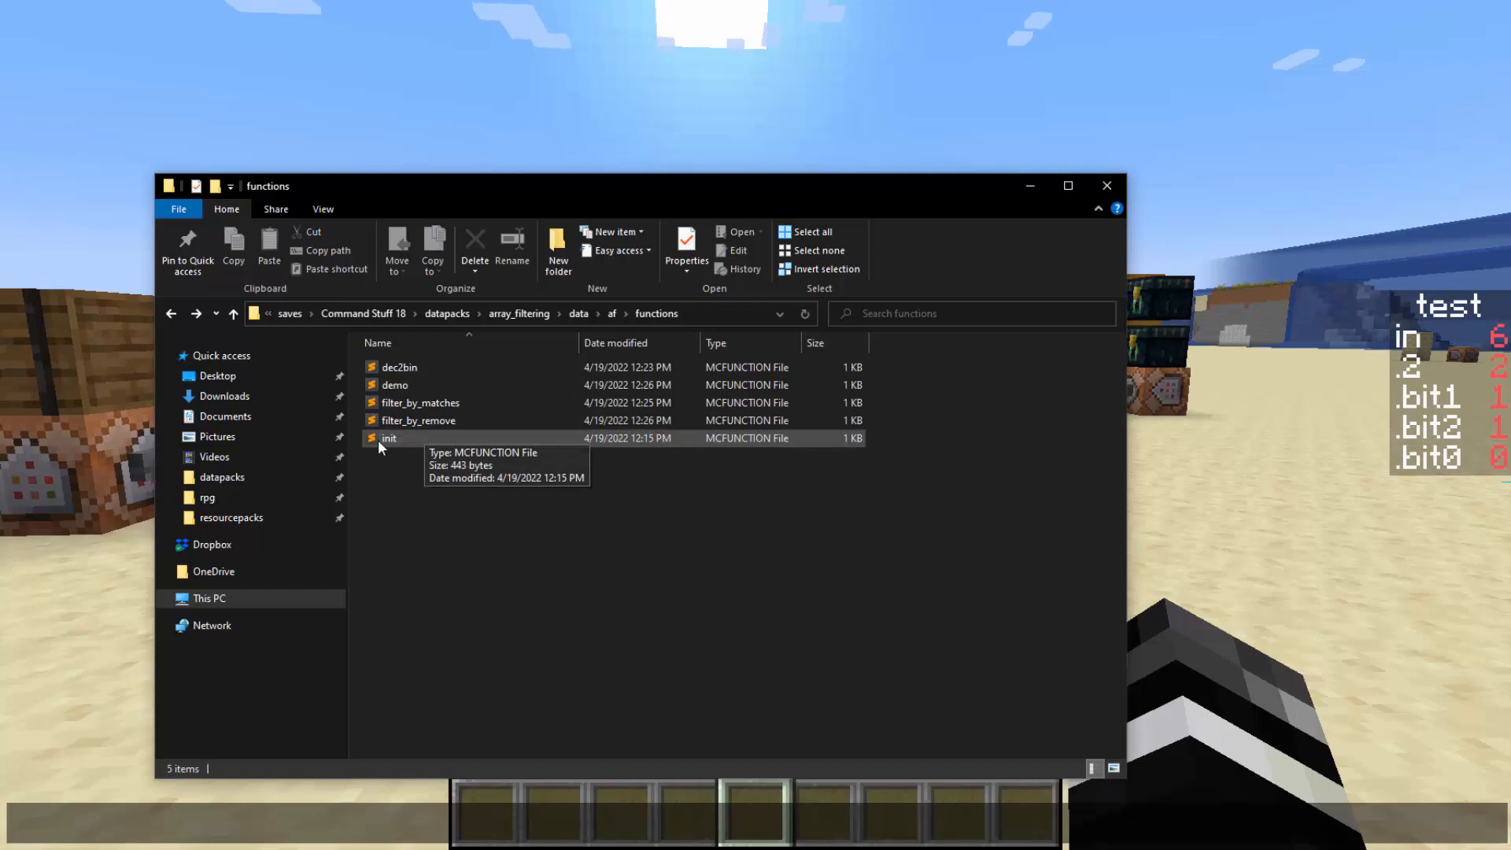
Step: Reopen init.mcfunction from the functions folder in Sublime Text
{"action": "double_click", "coordinate": [387, 437]}
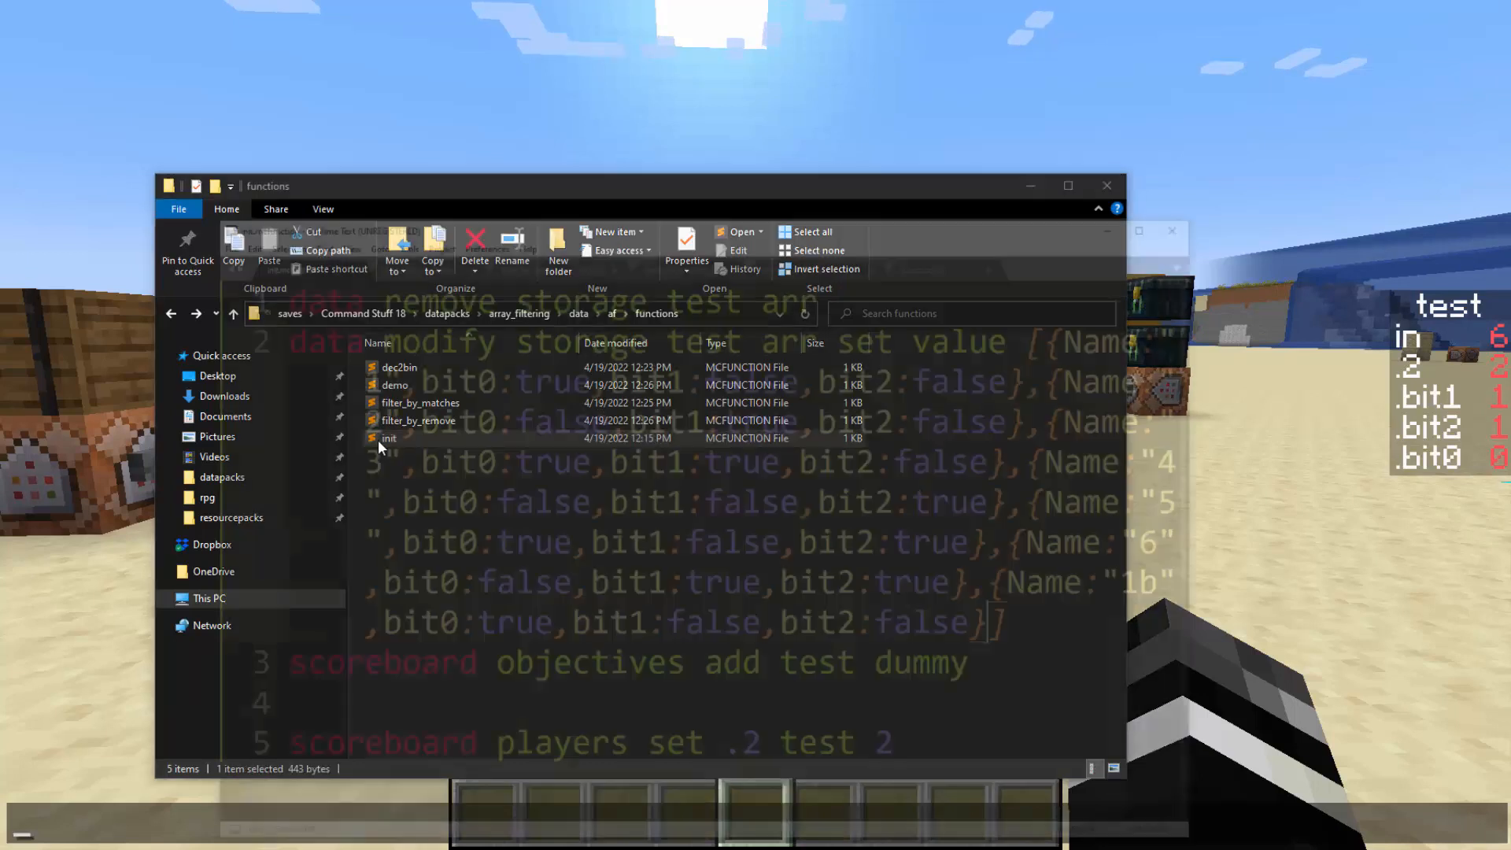
{"action": "double_click", "coordinate": [387, 437]}
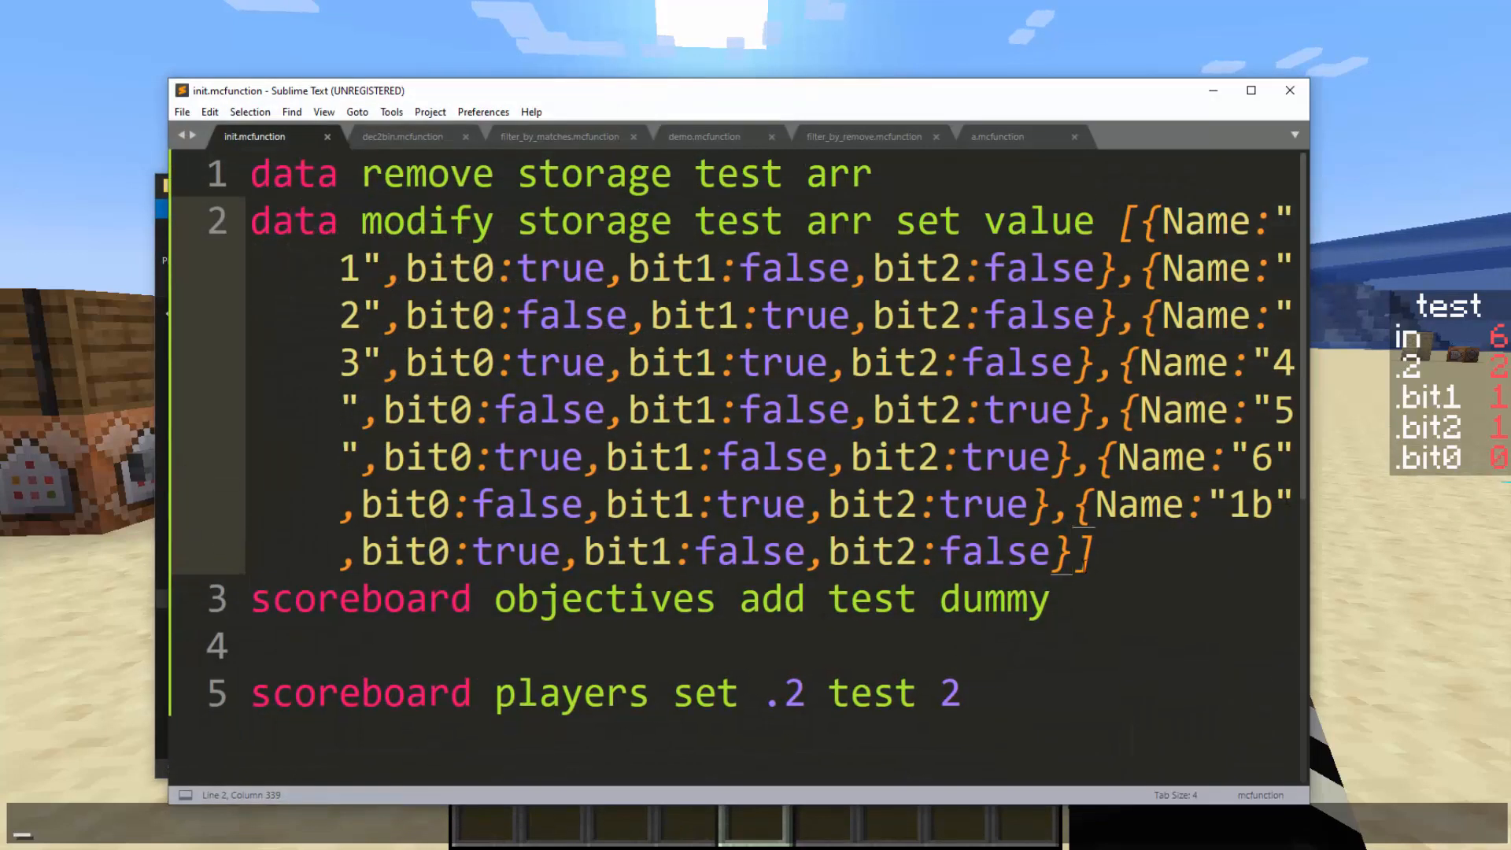
{"action": "mouse_move", "coordinate": [1059, 304]}
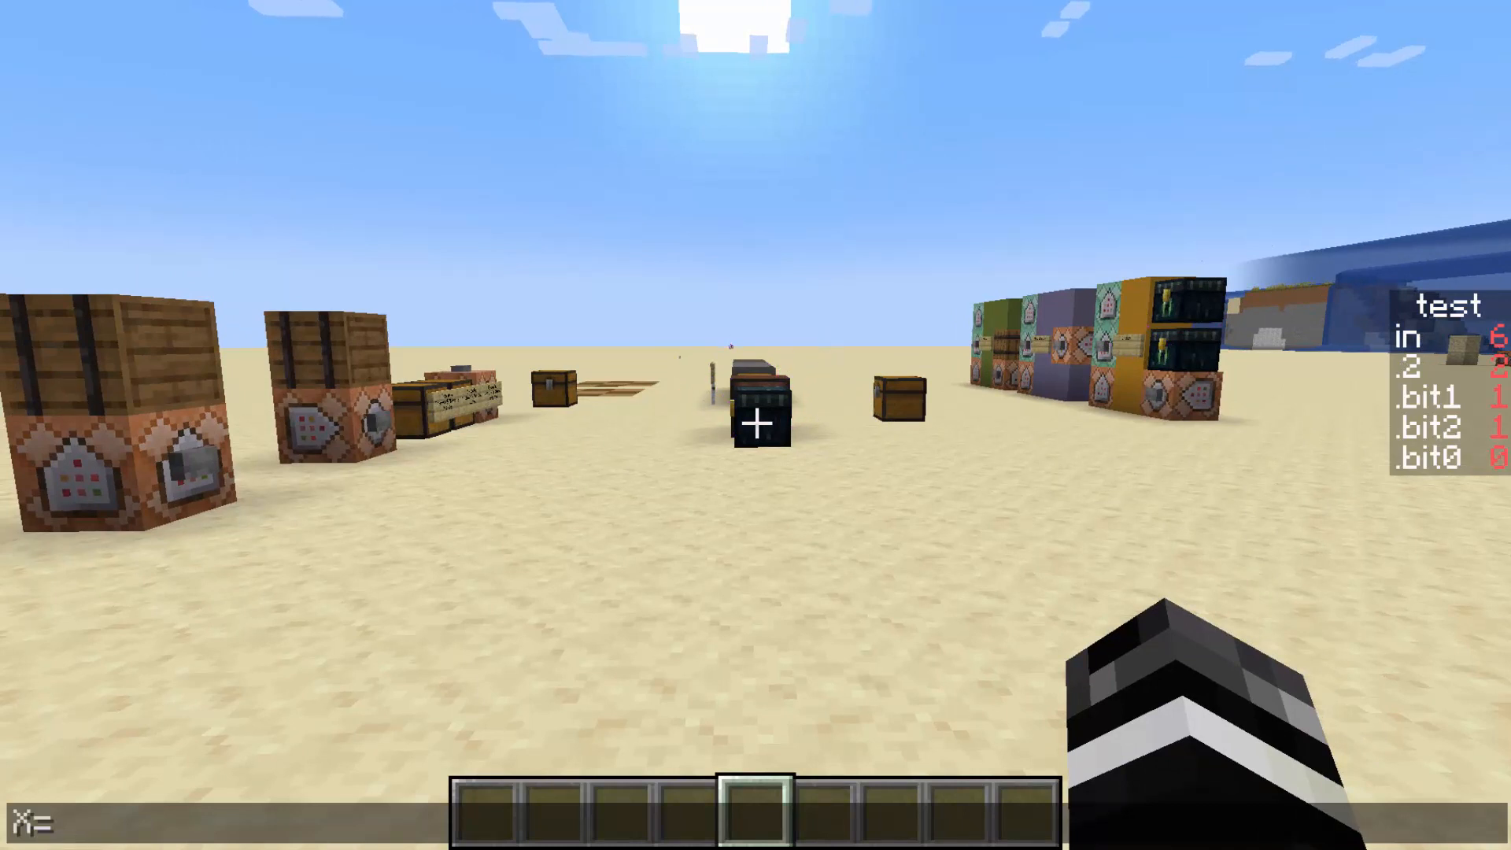
Step: Enter the bit-flag value 0011b for the 1b array entry
{"action": "type", "text": "0011b"}
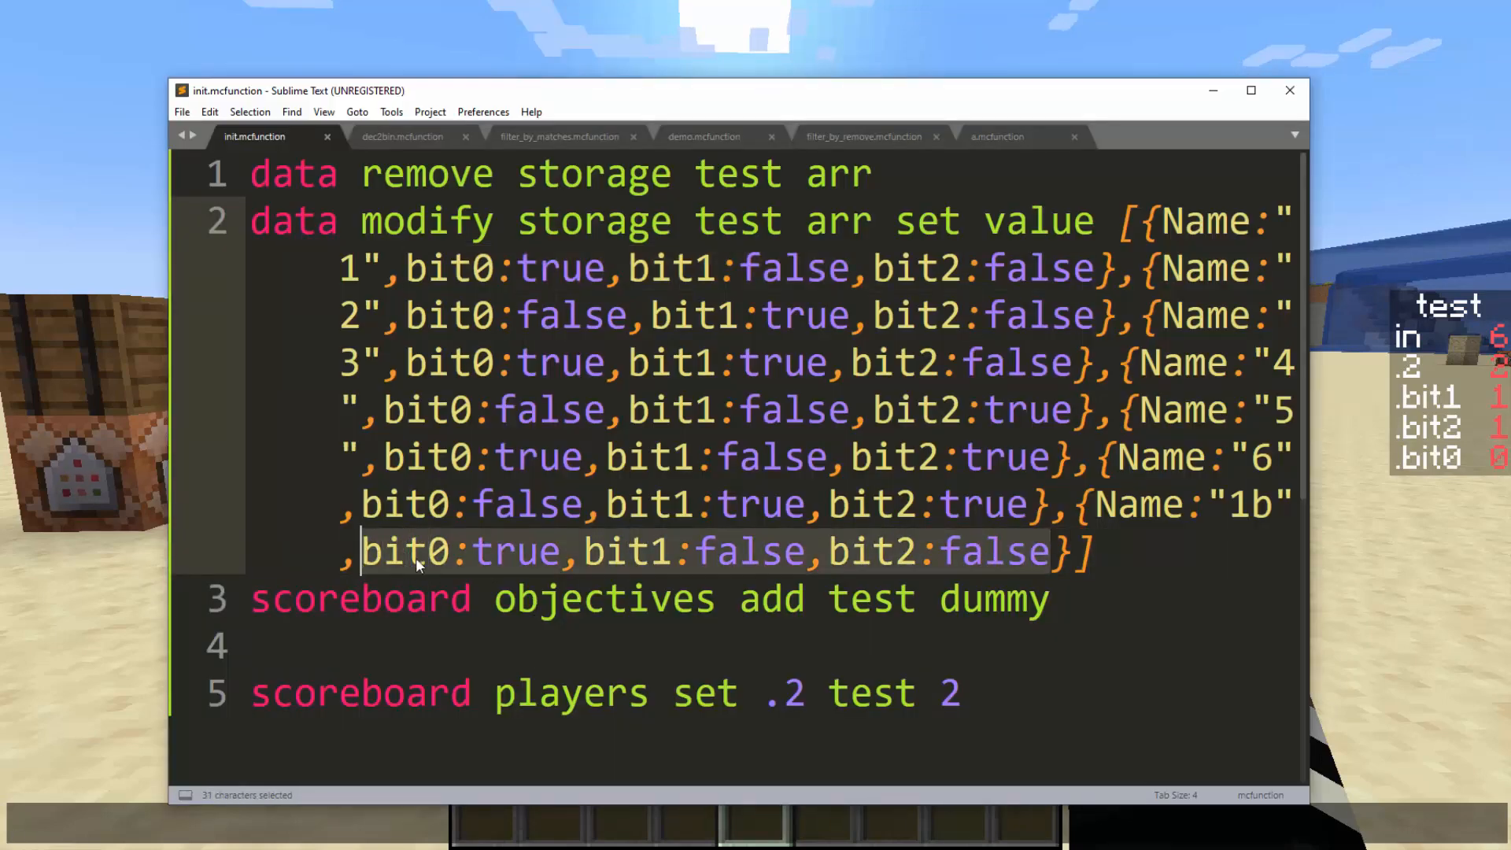
Step: Highlight entry 6's bit0/bit1/bit2 flags in init, then move to dec2bin.mcfunction
{"action": "left_click", "coordinate": [1026, 504]}
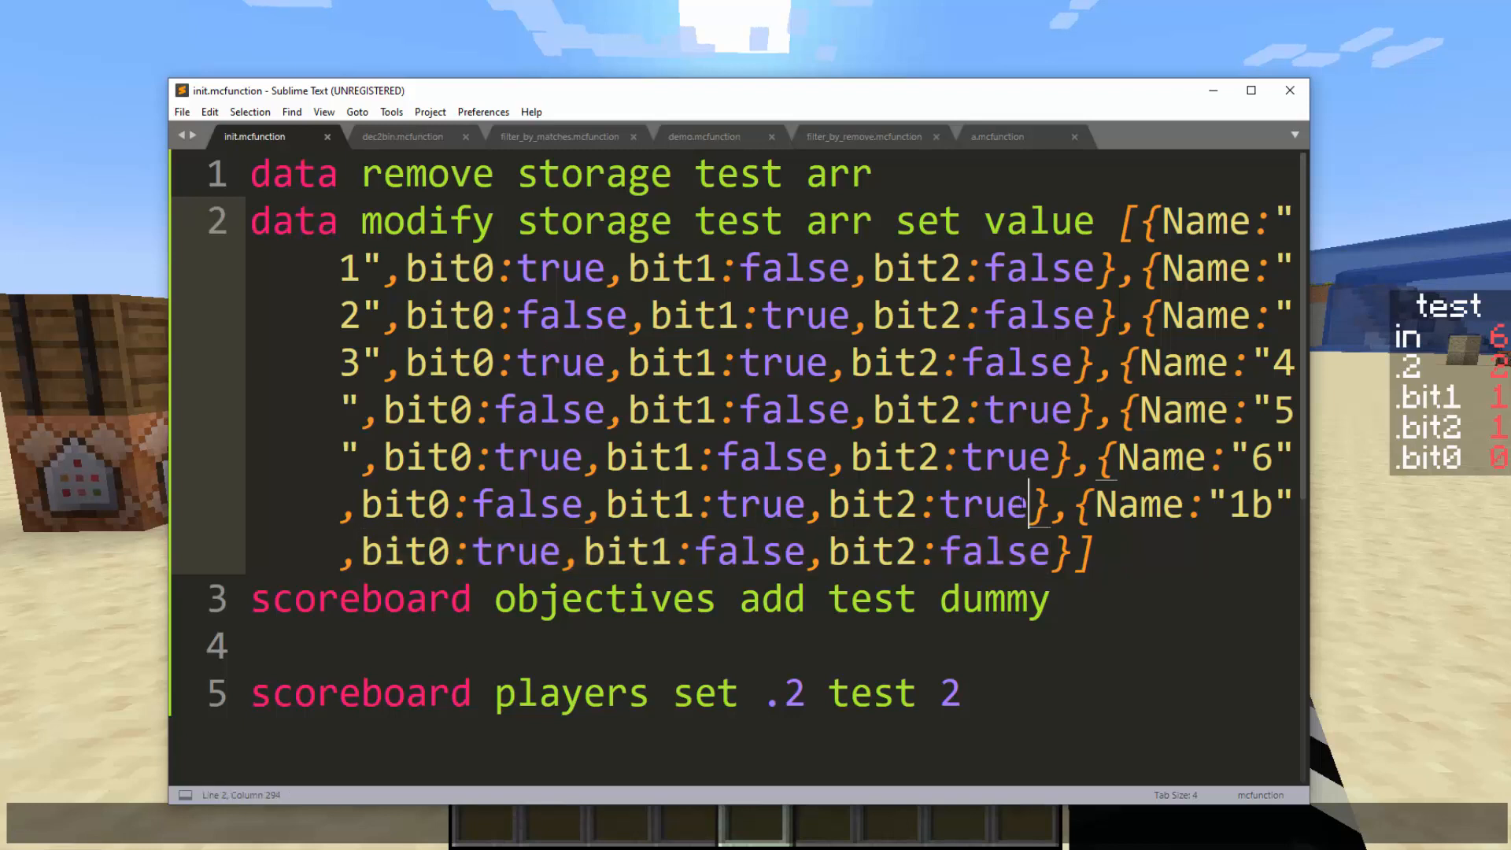
{"action": "left_click", "coordinate": [381, 504]}
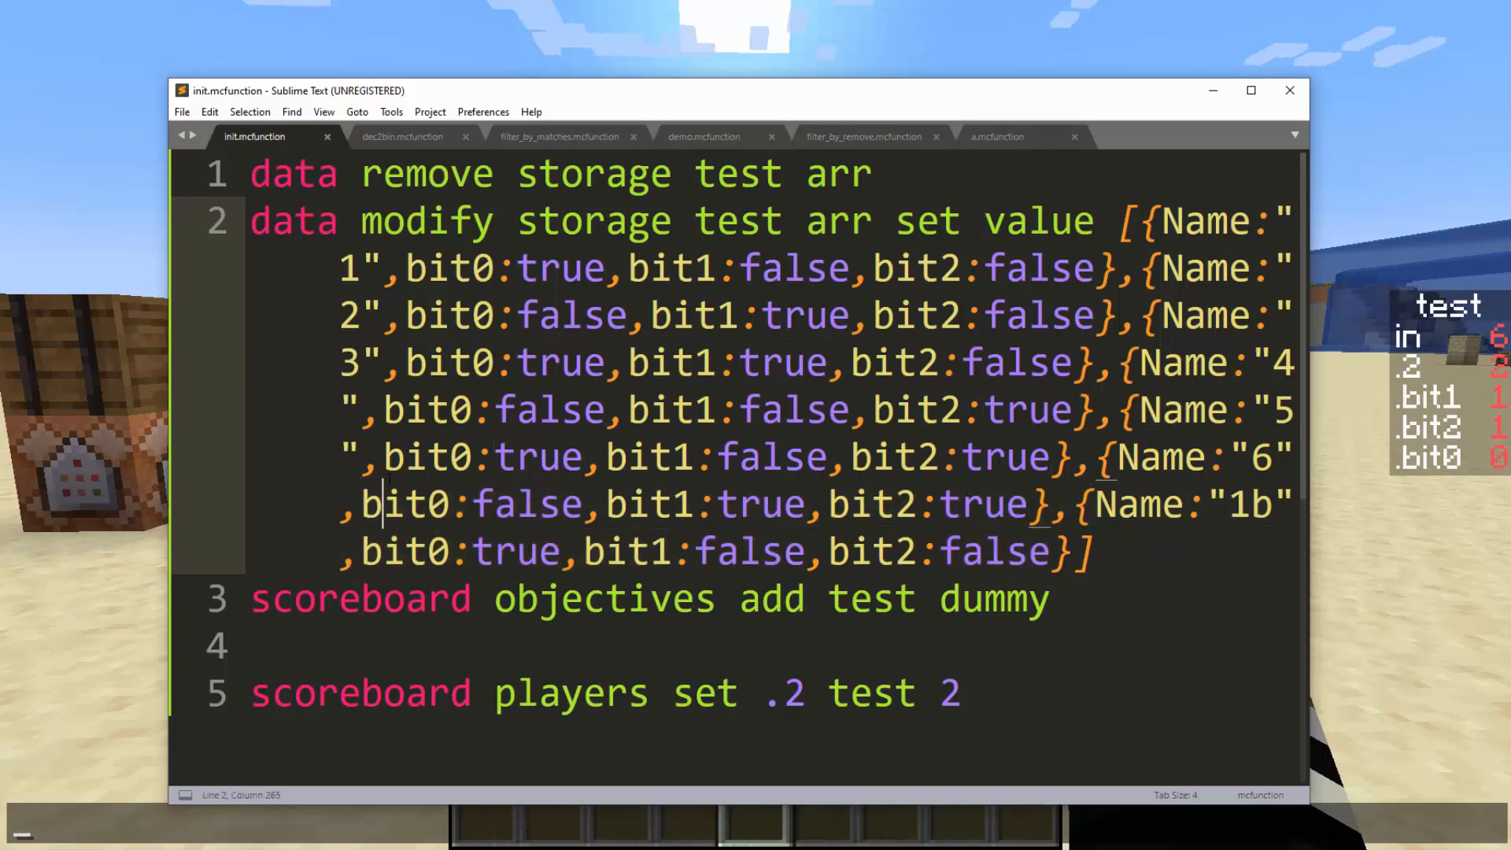
{"action": "left_click_drag", "start_coordinate": [384, 456], "coordinate": [1050, 456]}
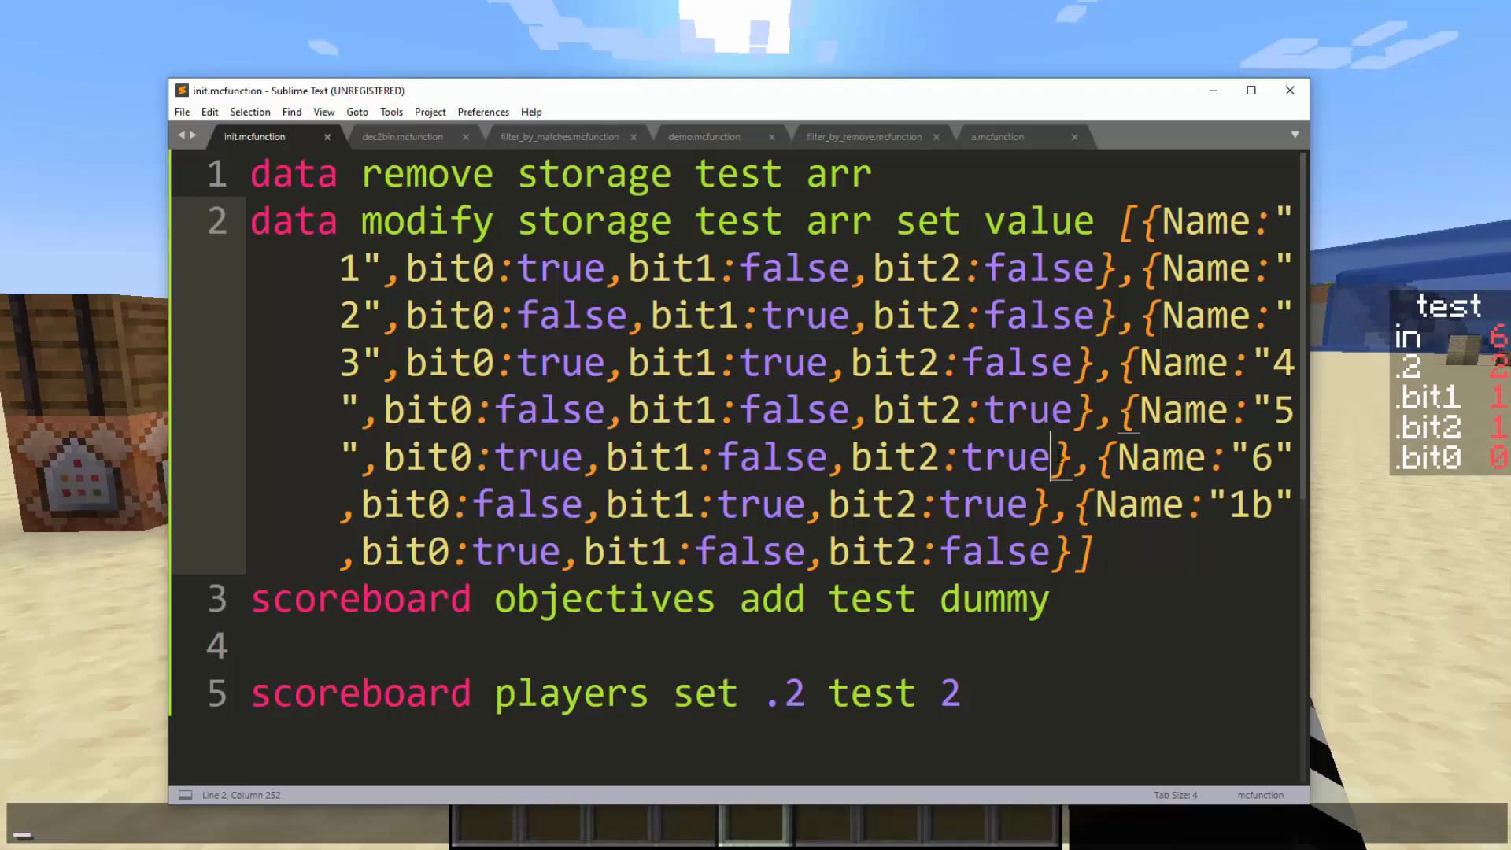
{"action": "mouse_move", "coordinate": [402, 156]}
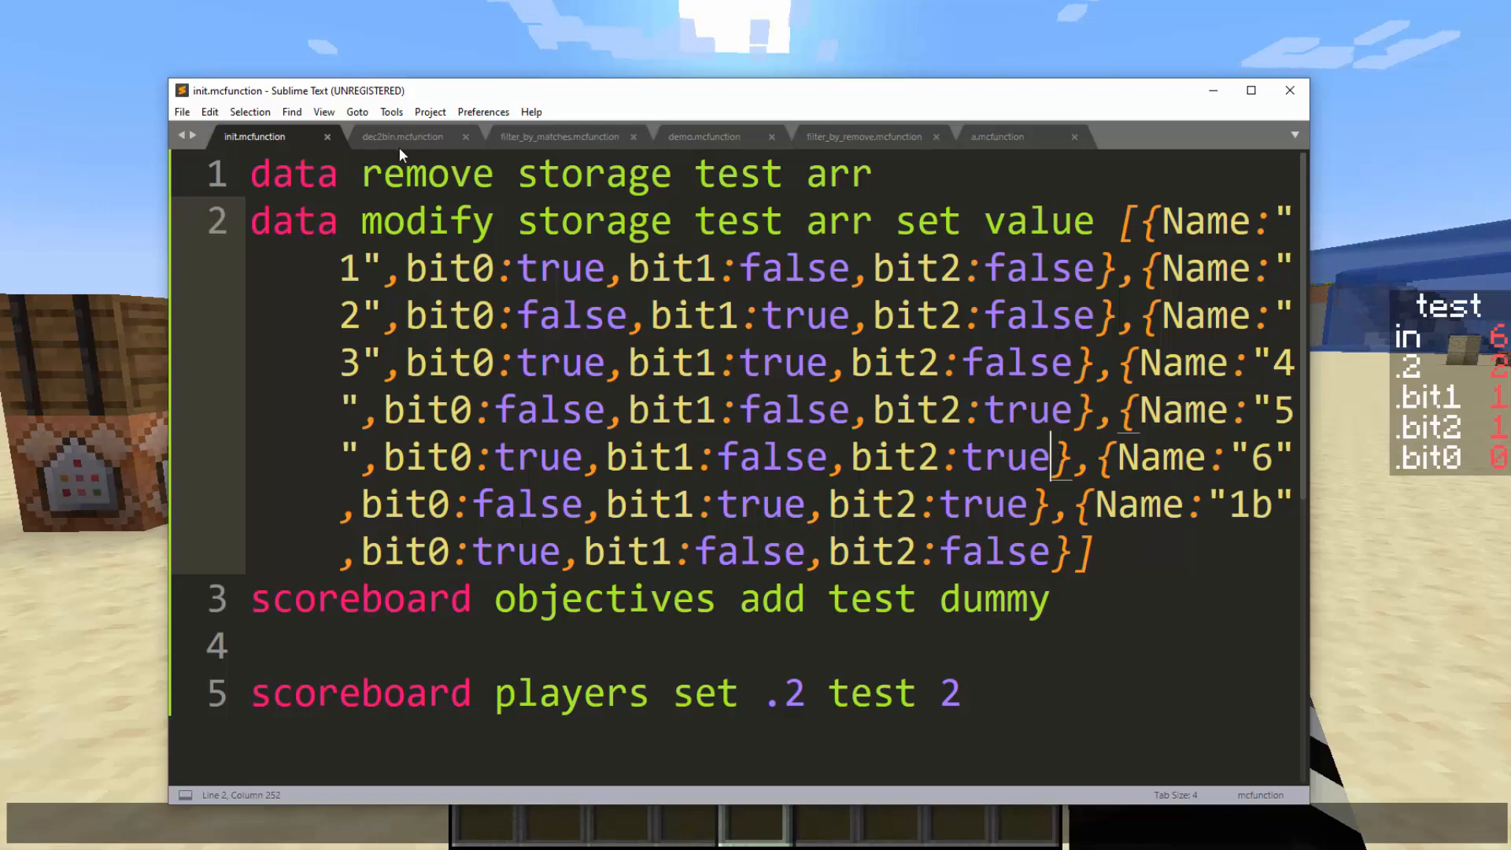
{"action": "left_click", "coordinate": [402, 136]}
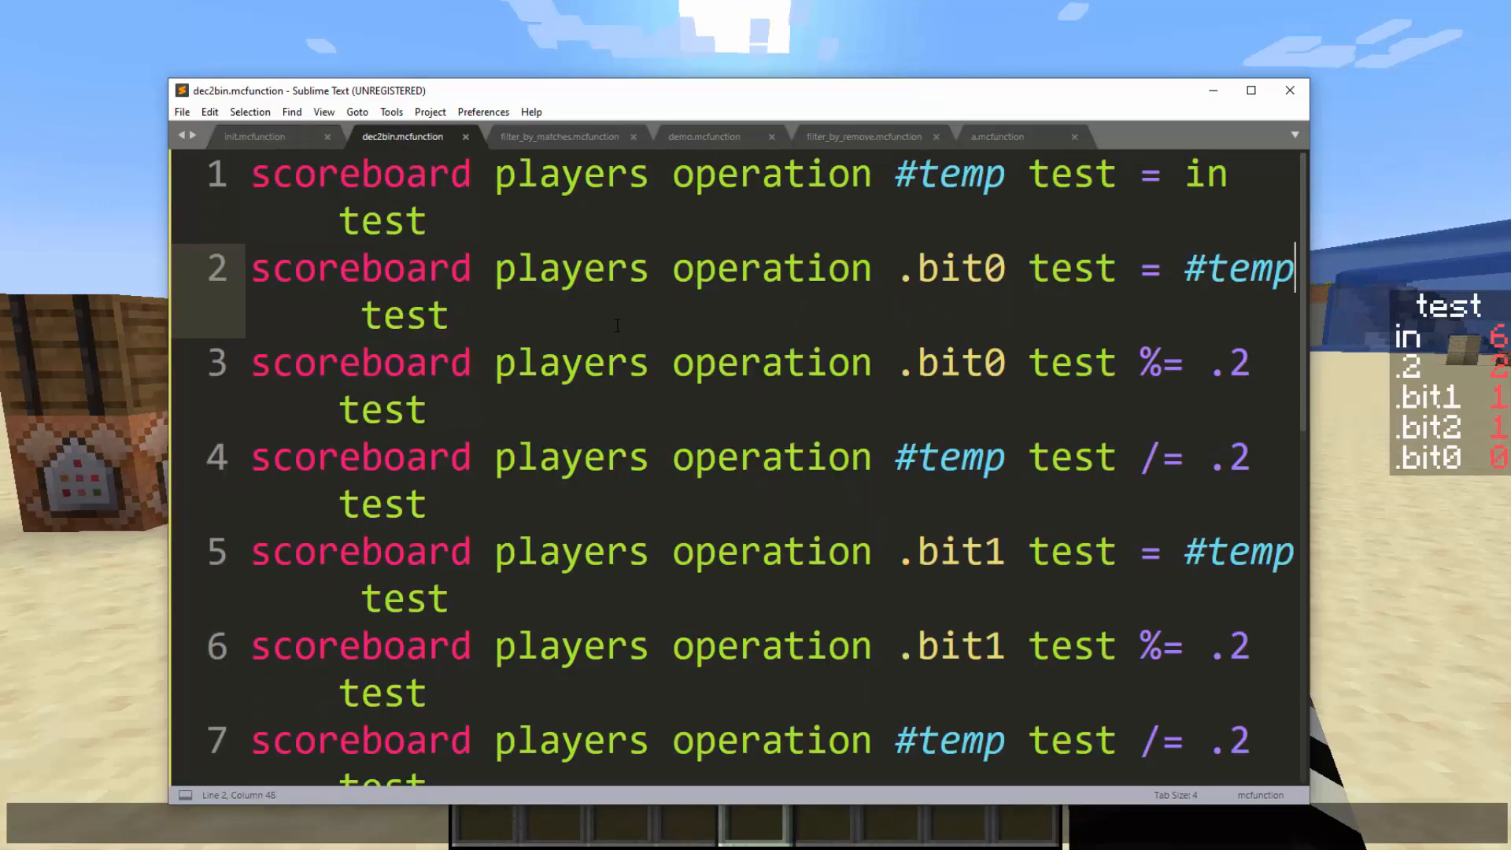
{"action": "left_click", "coordinate": [558, 135]}
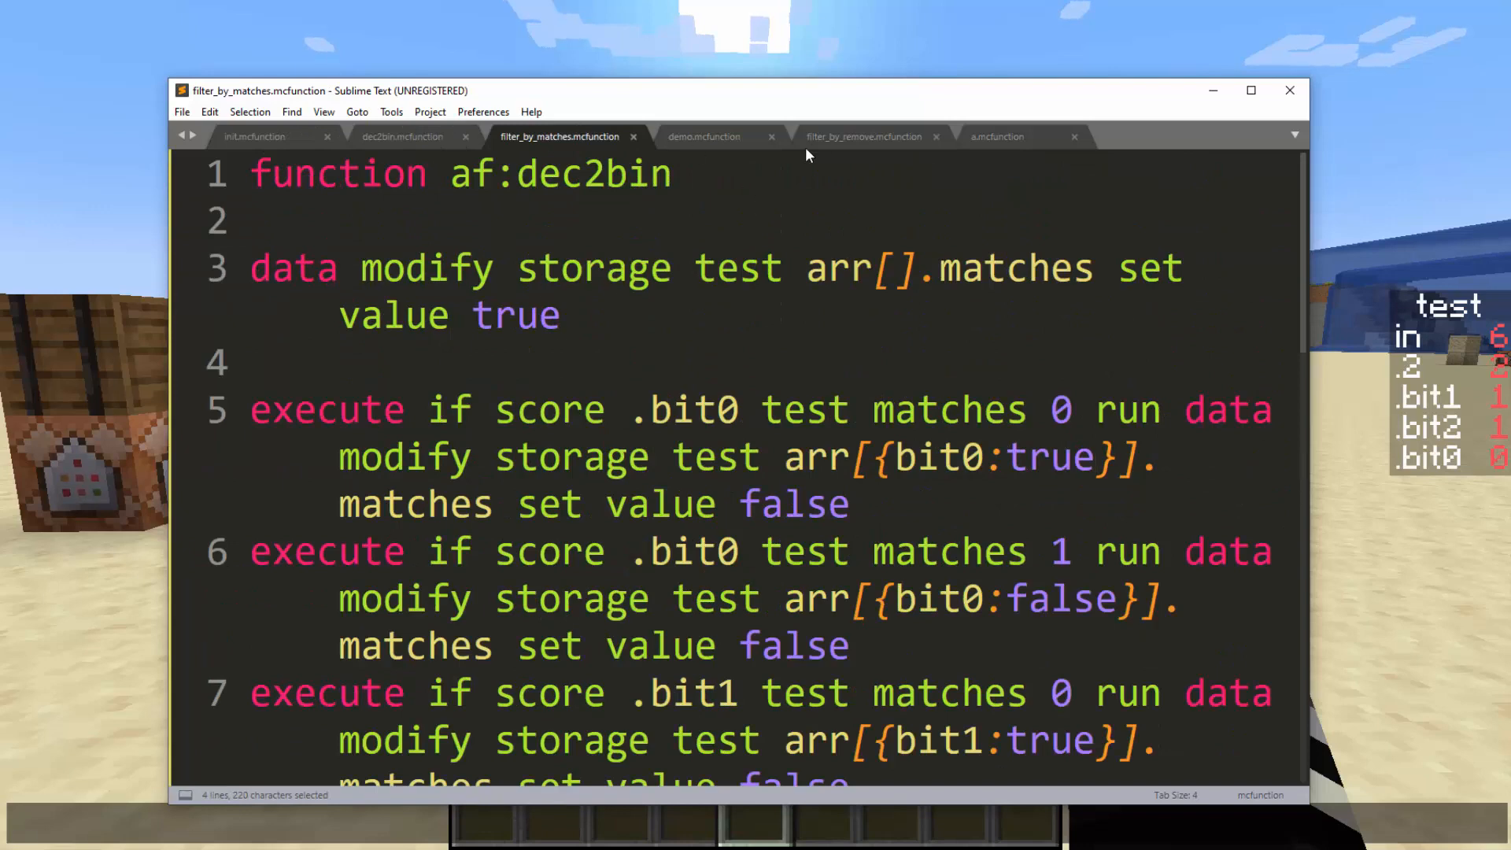
{"action": "left_click", "coordinate": [863, 135]}
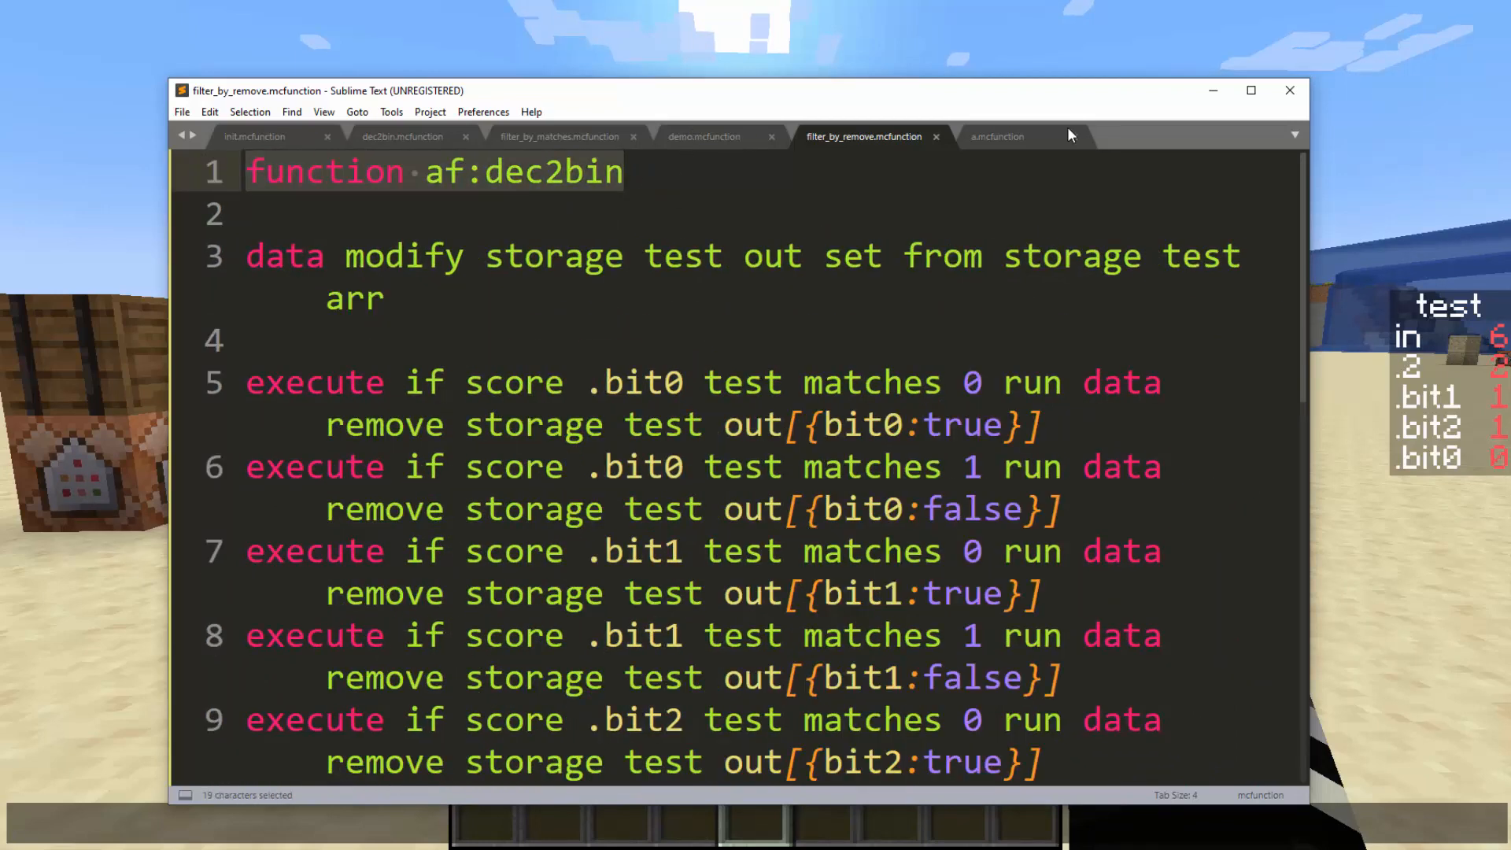
{"action": "left_click", "coordinate": [401, 136]}
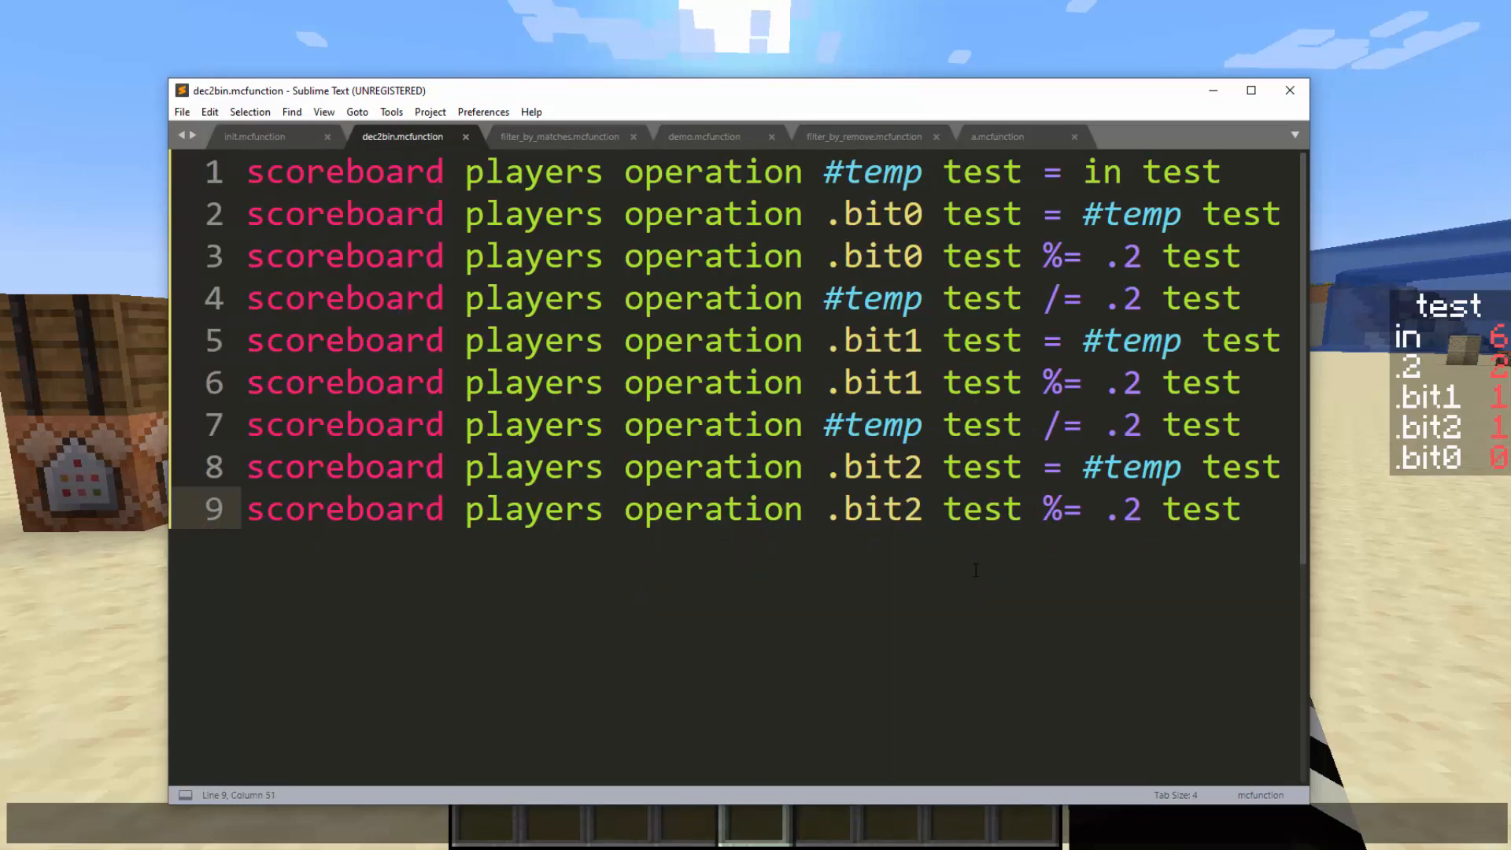
{"action": "left_click_drag", "start_coordinate": [246, 423], "coordinate": [1243, 508]}
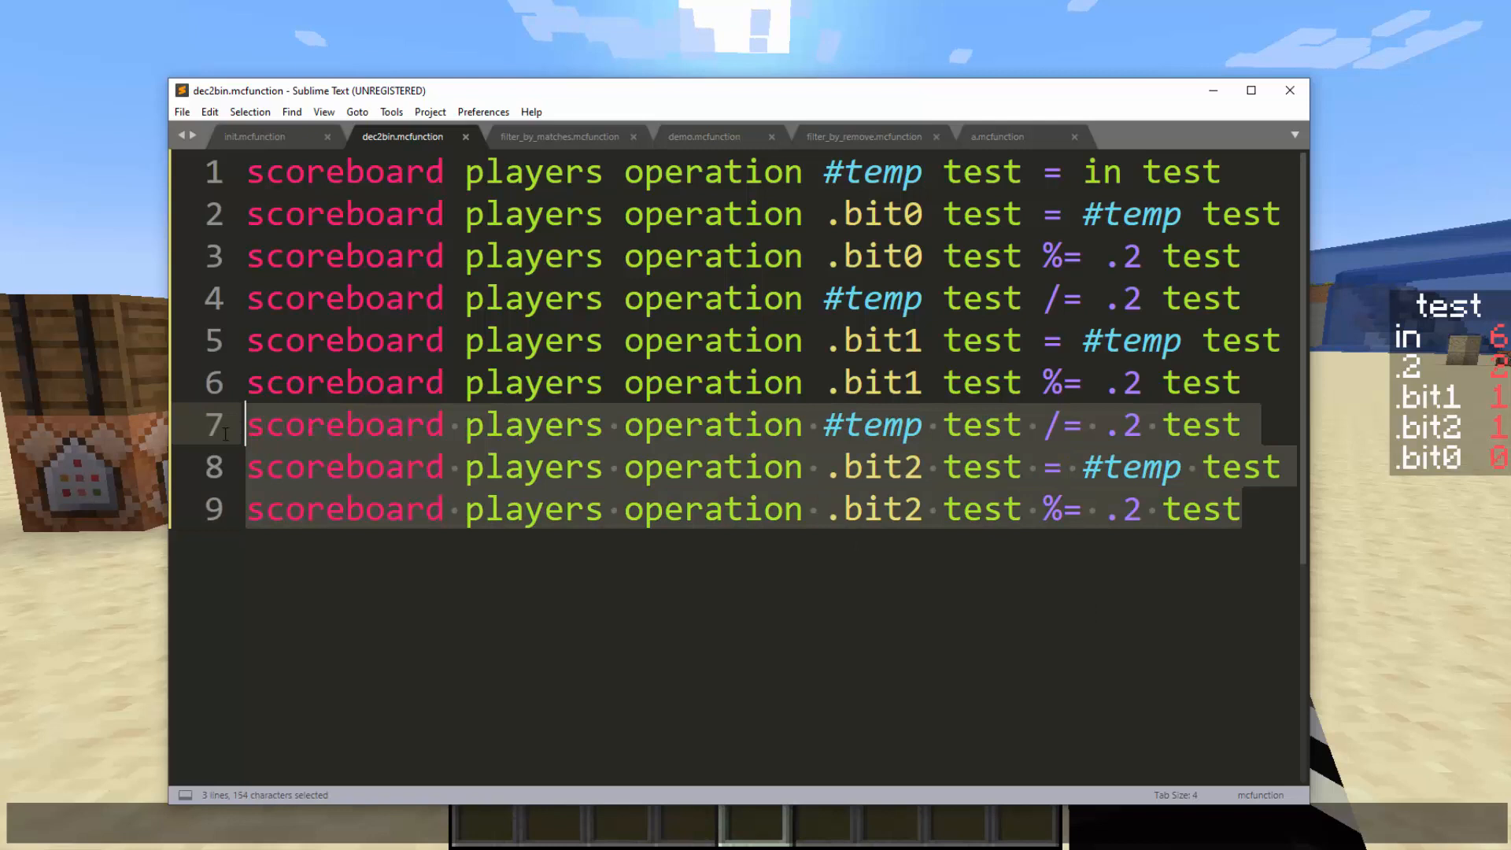
{"action": "key", "text": "ctrl+v"}
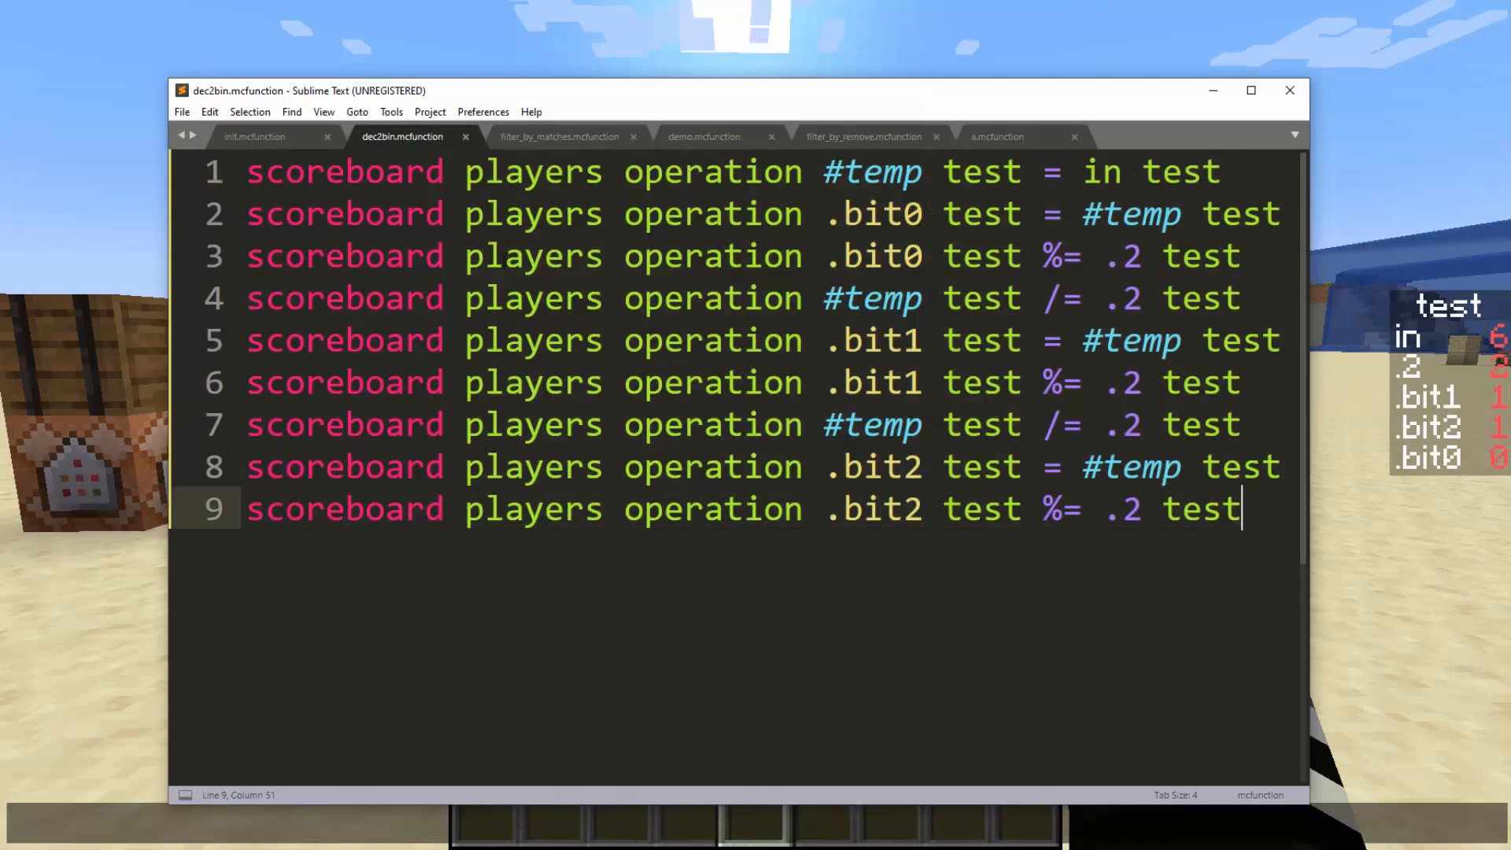
{"action": "left_click", "coordinate": [558, 135]}
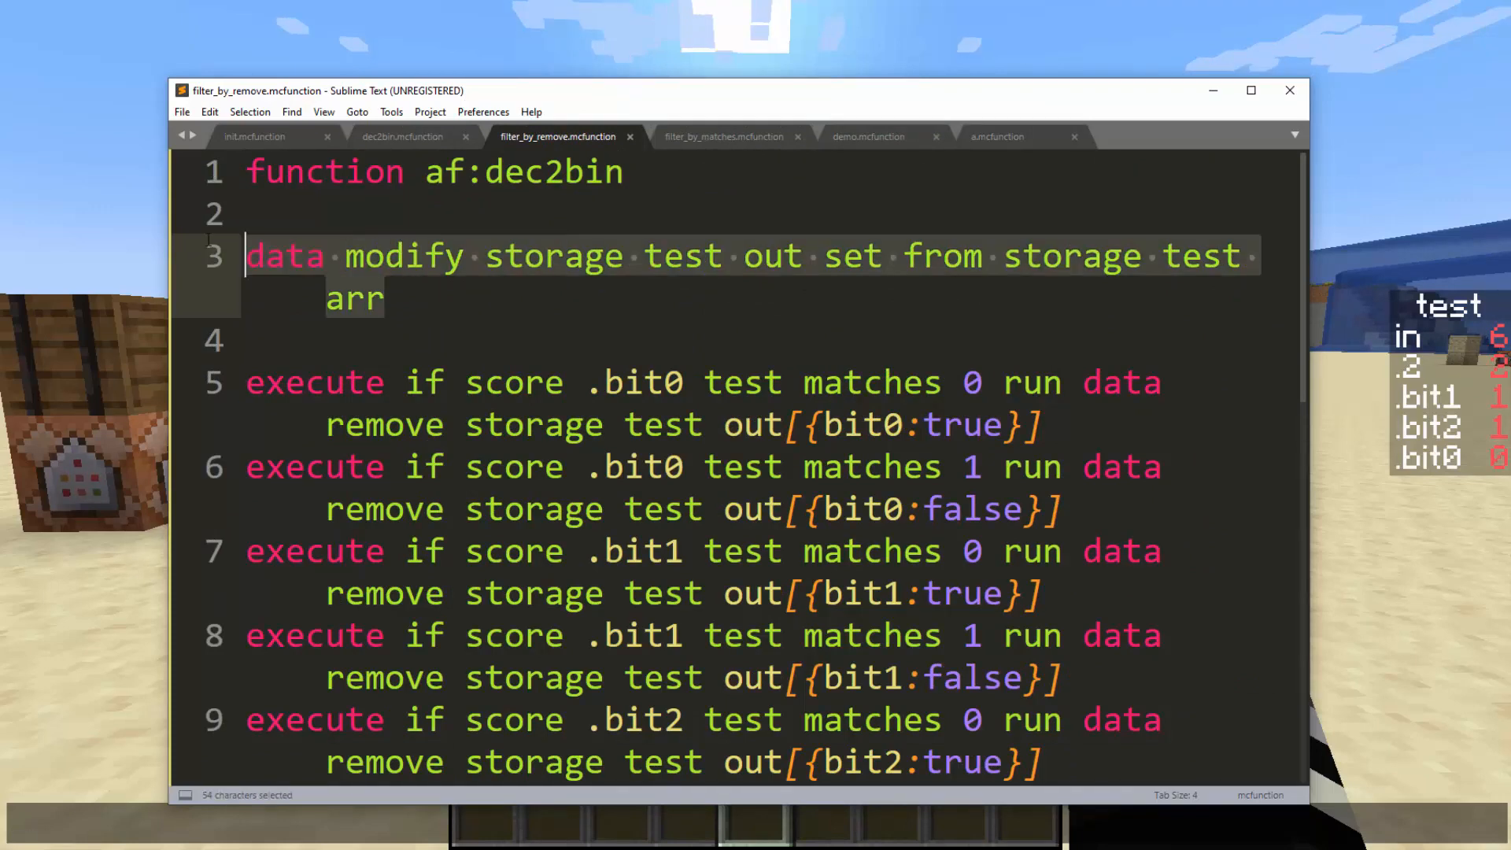
{"action": "mouse_move", "coordinate": [604, 296]}
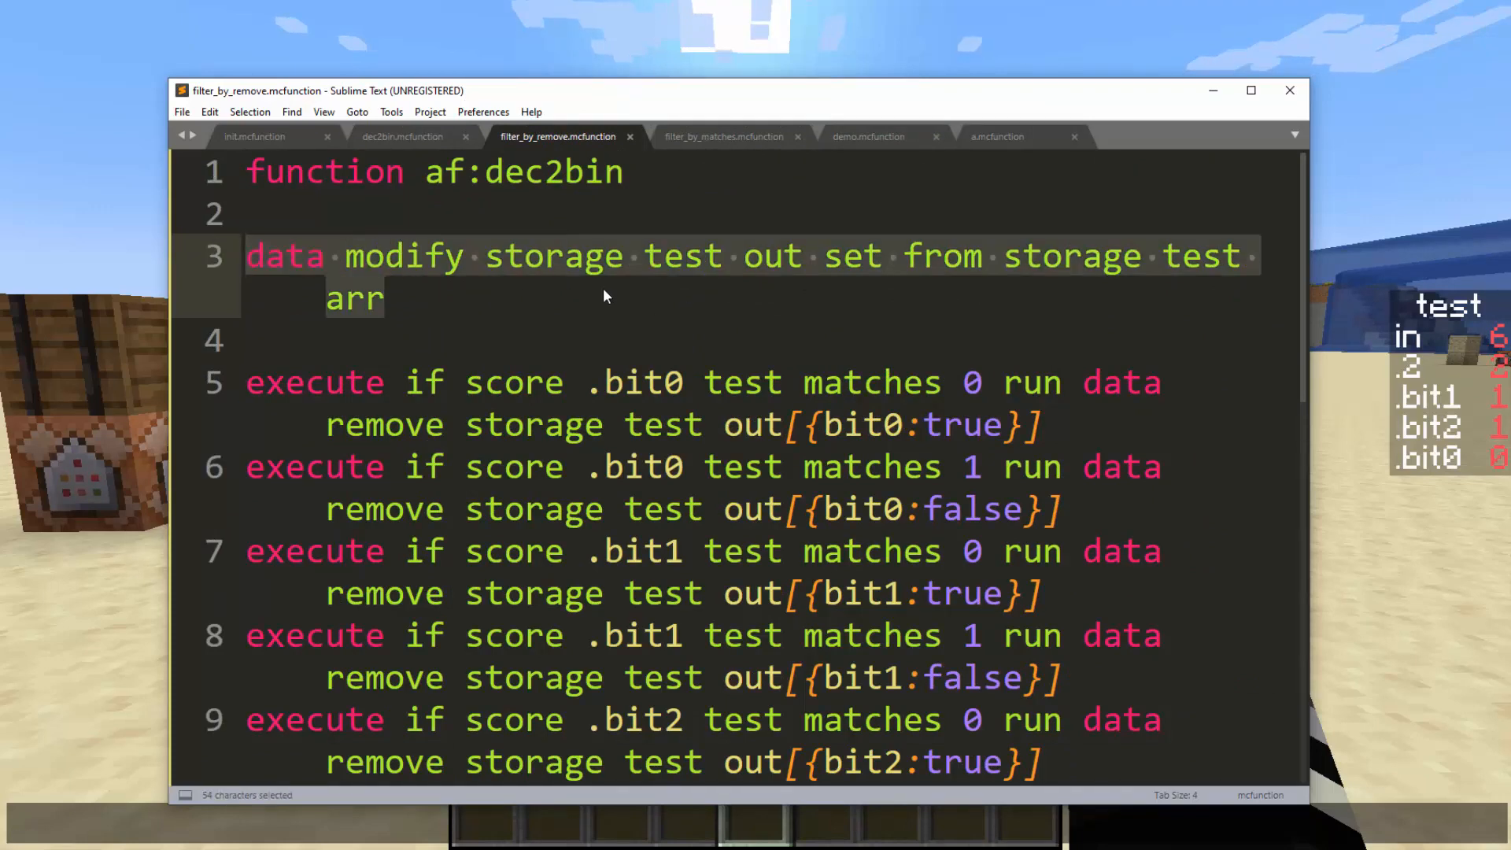
{"action": "scroll", "scroll_direction": "down", "scroll_amount": 3}
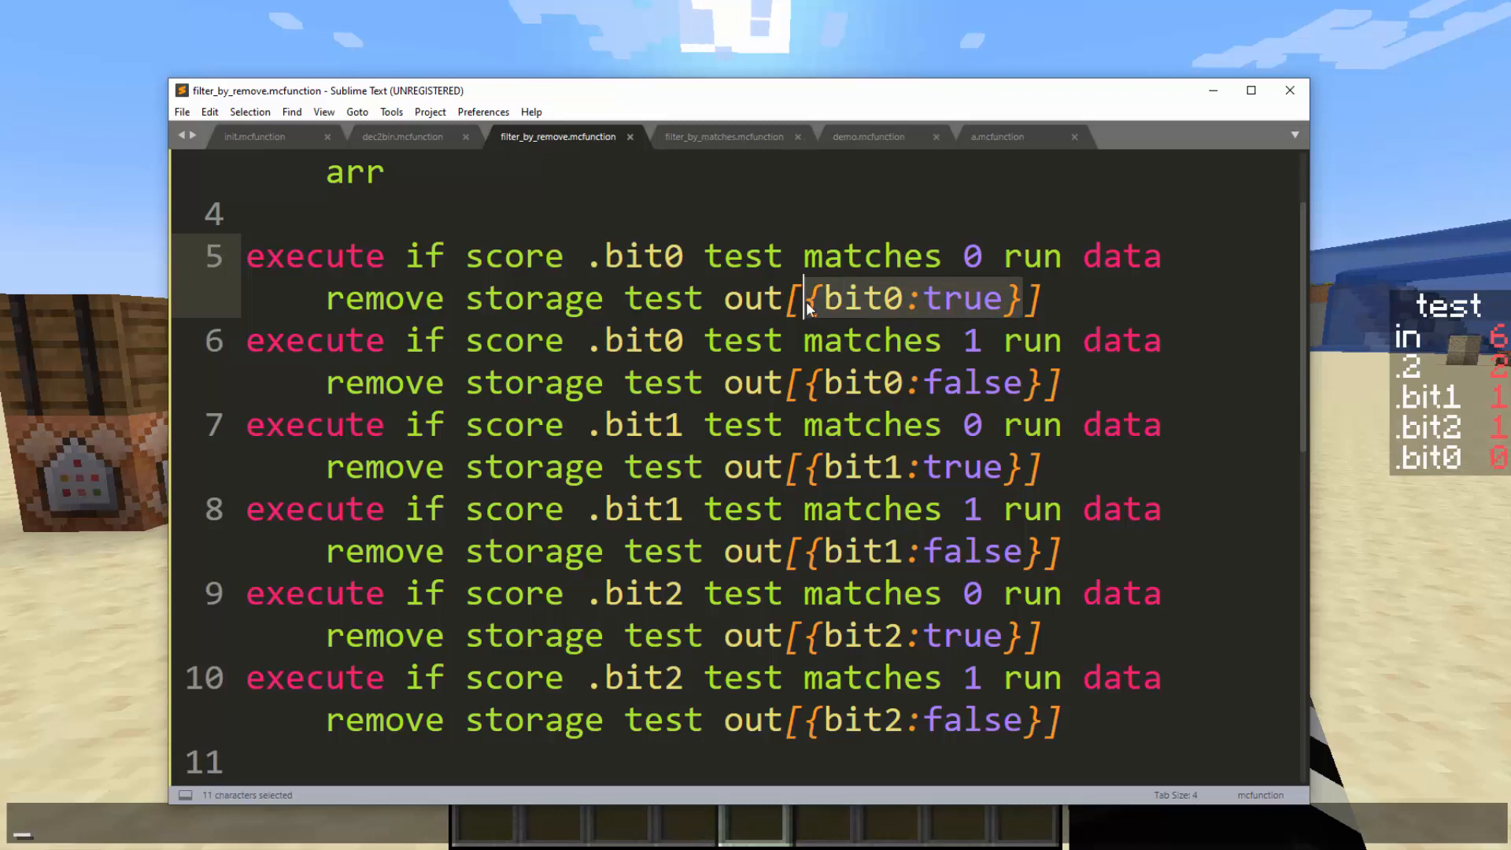
{"action": "left_click", "coordinate": [1025, 299]}
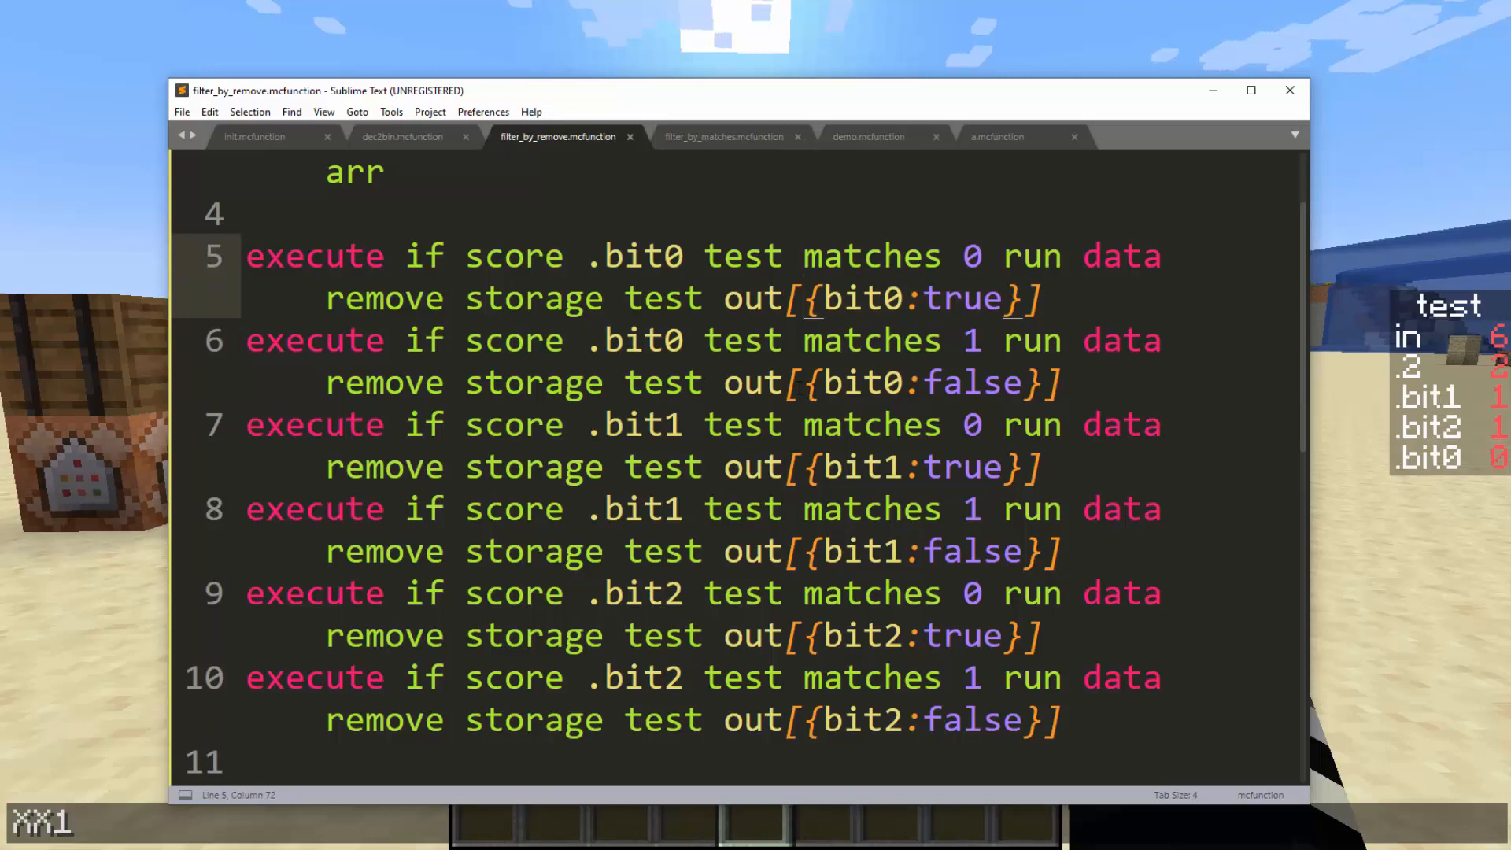
{"action": "left_click_drag", "start_coordinate": [809, 298], "coordinate": [1021, 297]}
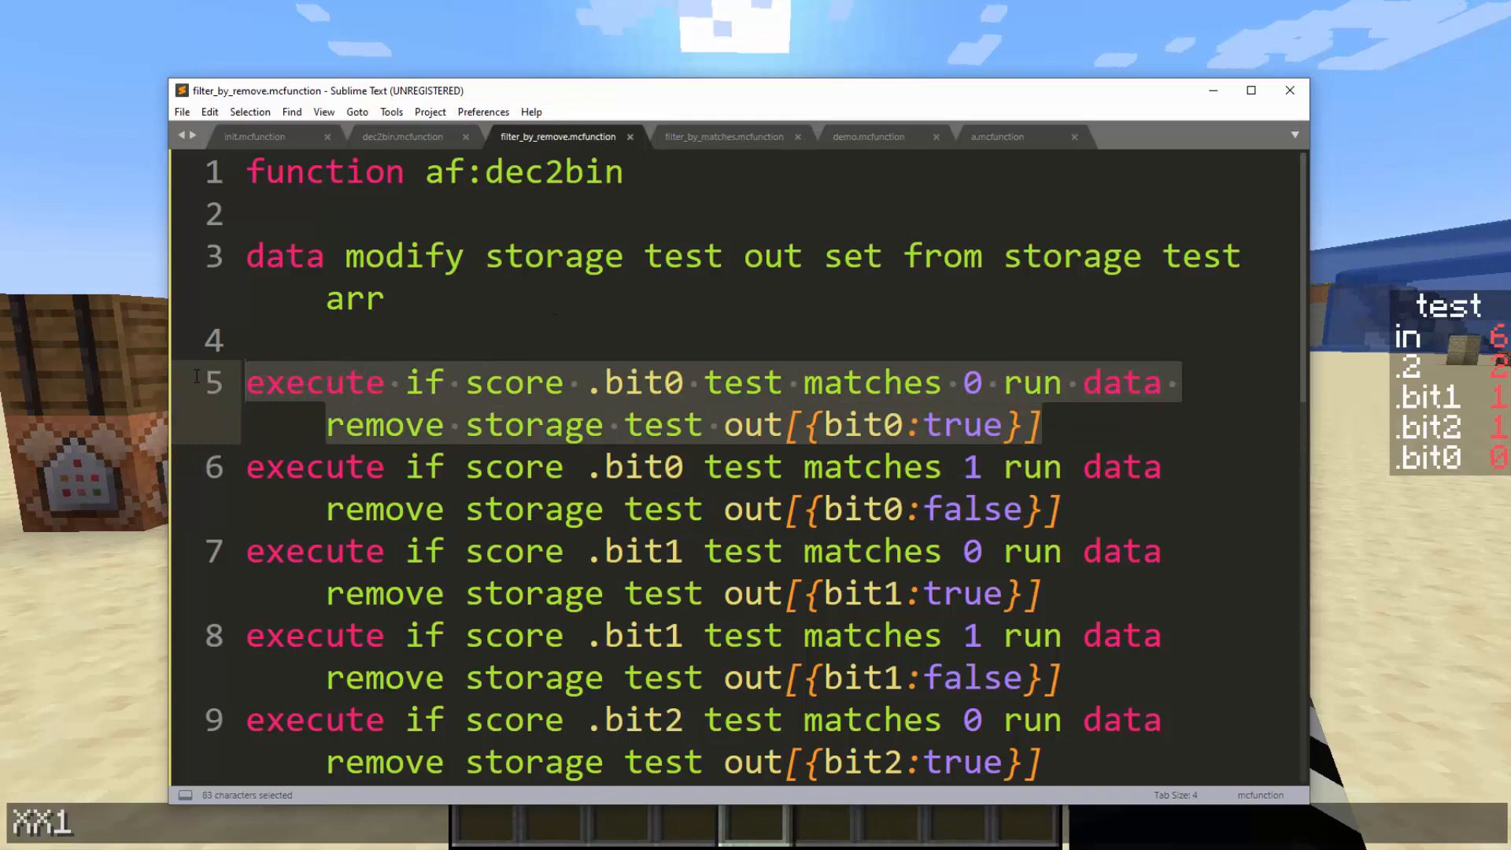
Step: Review filter_by_remove's bit0 removal lines 5–6 and its closing tellraw output lines
{"action": "left_click_drag", "start_coordinate": [245, 381], "coordinate": [1059, 508]}
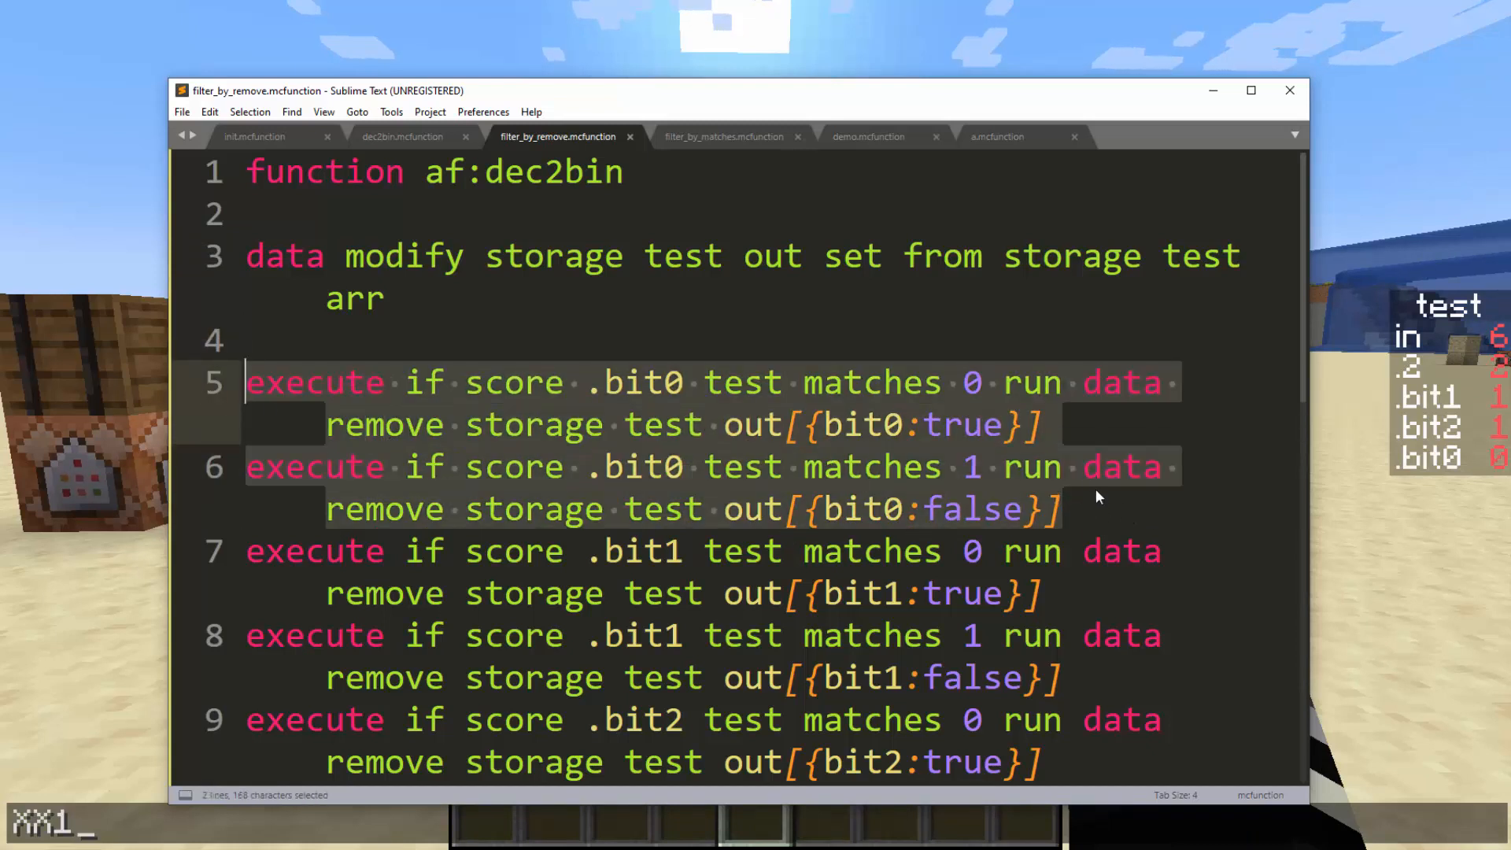
{"action": "left_click", "coordinate": [1103, 495]}
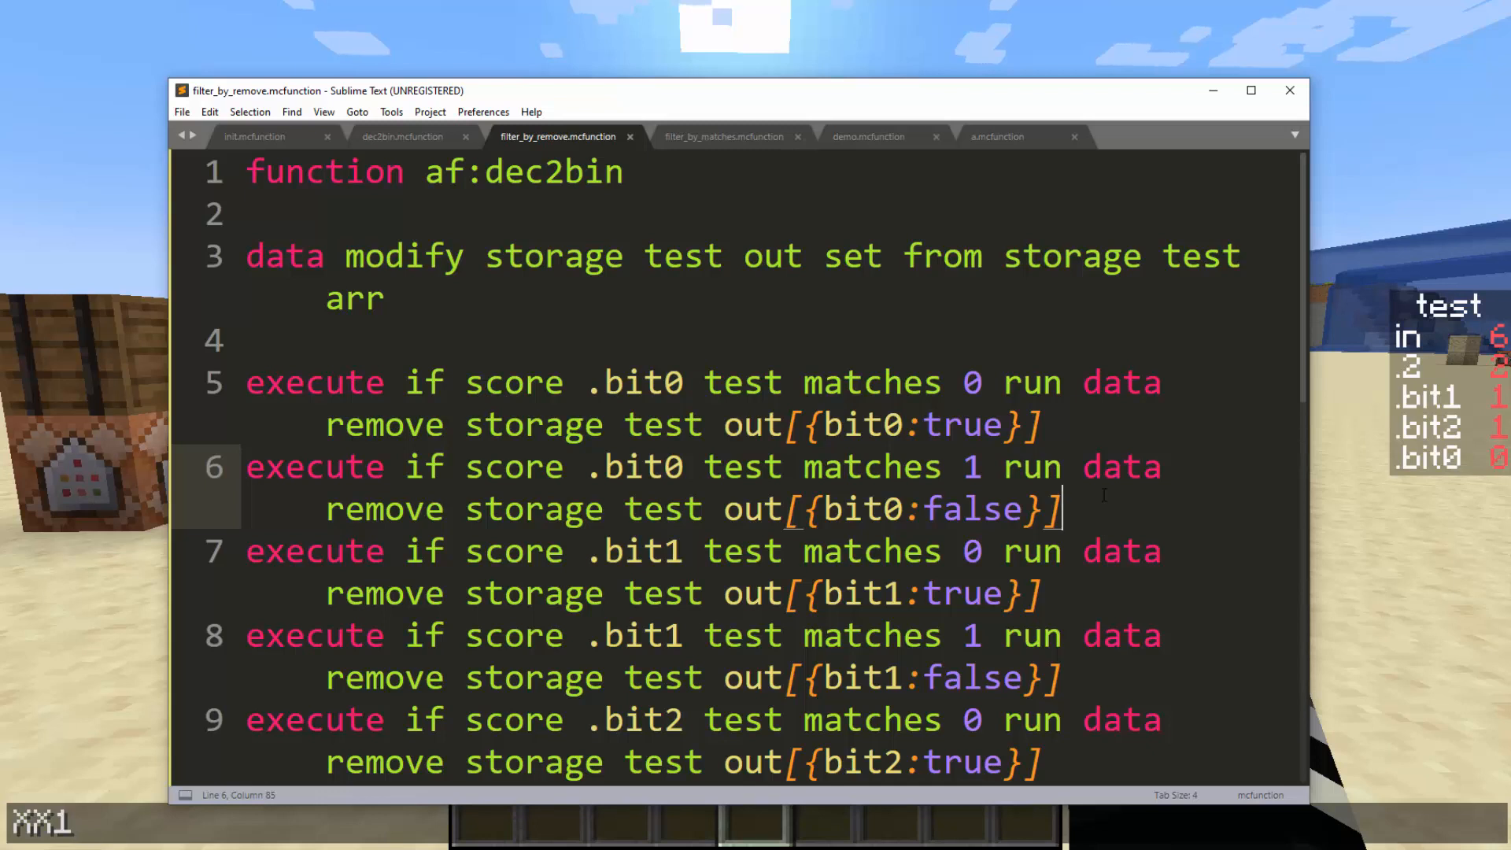
{"action": "scroll", "scroll_direction": "down", "scroll_amount": 3}
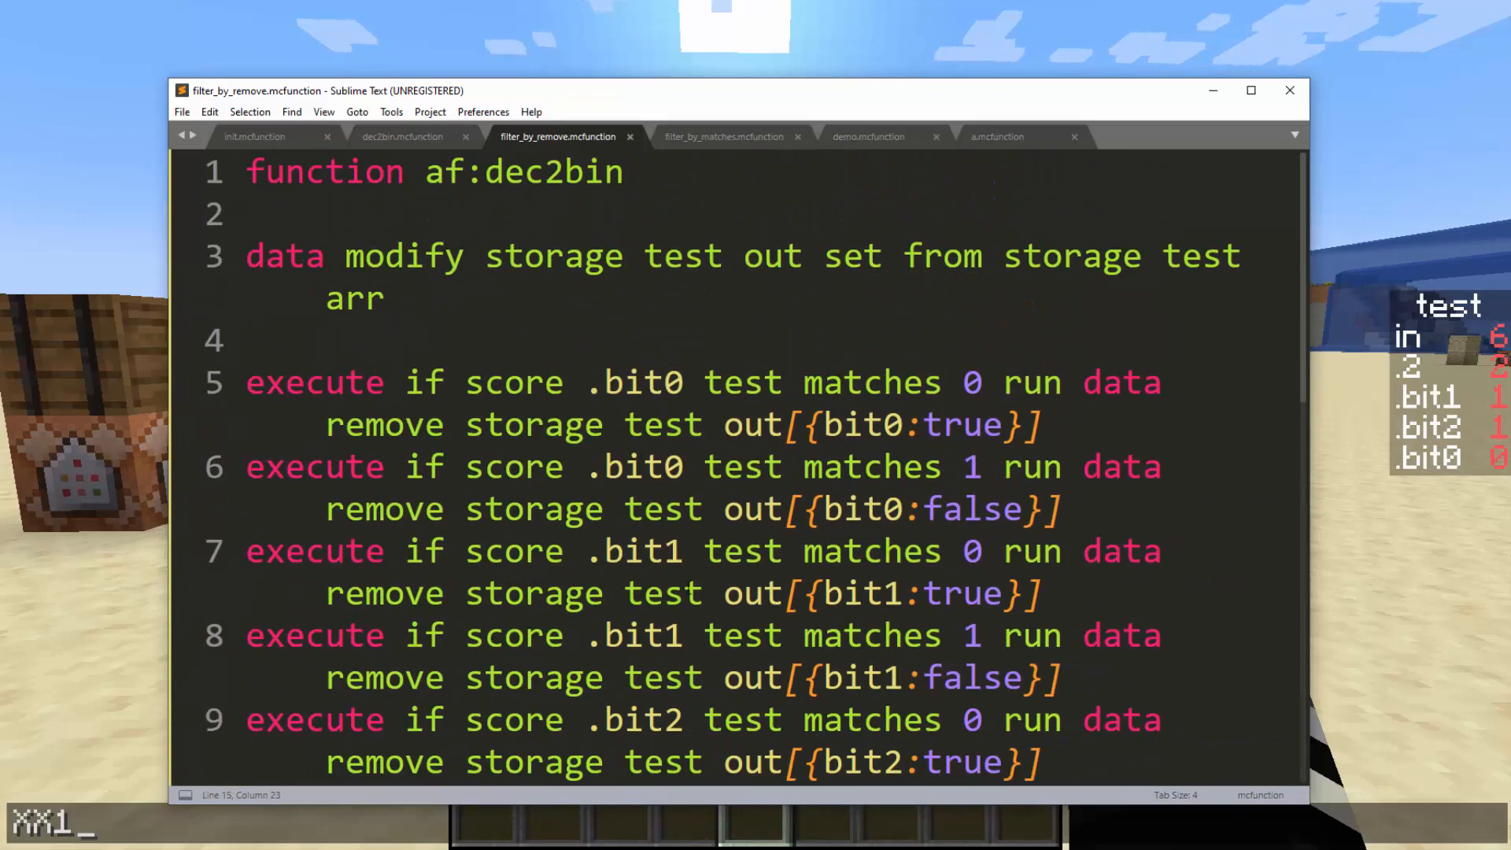
{"action": "scroll", "scroll_direction": "down", "scroll_amount": 3}
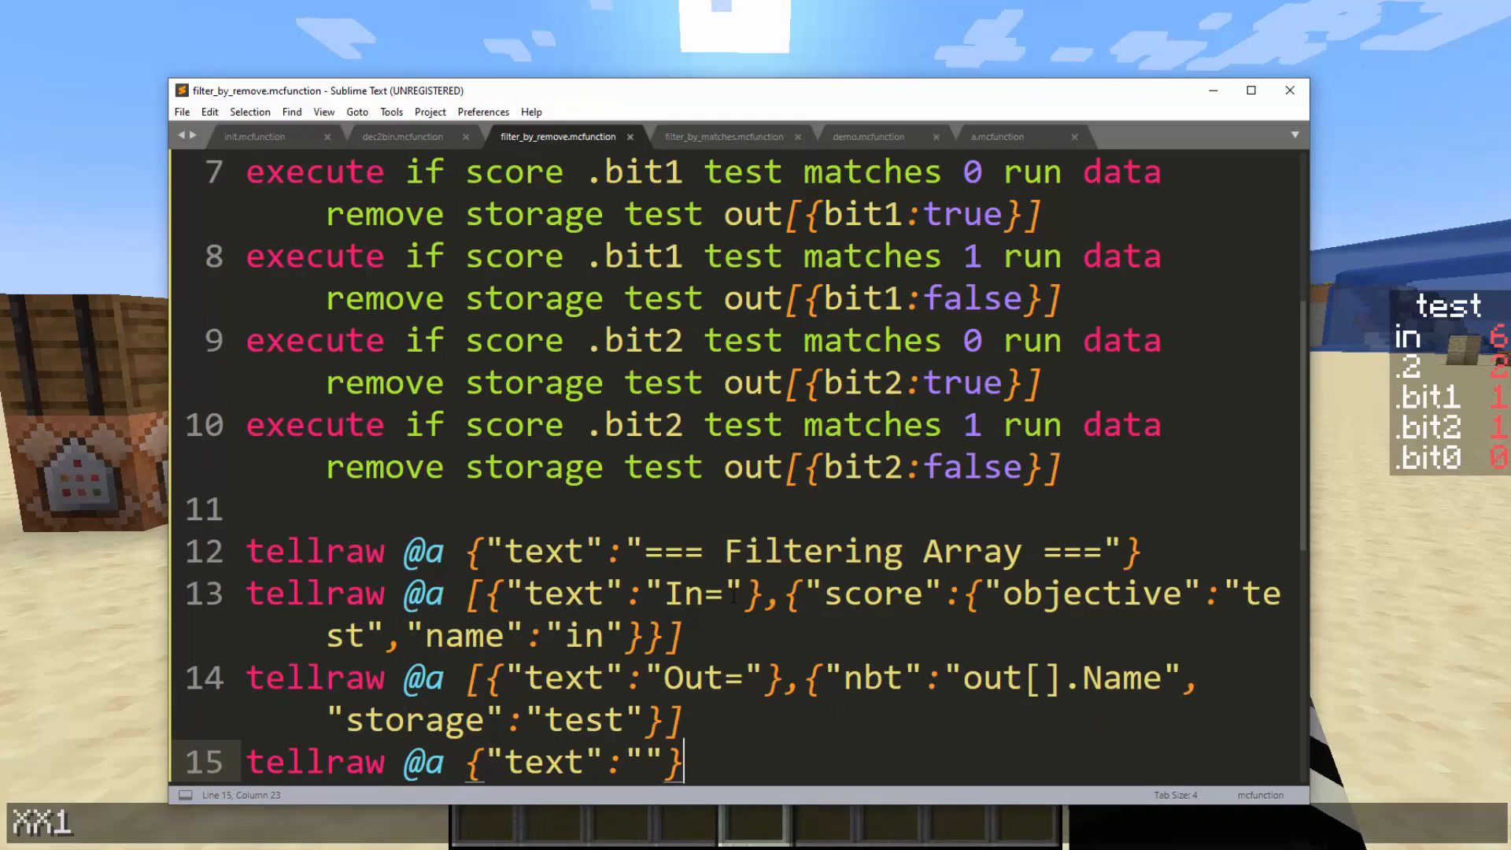
{"action": "mouse_move", "coordinate": [714, 617]}
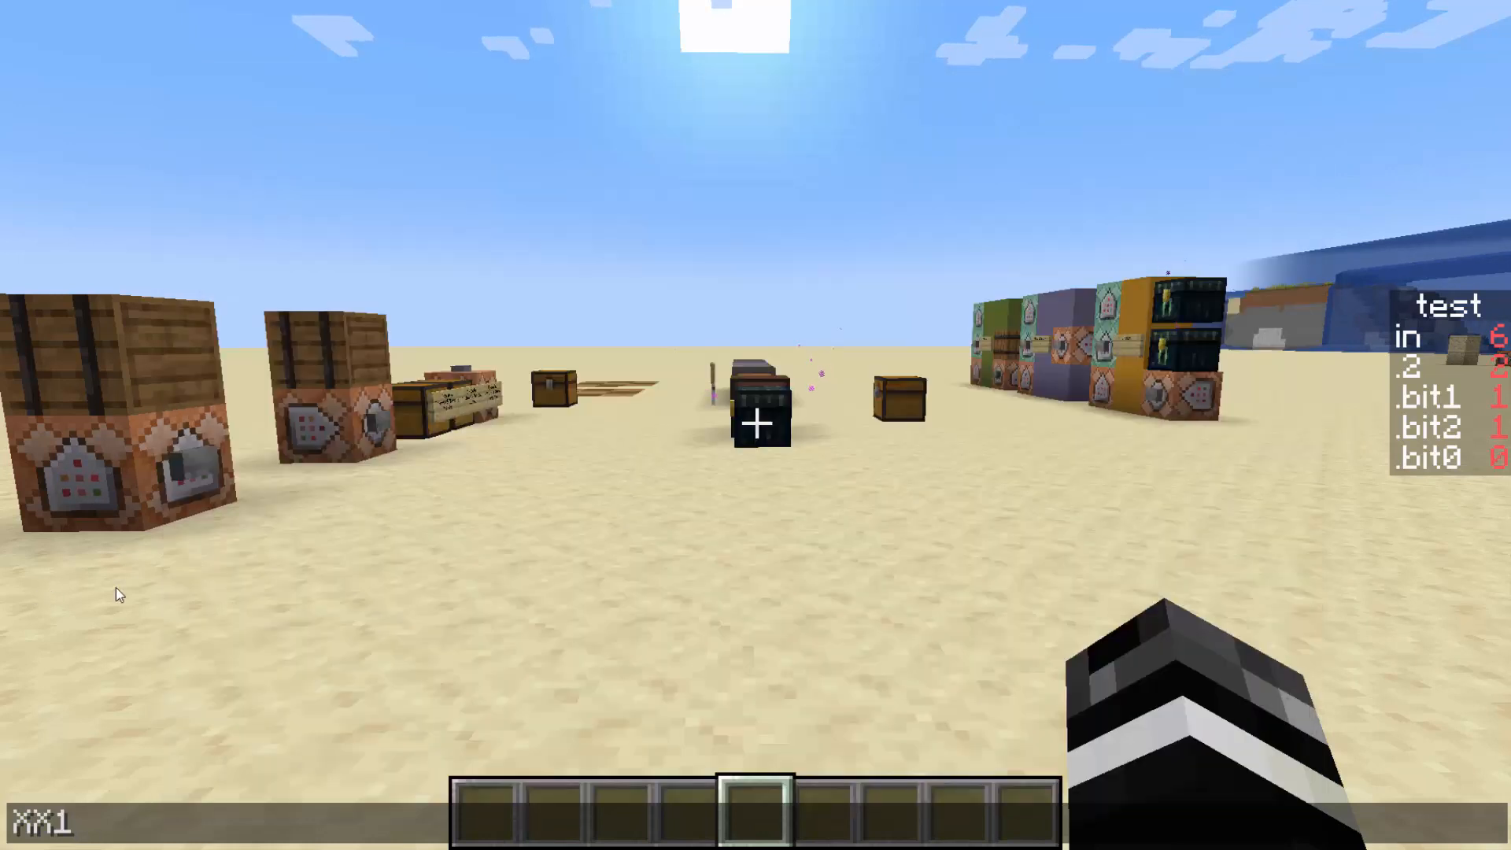
Step: Start the /scoreboard players command to set the in score on test to 1
{"action": "type", "text": "/scoreboard players"}
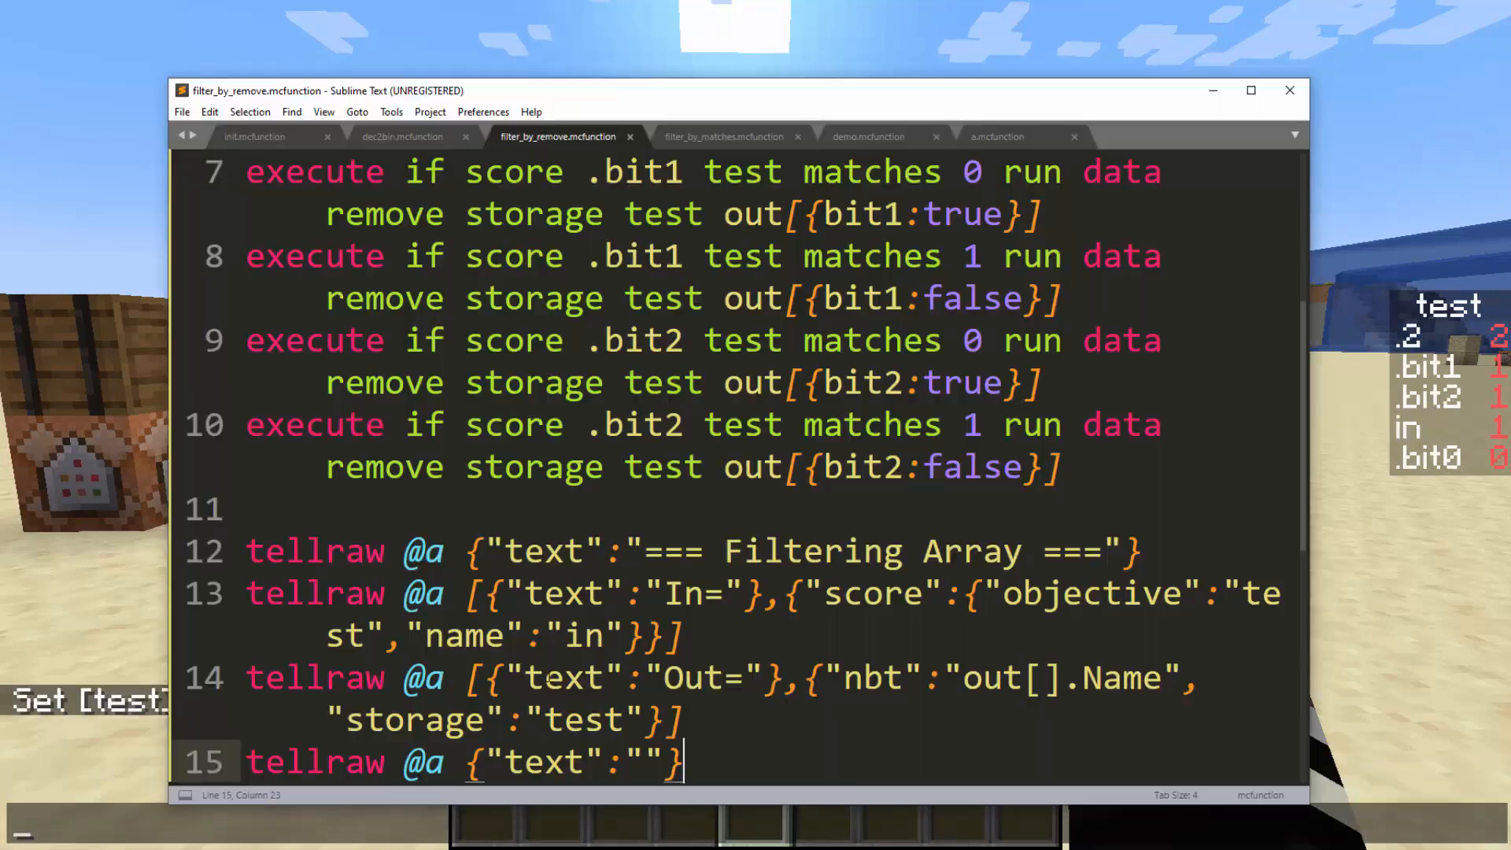
Step: Highlight the {Name:"1b"...} array entry on line 2 of init.mcfunction
{"action": "left_click", "coordinate": [254, 136]}
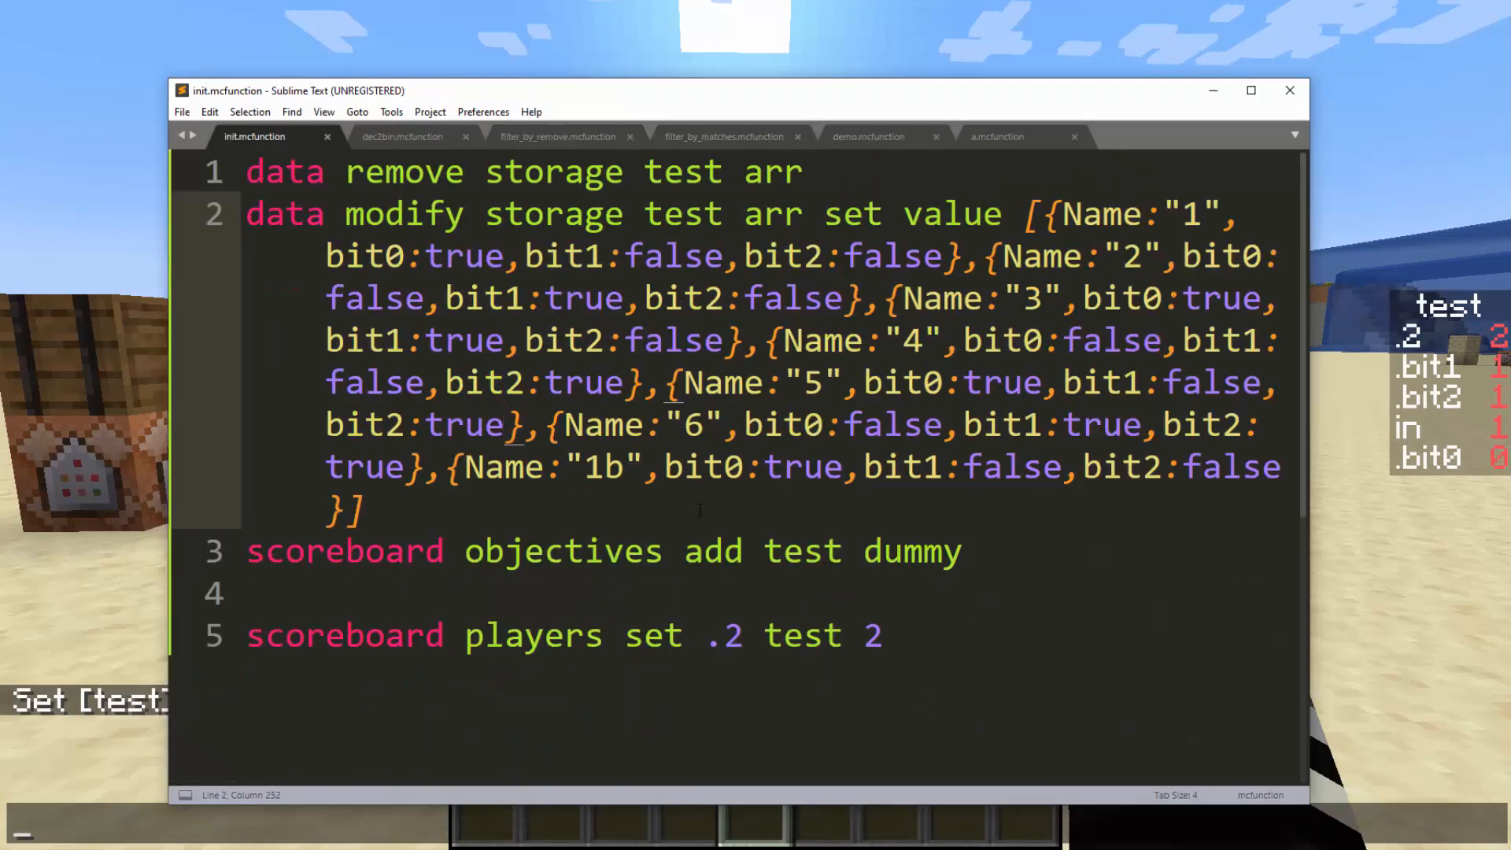
{"action": "left_click_drag", "start_coordinate": [454, 465], "coordinate": [1202, 466]}
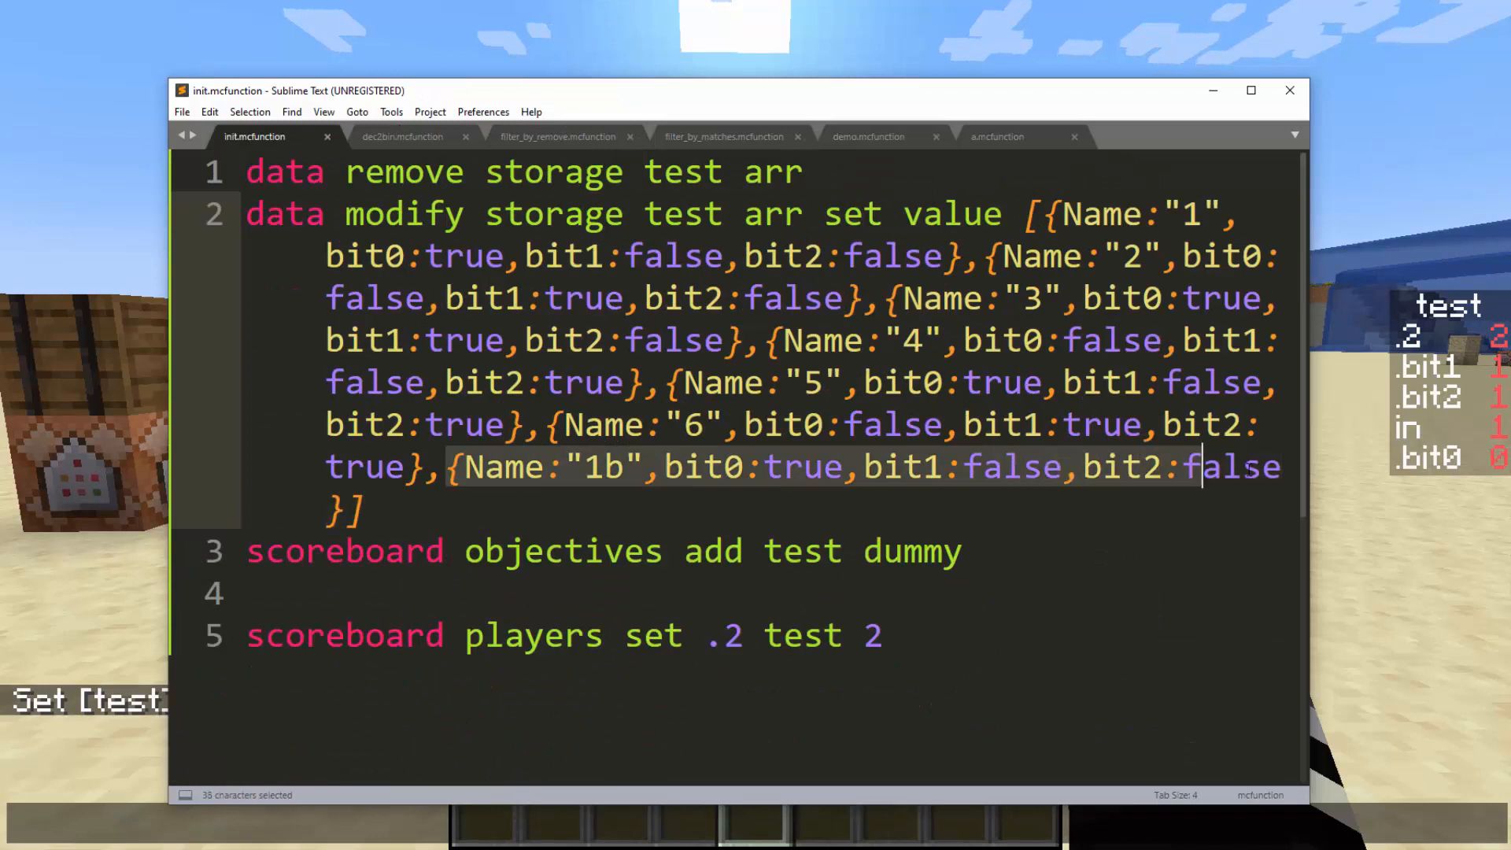
{"action": "left_click", "coordinate": [768, 466]}
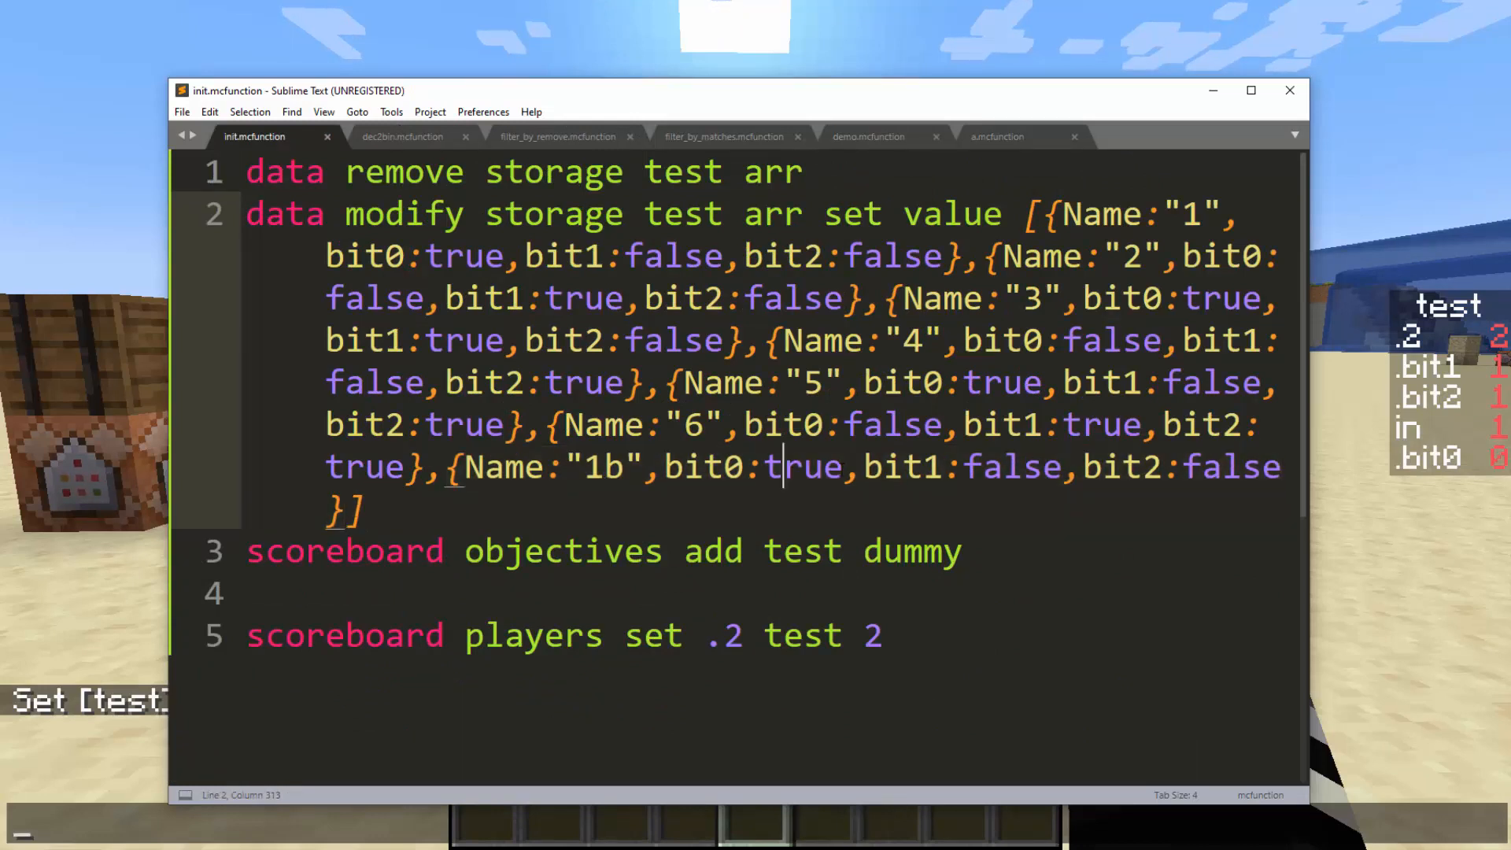
{"action": "left_click_drag", "start_coordinate": [779, 466], "coordinate": [1104, 465]}
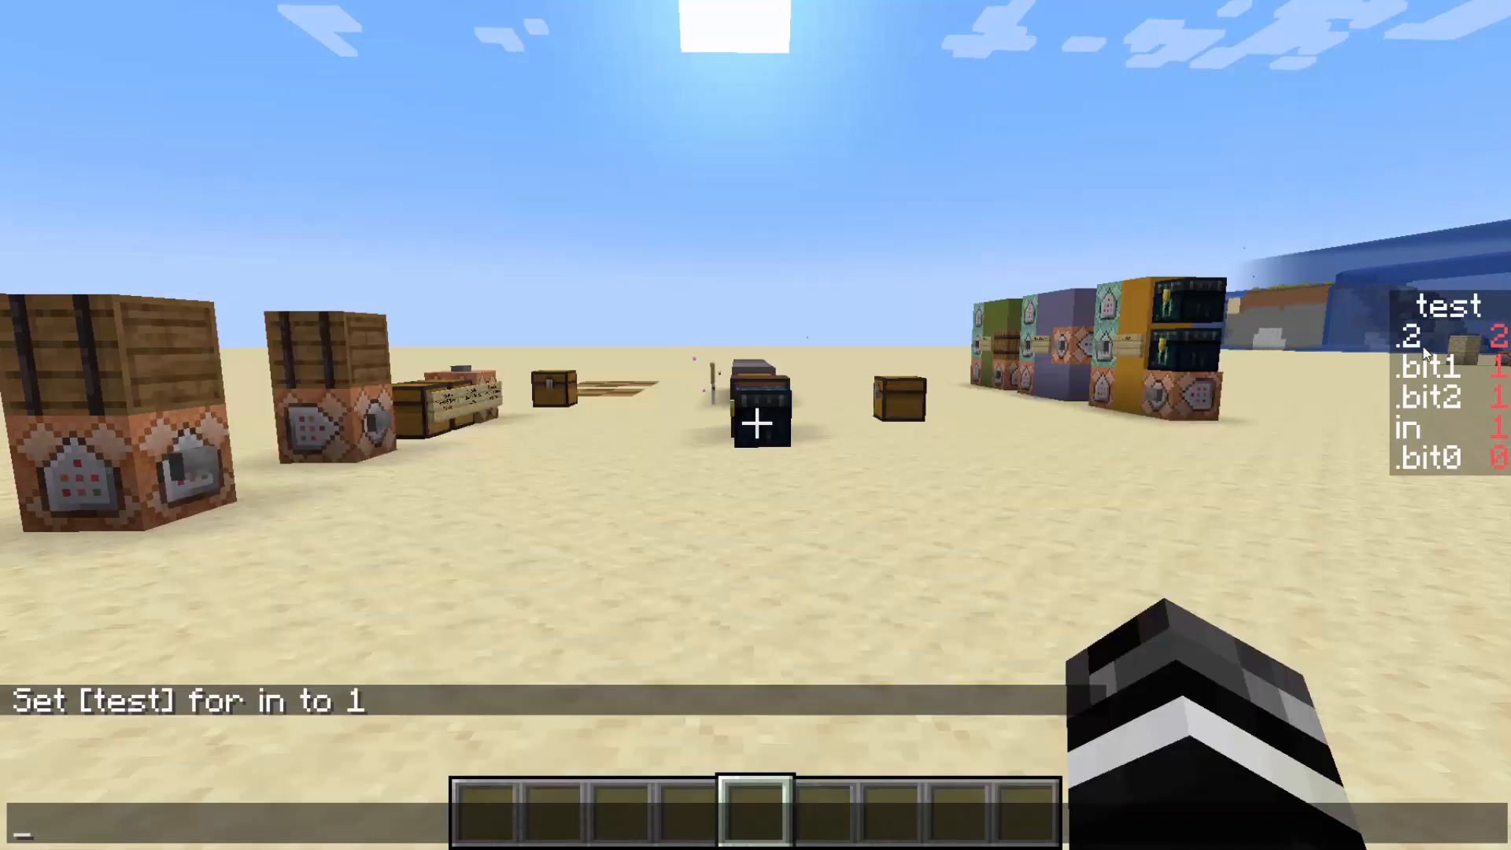
Step: Query test storage arr[2] in chat and run the filter_by_remove function
{"action": "type", "text": "/data get storage test arr[2]"}
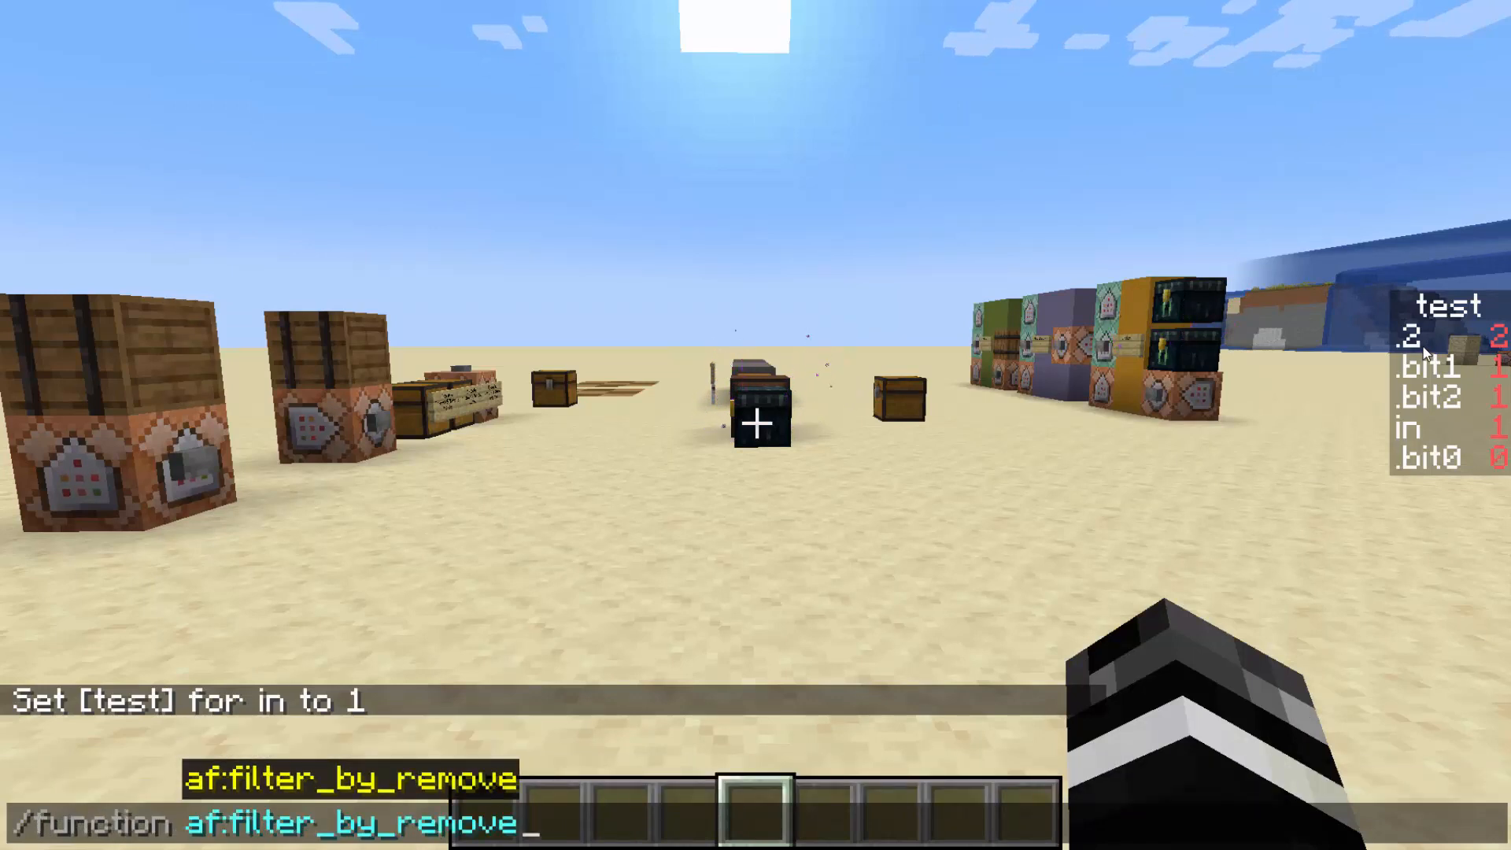
{"action": "key", "text": "Enter"}
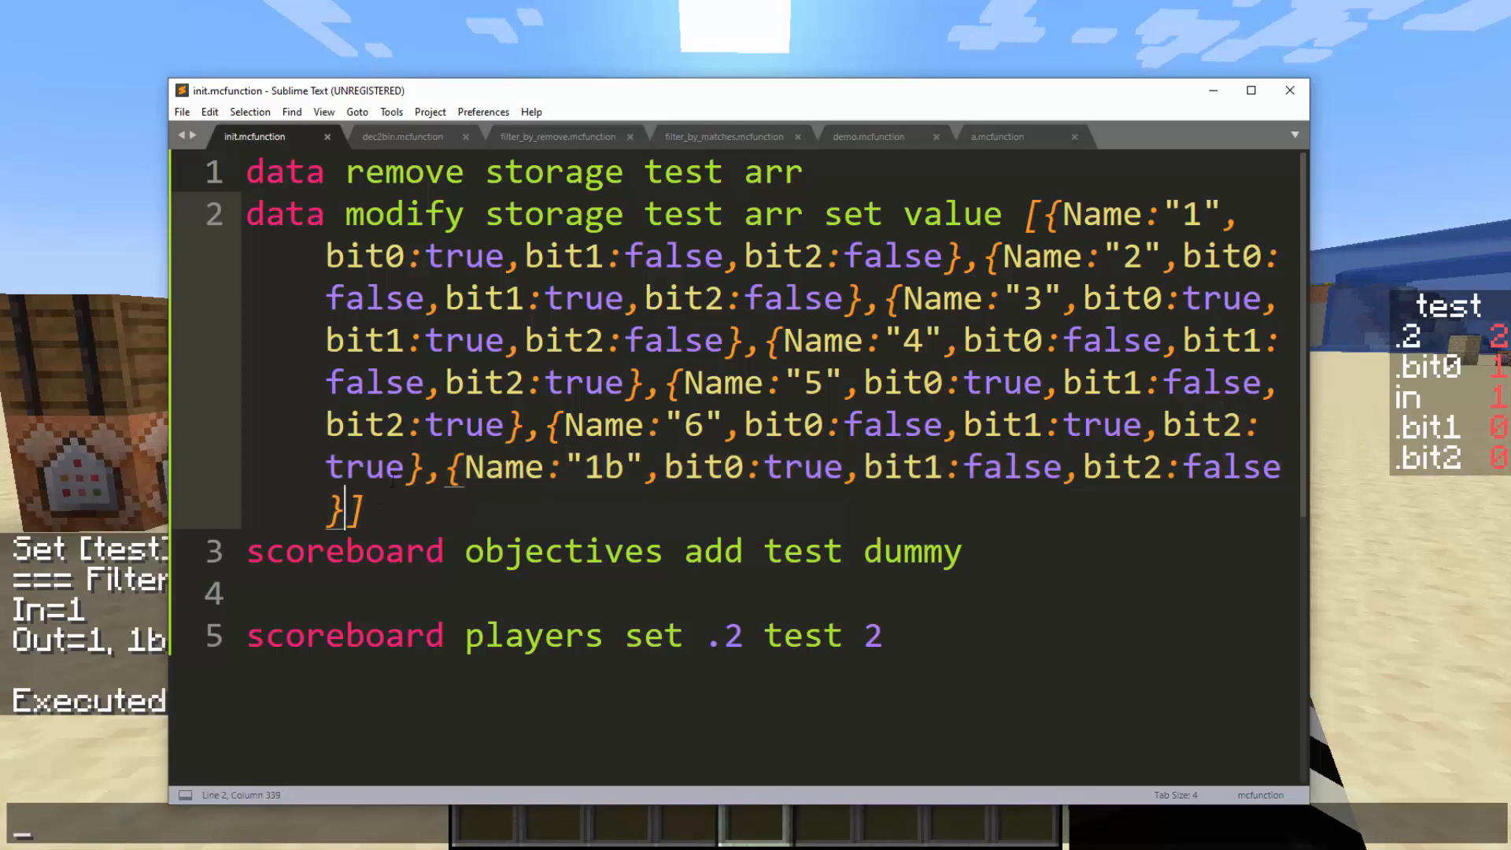
Step: Check the 1b array entry, review filter_by_remove and dec2bin, then show filter_by_matches
{"action": "left_click_drag", "start_coordinate": [444, 466], "coordinate": [362, 508]}
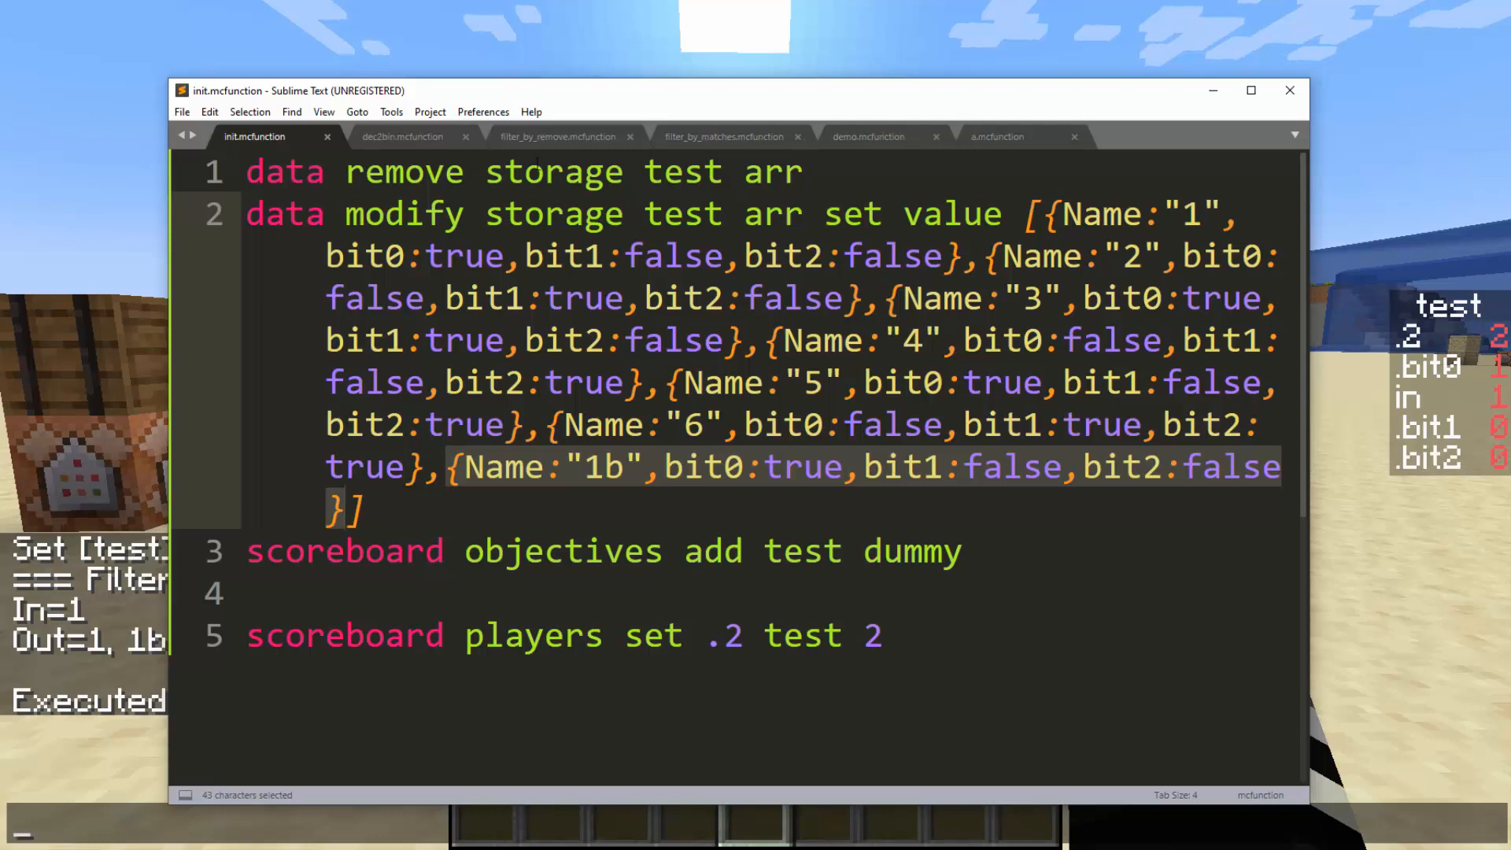
{"action": "left_click", "coordinate": [426, 515]}
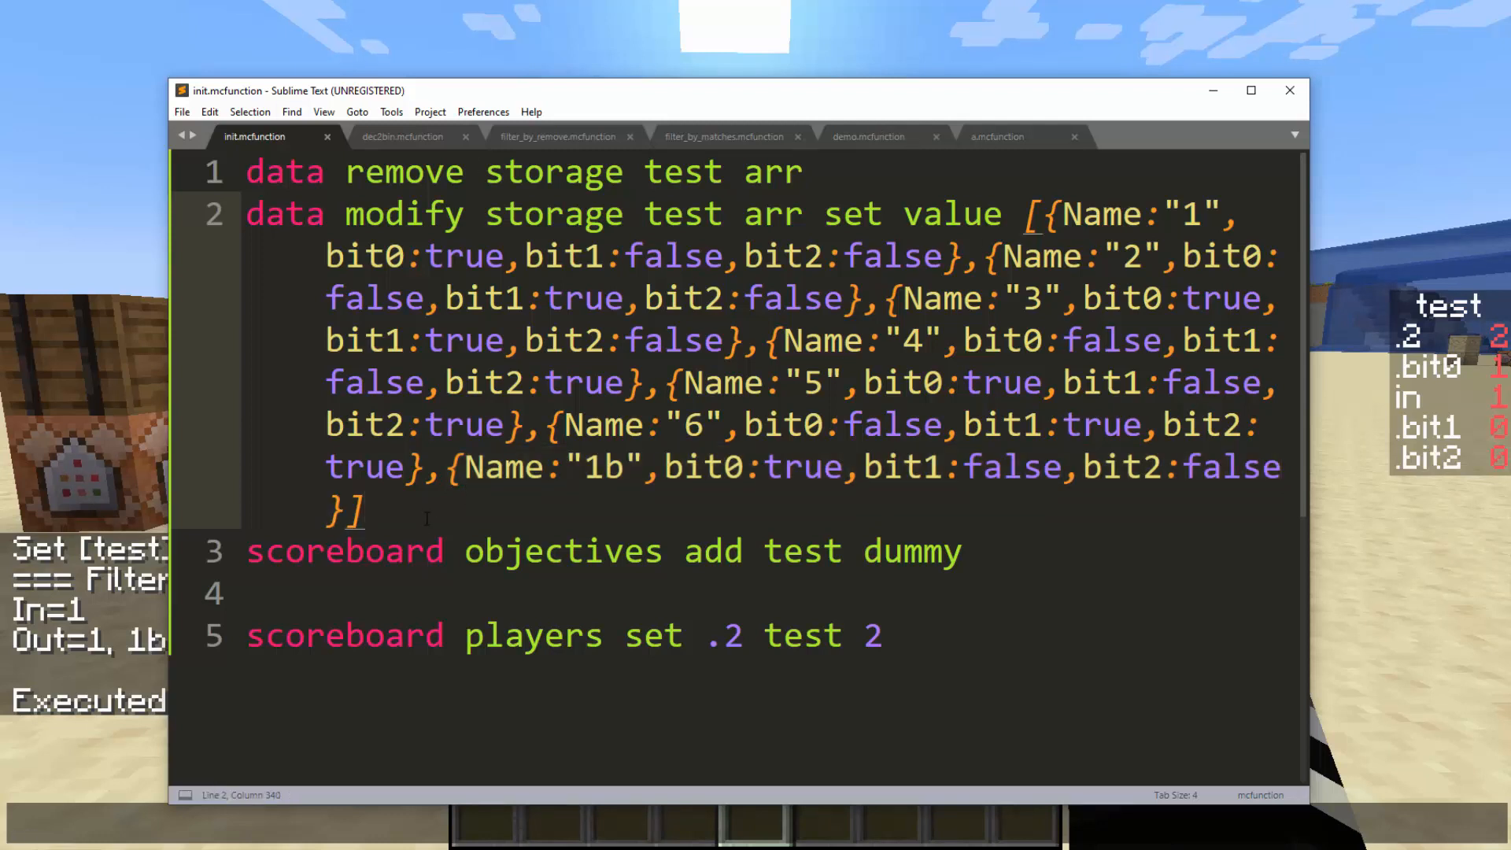
{"action": "left_click", "coordinate": [557, 136]}
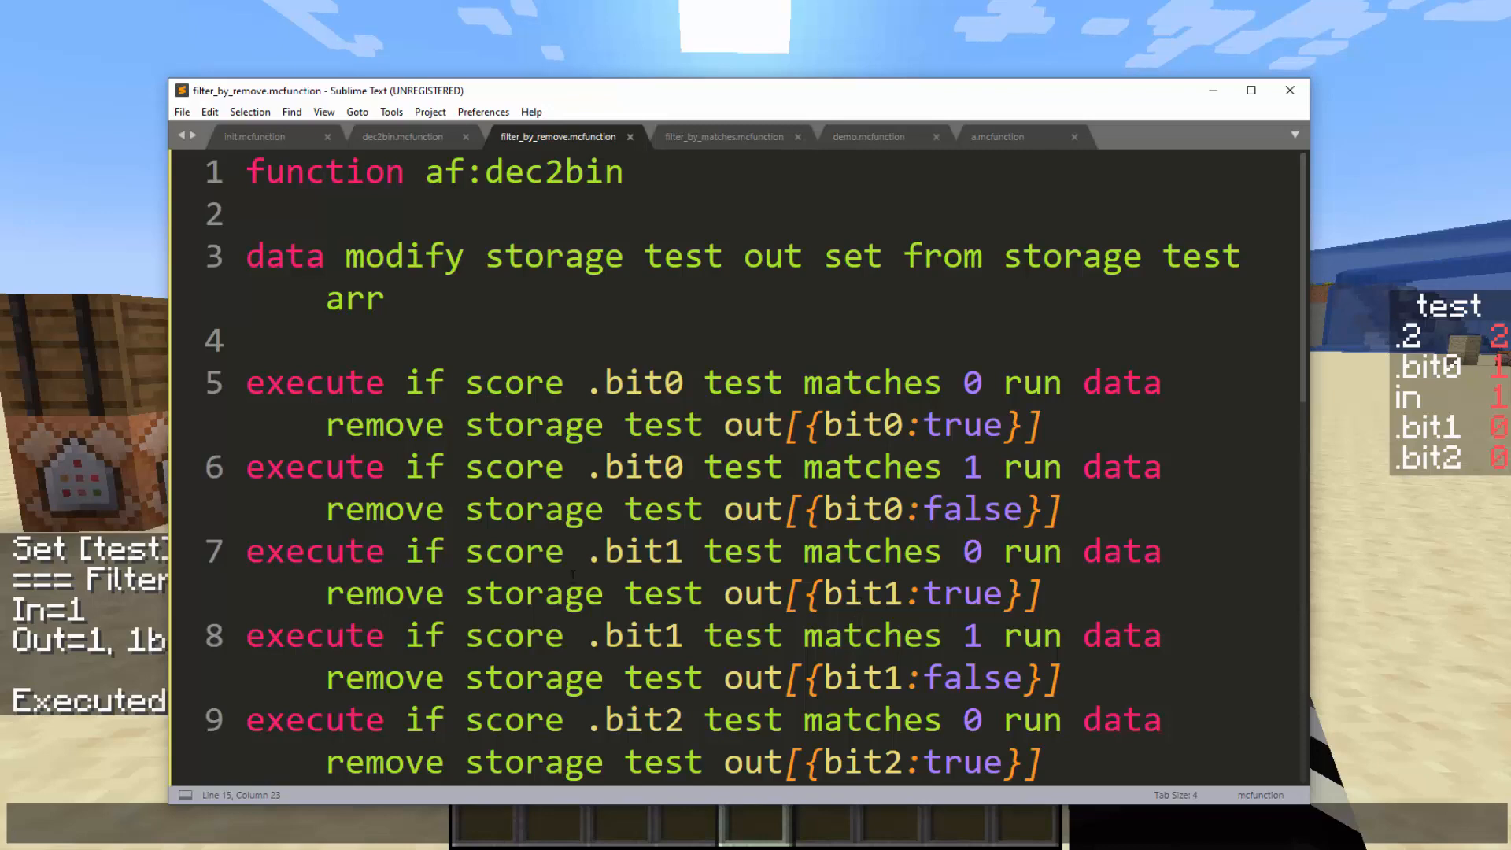
{"action": "left_click", "coordinate": [401, 136]}
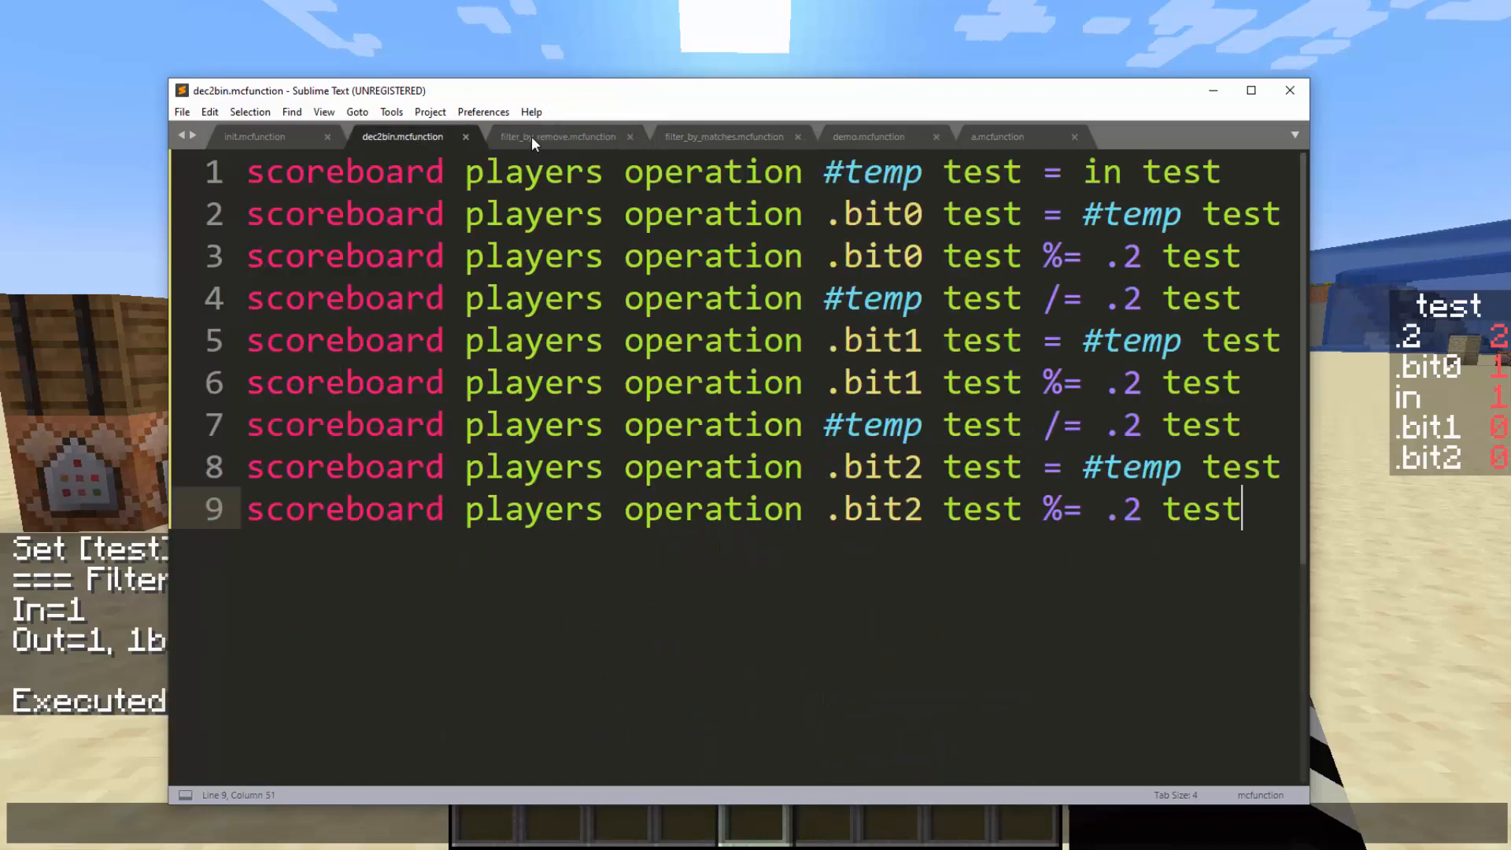
{"action": "left_click", "coordinate": [557, 135]}
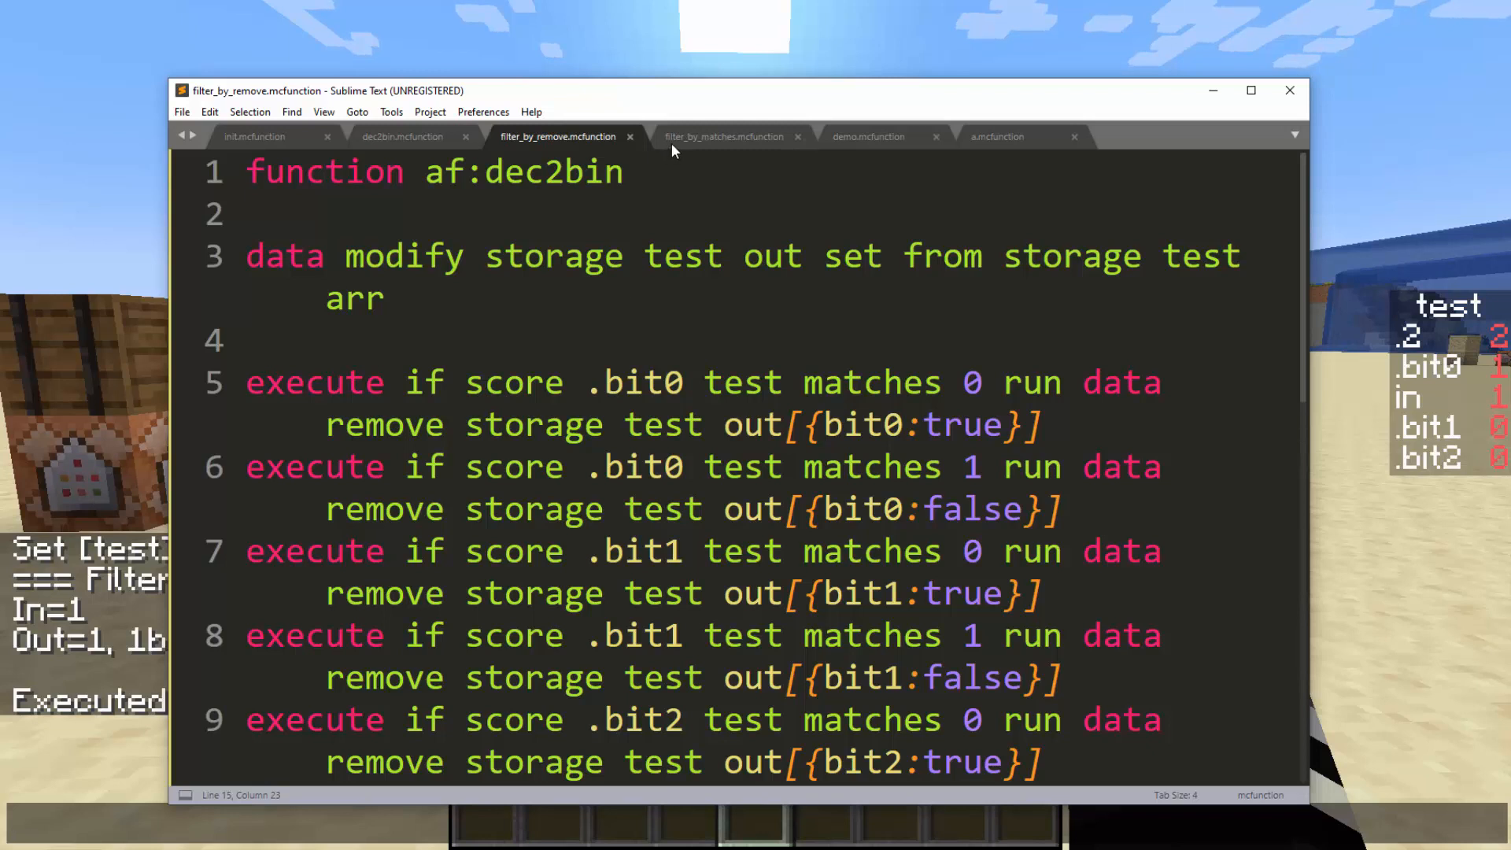
{"action": "mouse_move", "coordinate": [453, 395]}
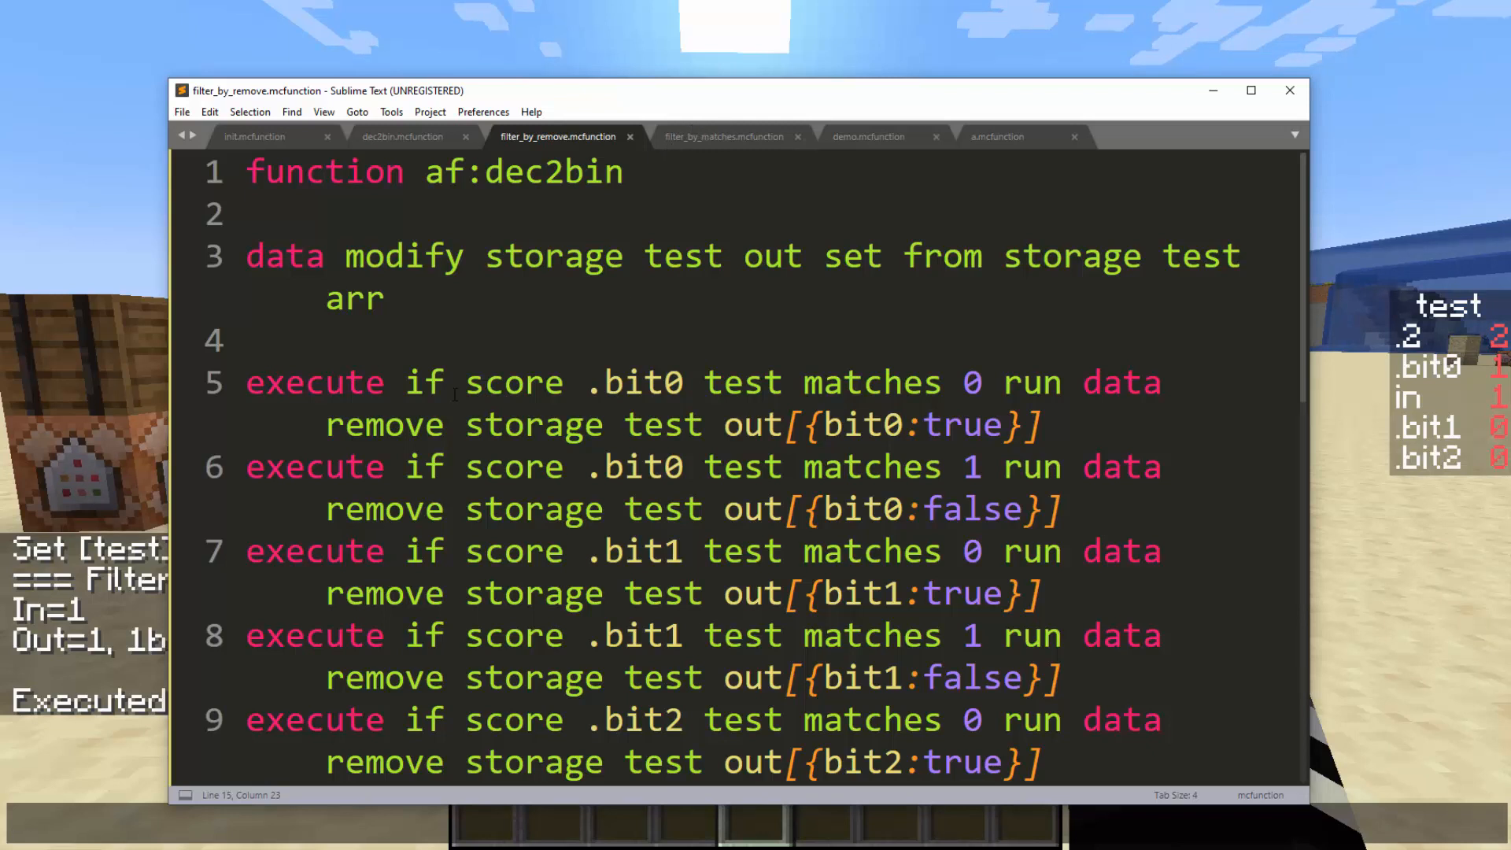
{"action": "left_click", "coordinate": [723, 135]}
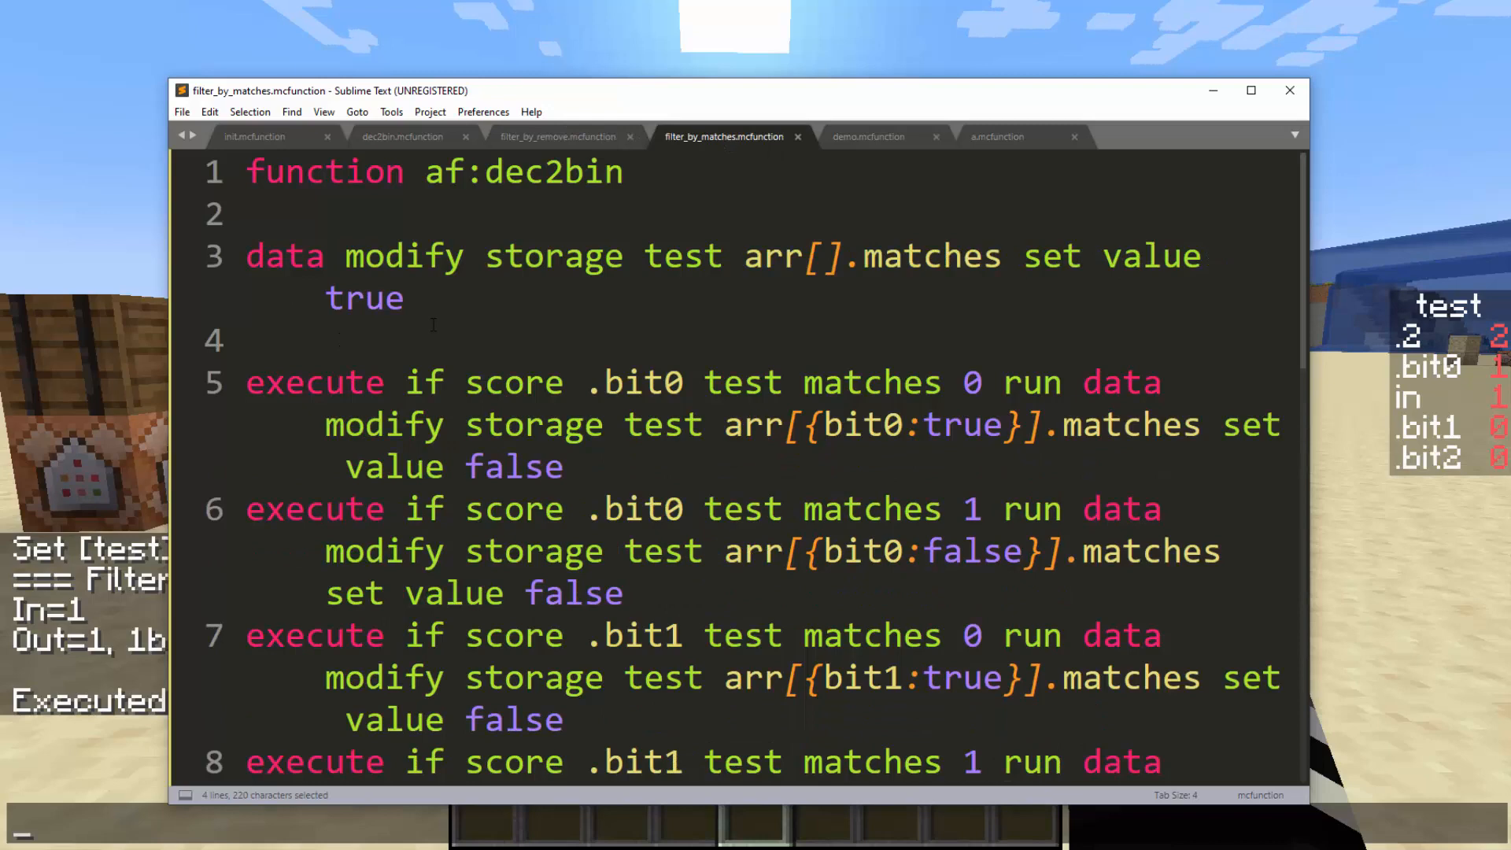
Step: Recheck filter_by_remove's bit0:true lines and mark element 1's bit flags in init
{"action": "left_click", "coordinate": [557, 135]}
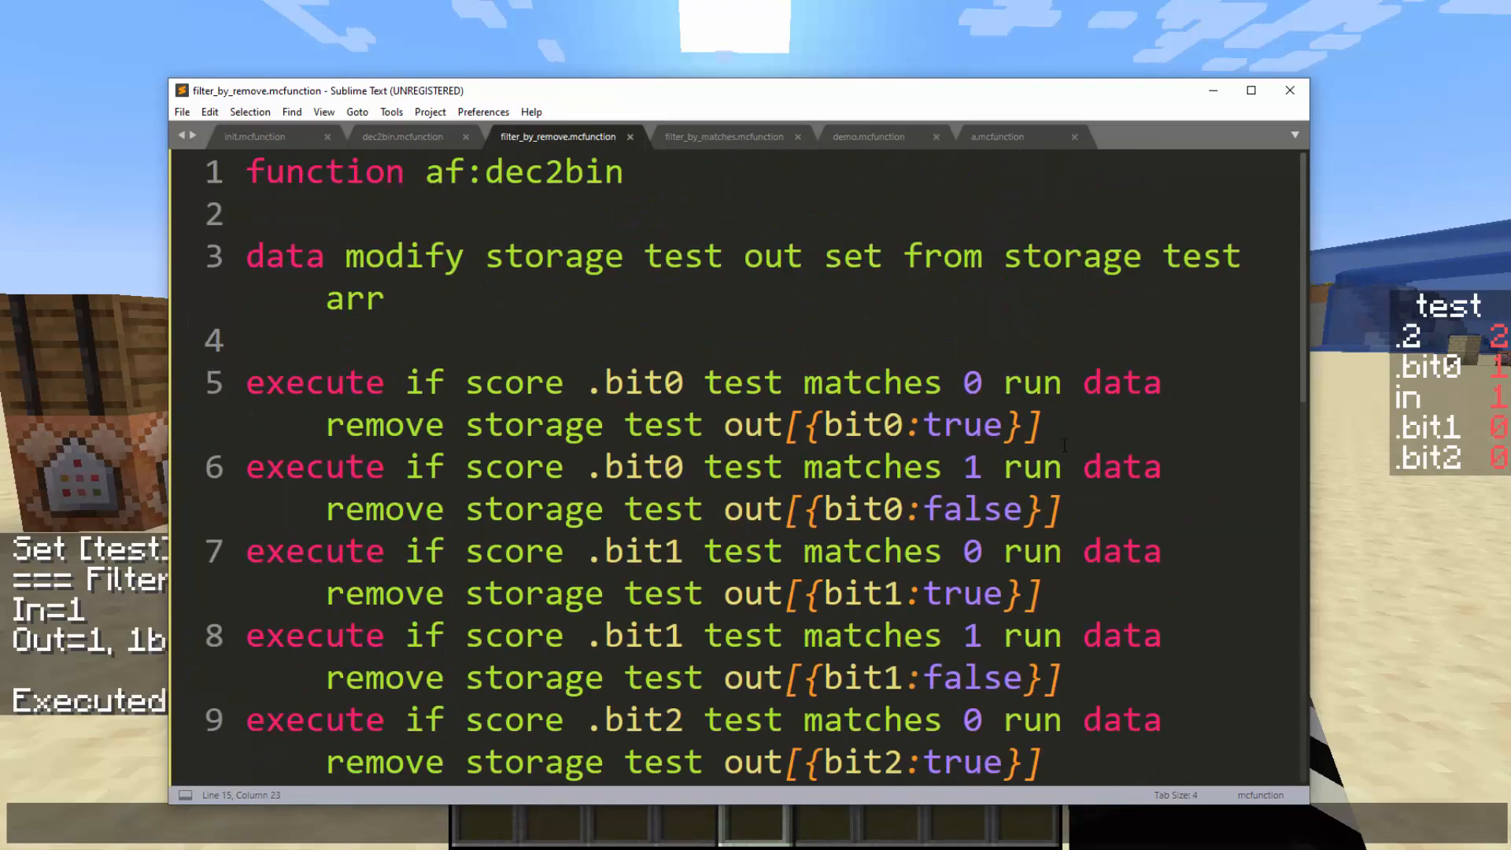
{"action": "left_click", "coordinate": [1065, 465]}
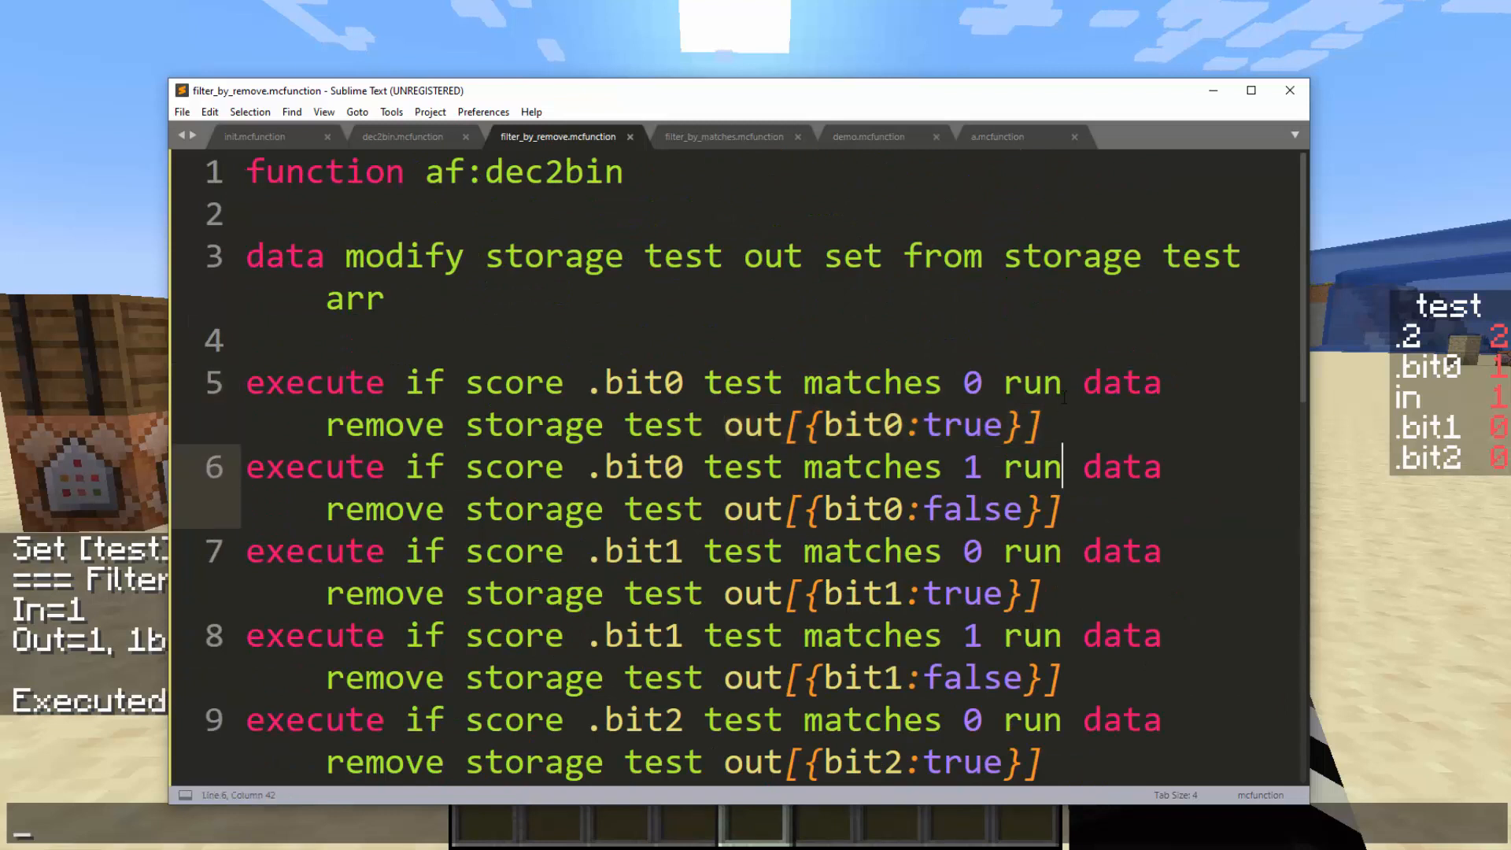
{"action": "left_click", "coordinate": [802, 425]}
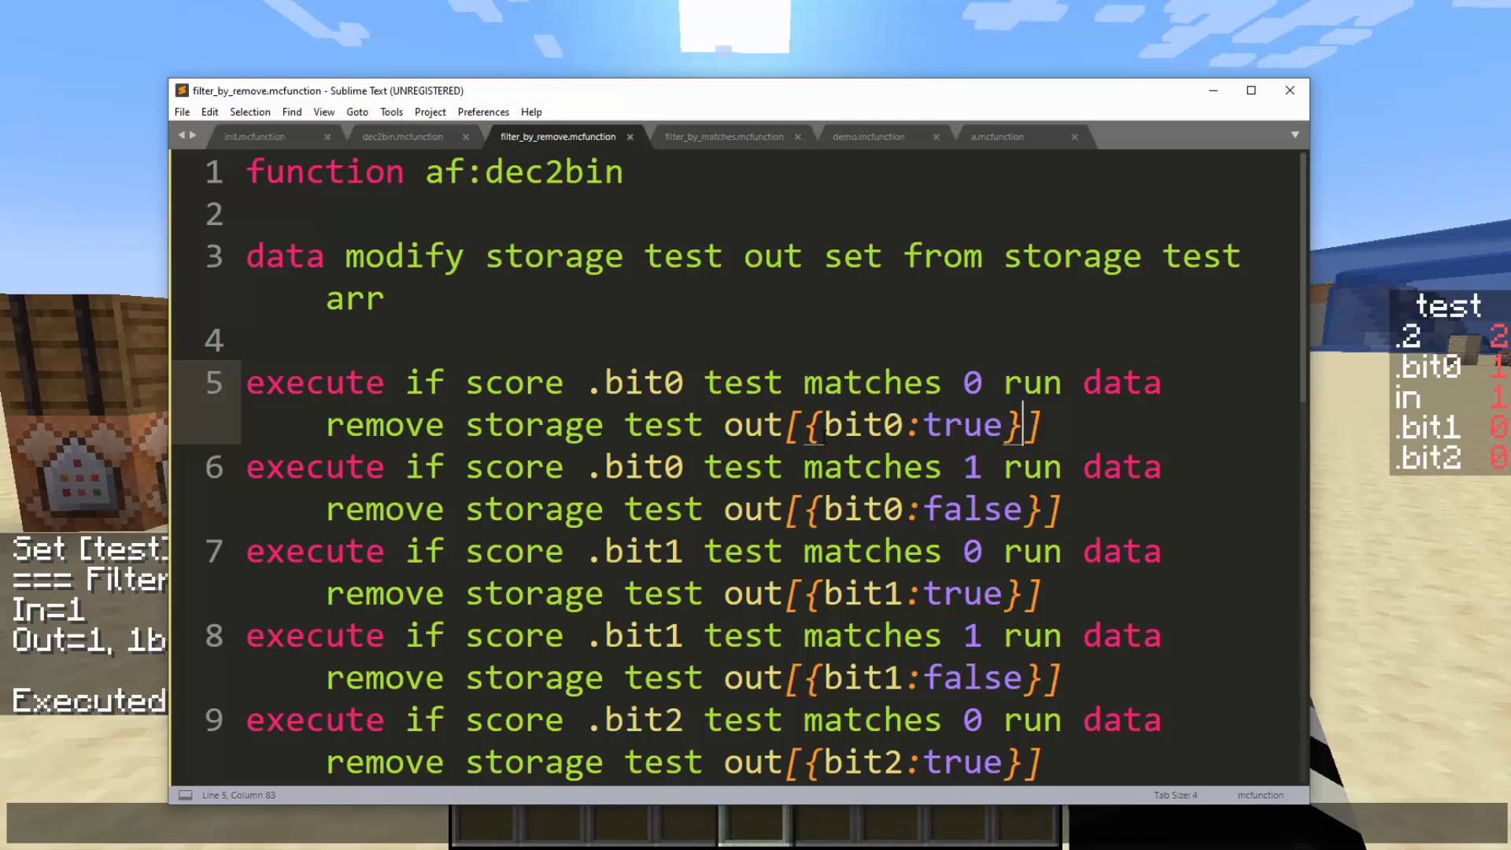
{"action": "left_click", "coordinate": [255, 135]}
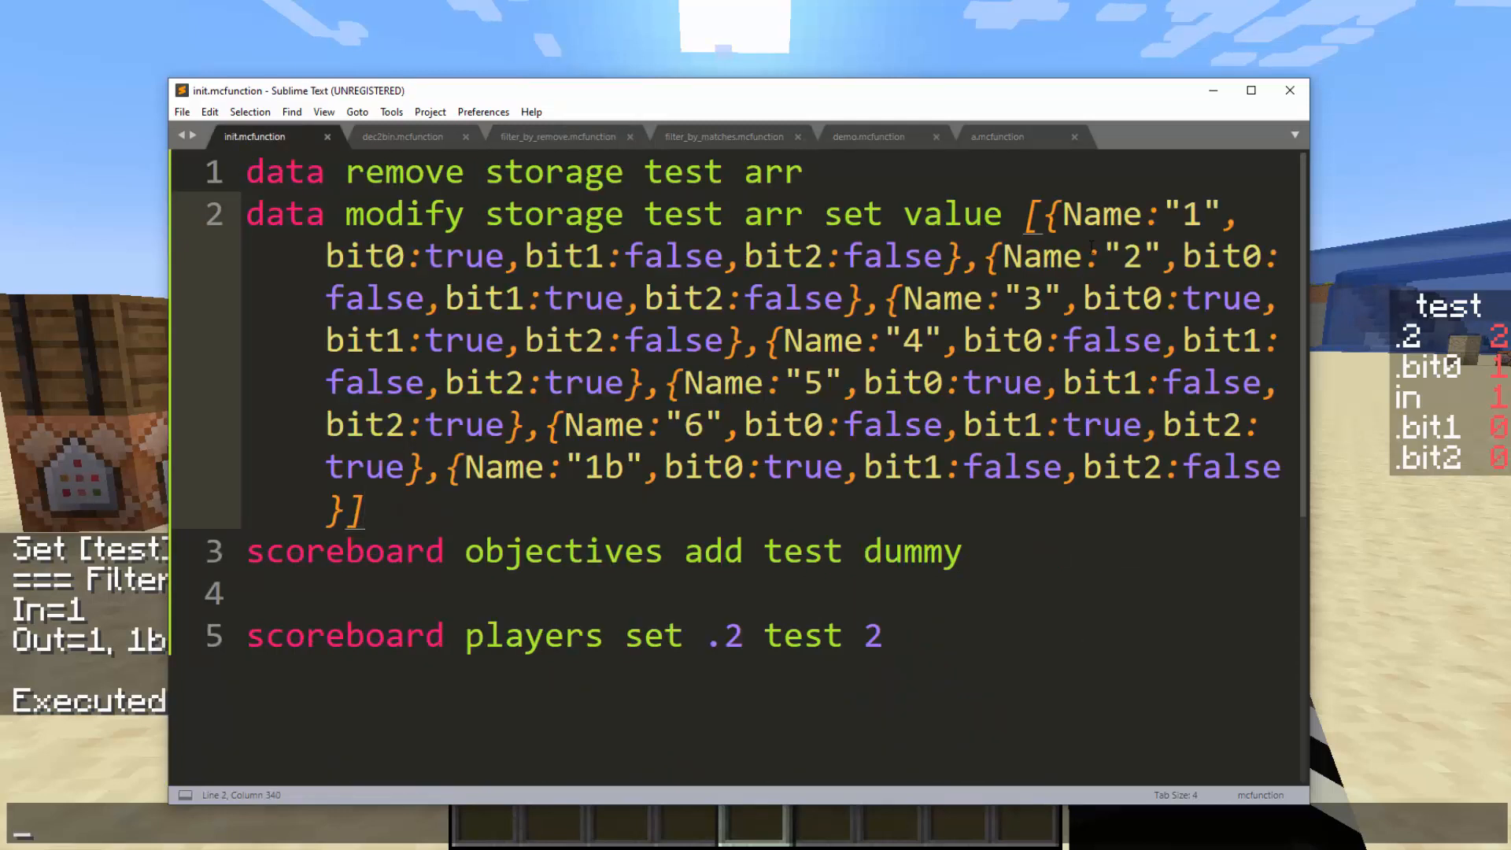
{"action": "left_click_drag", "start_coordinate": [423, 255], "coordinate": [935, 255]}
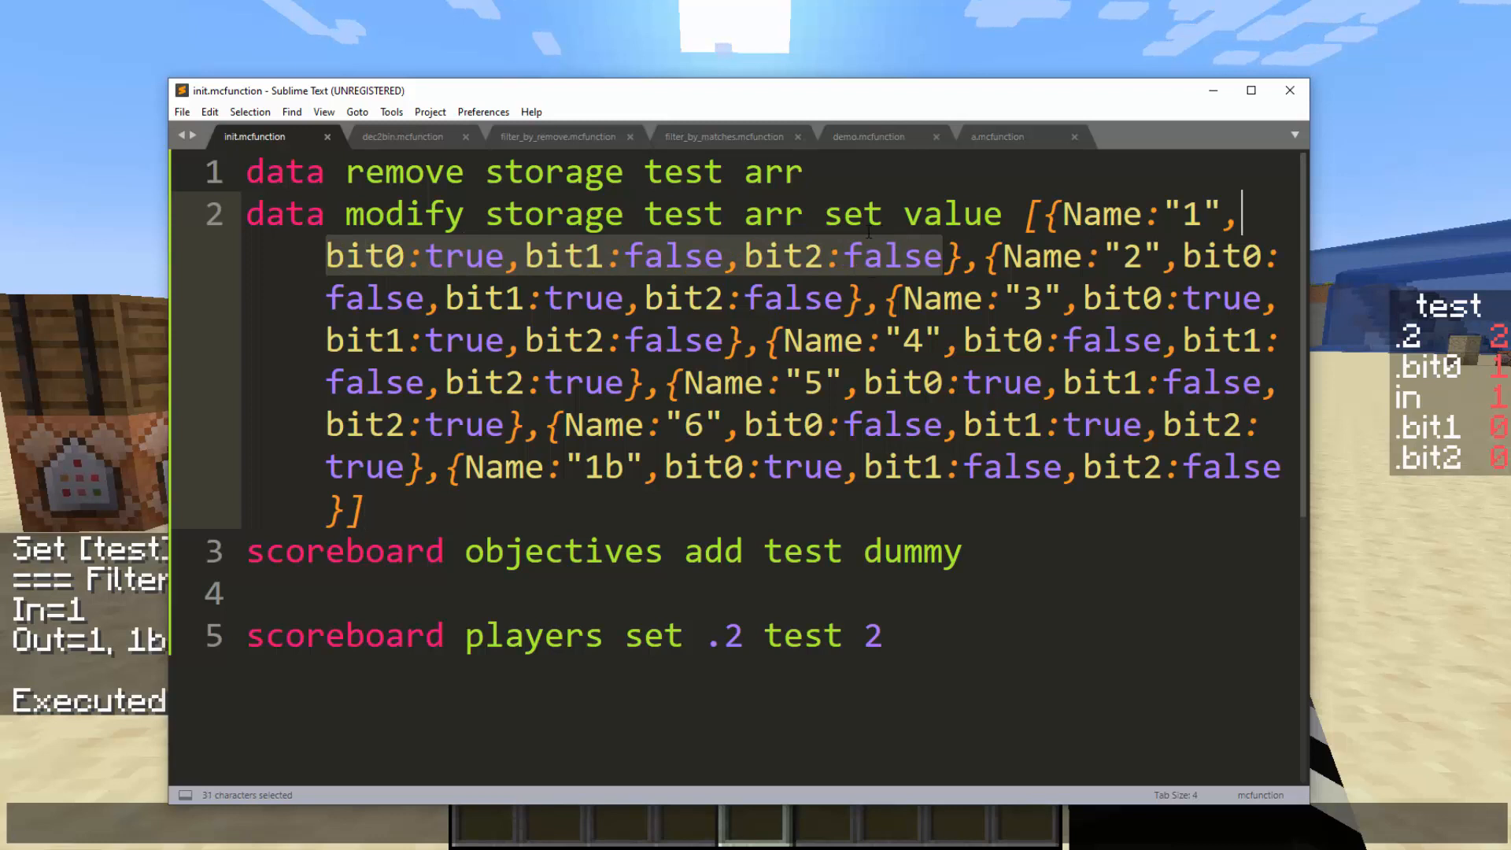
{"action": "mouse_move", "coordinate": [560, 150]}
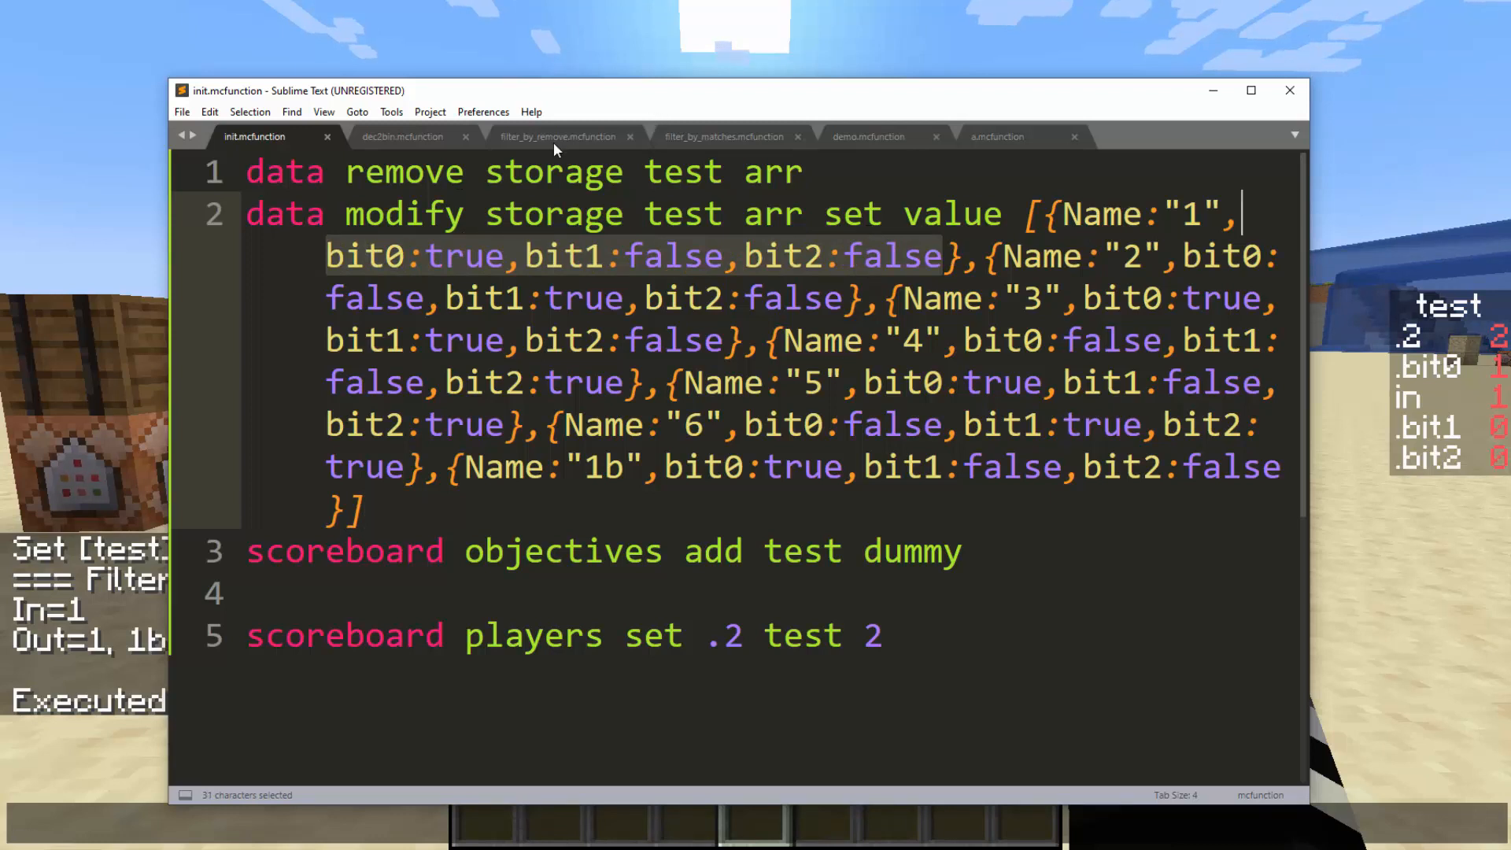
Step: Compare the init array against filter_by_matches, ending on filter_by_matches
{"action": "left_click", "coordinate": [724, 136]}
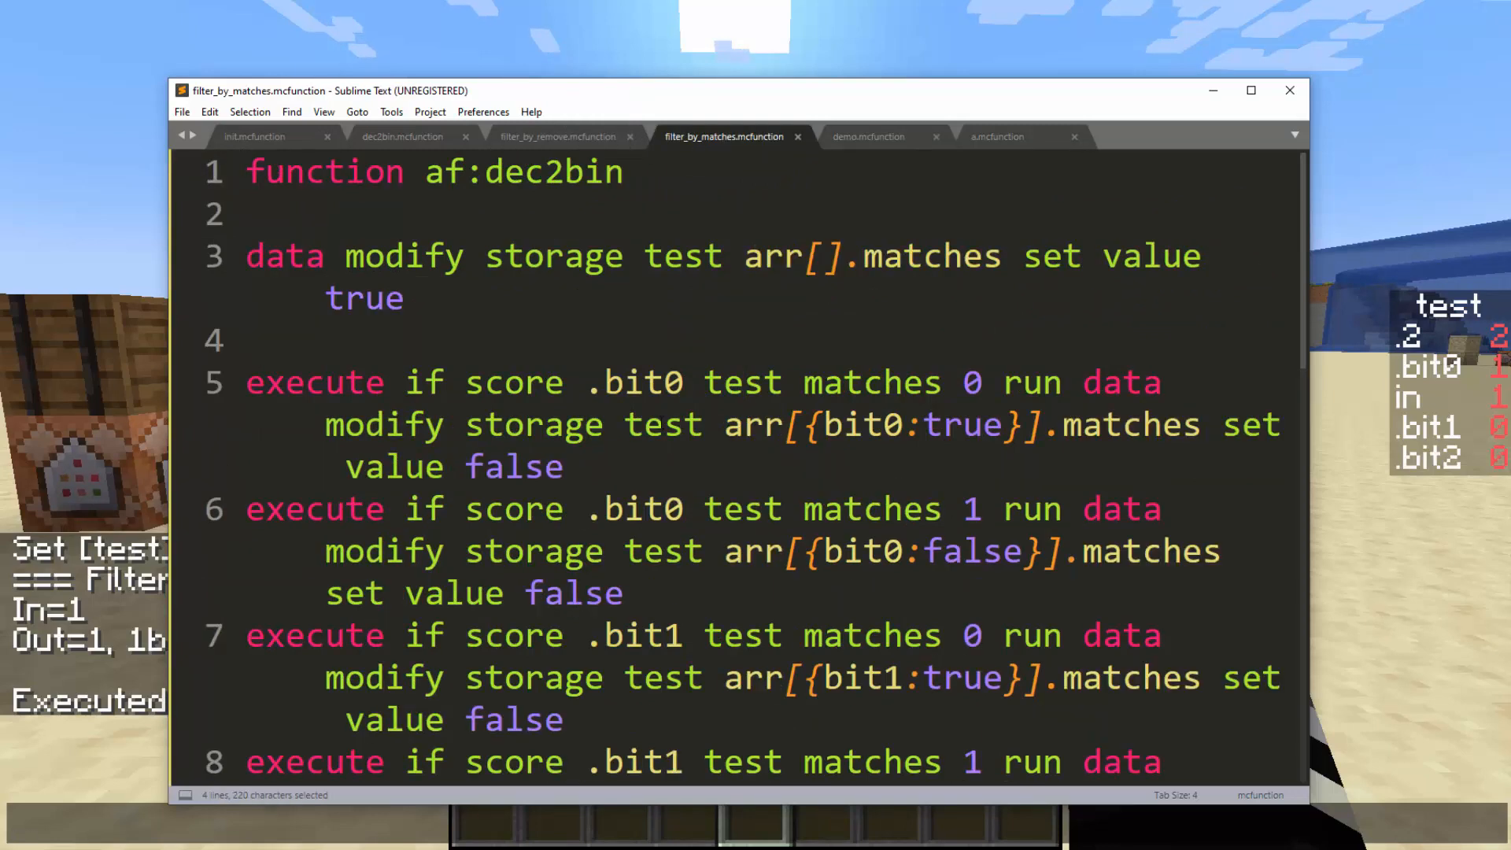
{"action": "left_click", "coordinate": [255, 135]}
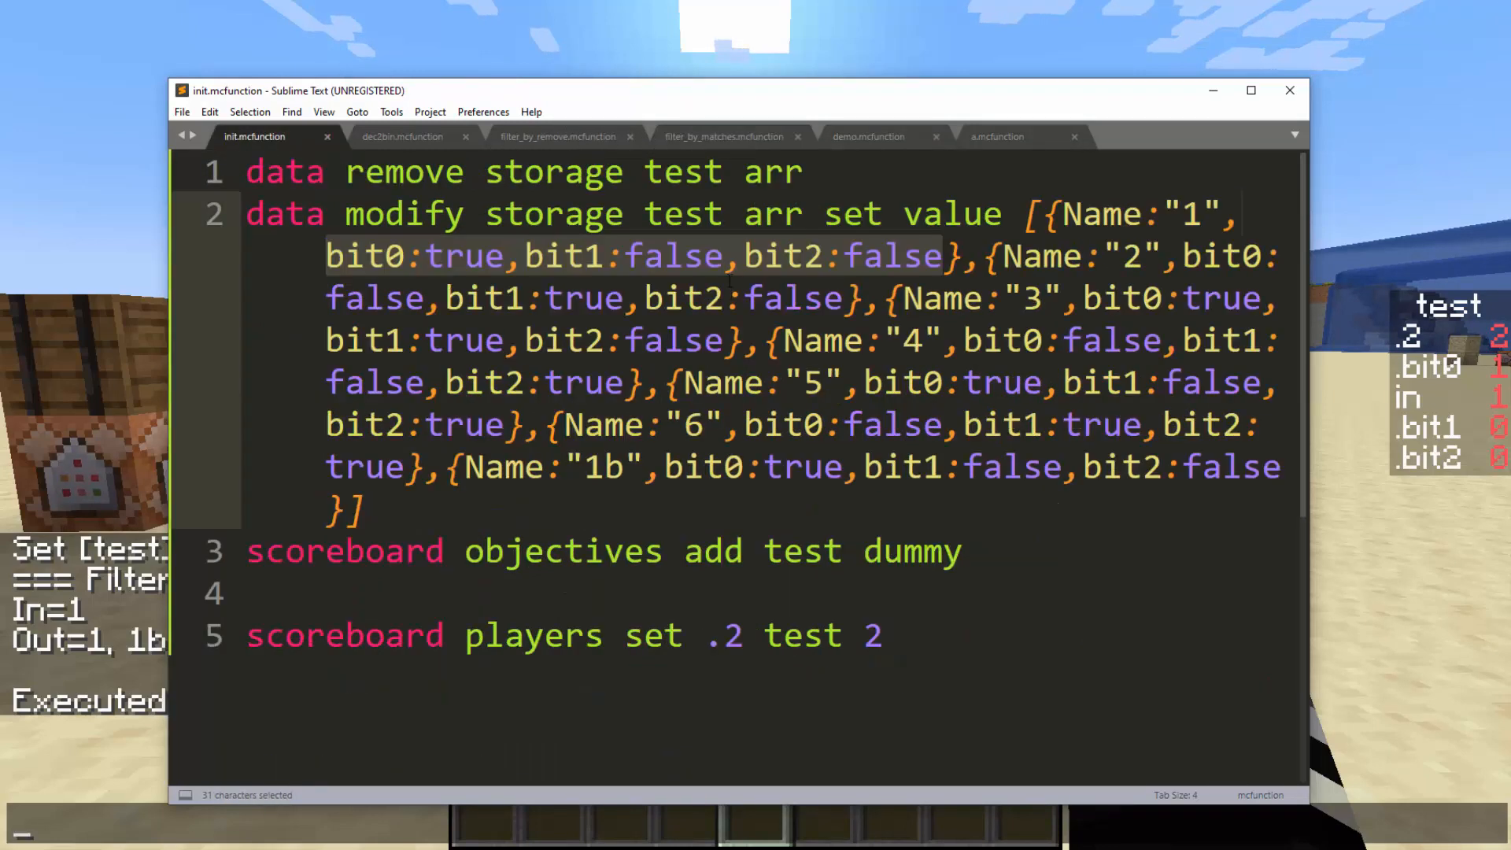
{"action": "left_click", "coordinate": [723, 136]}
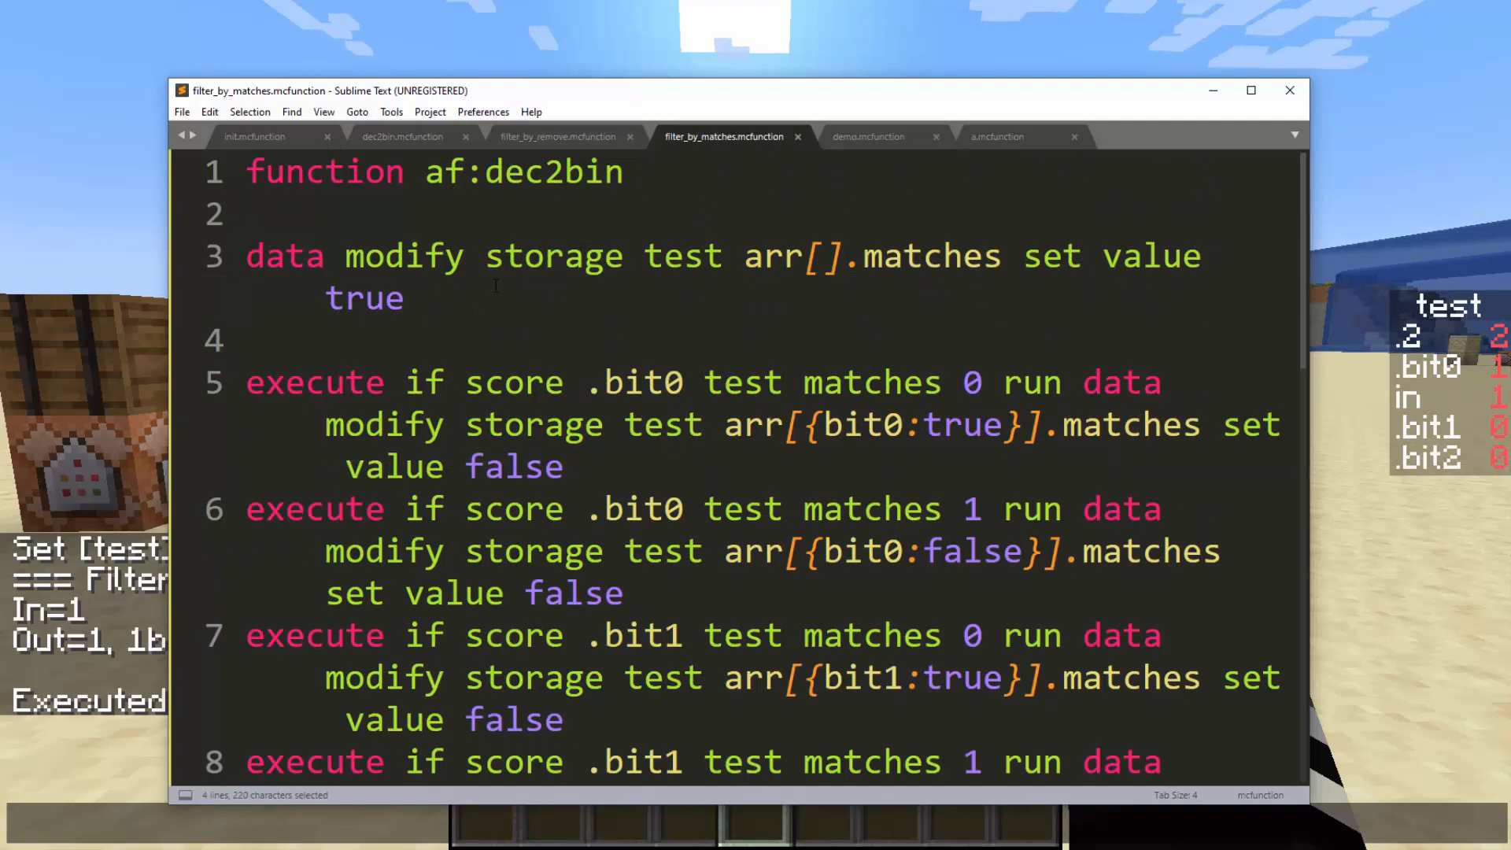
{"action": "double_click", "coordinate": [771, 255]}
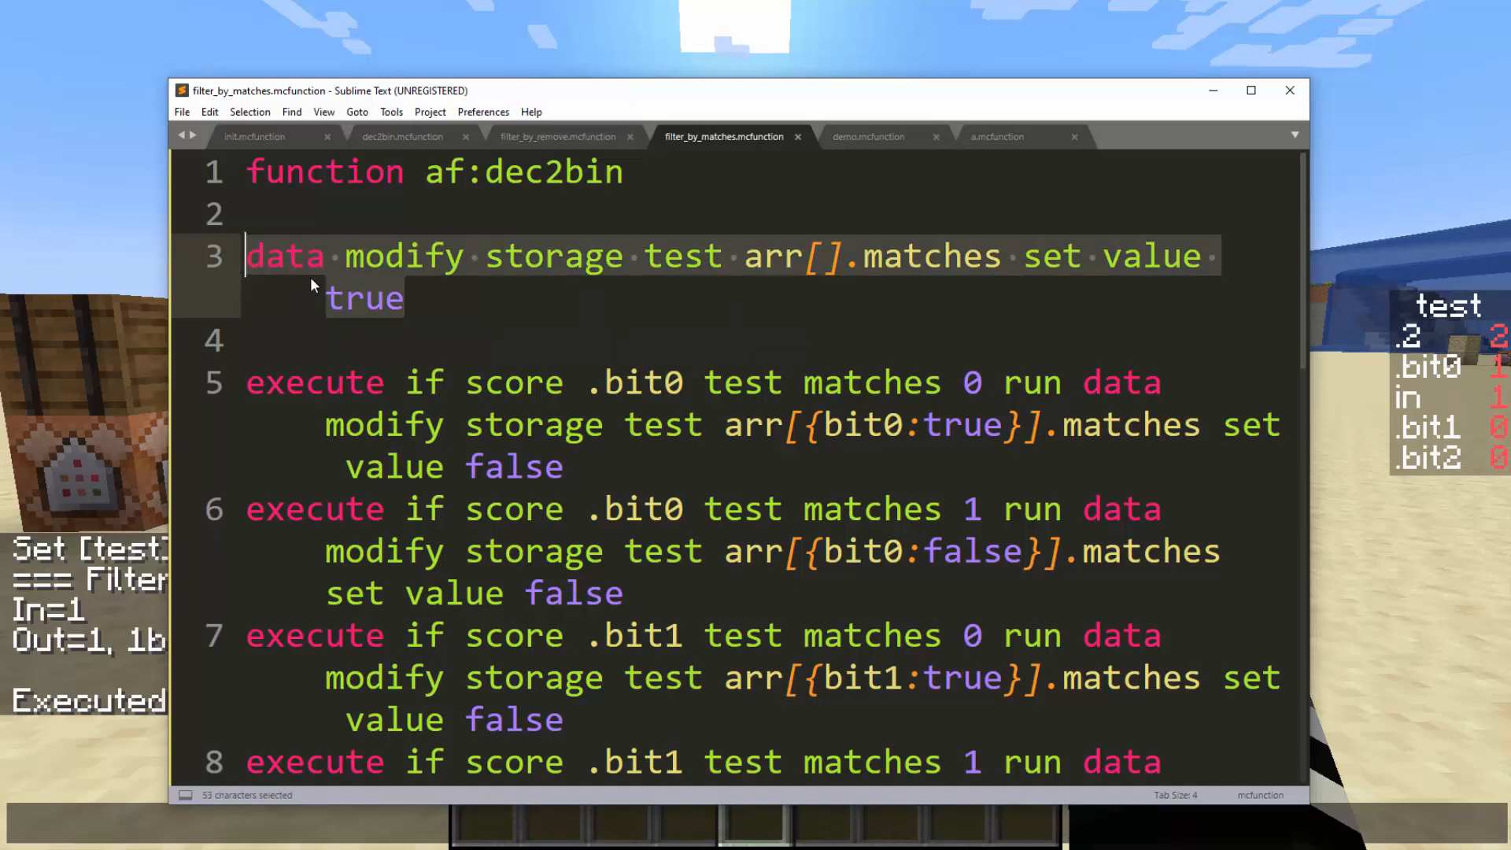
{"action": "mouse_move", "coordinate": [796, 324]}
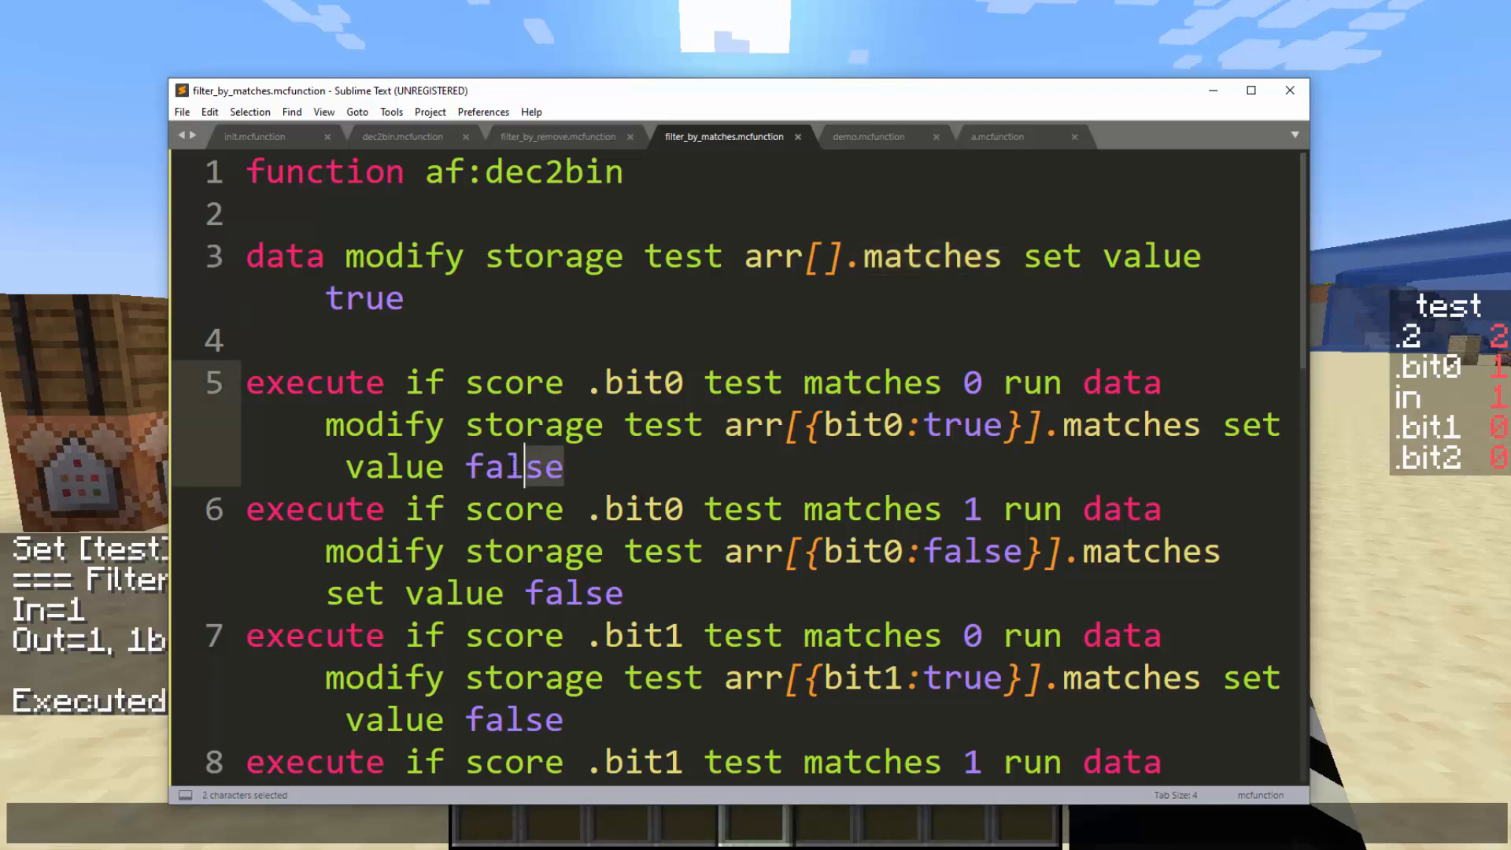
{"action": "double_click", "coordinate": [647, 382]}
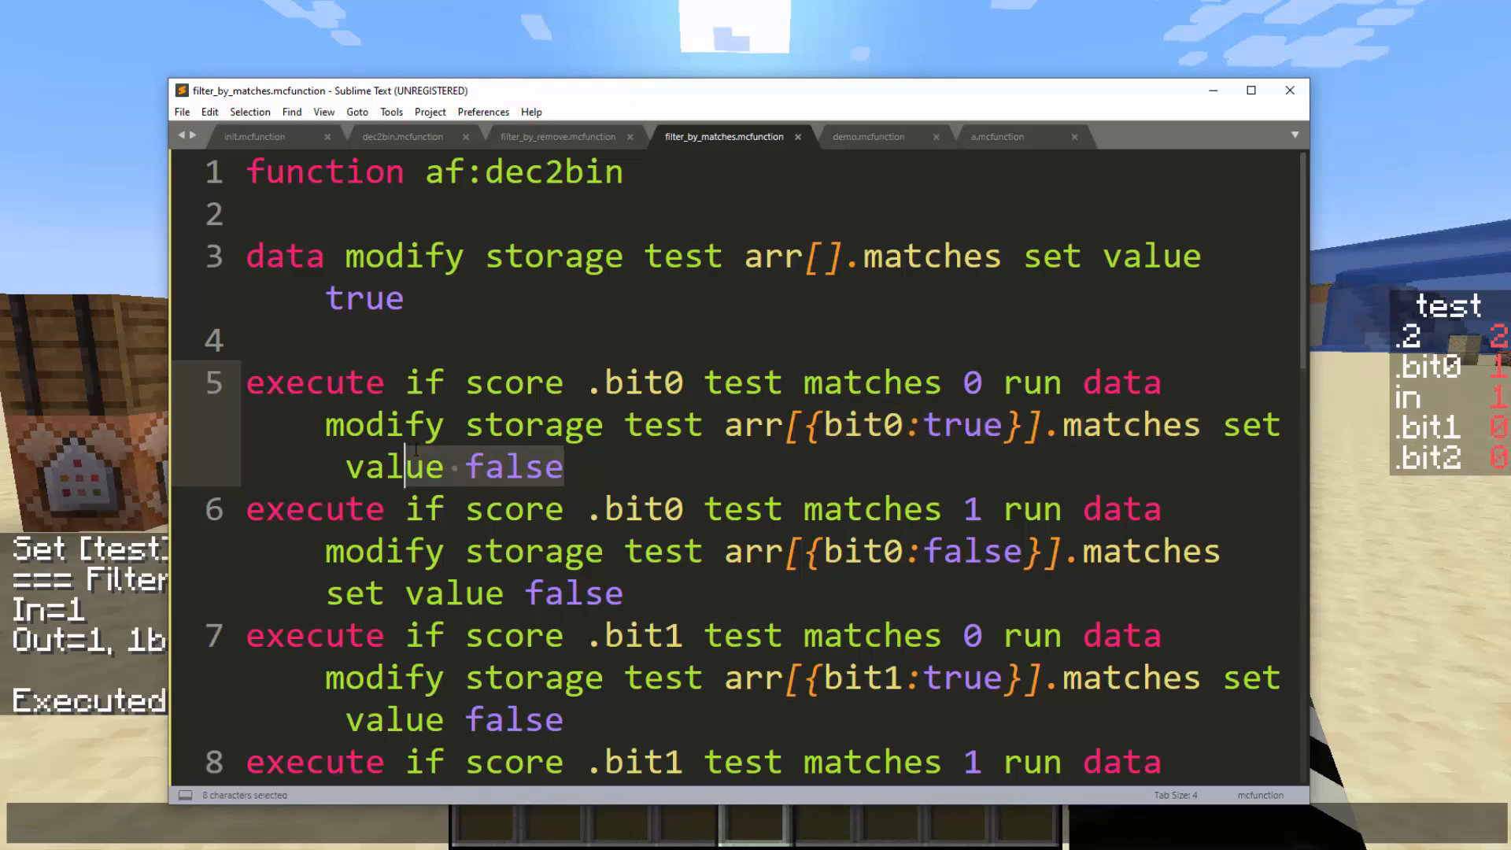
{"action": "left_click", "coordinate": [481, 466]}
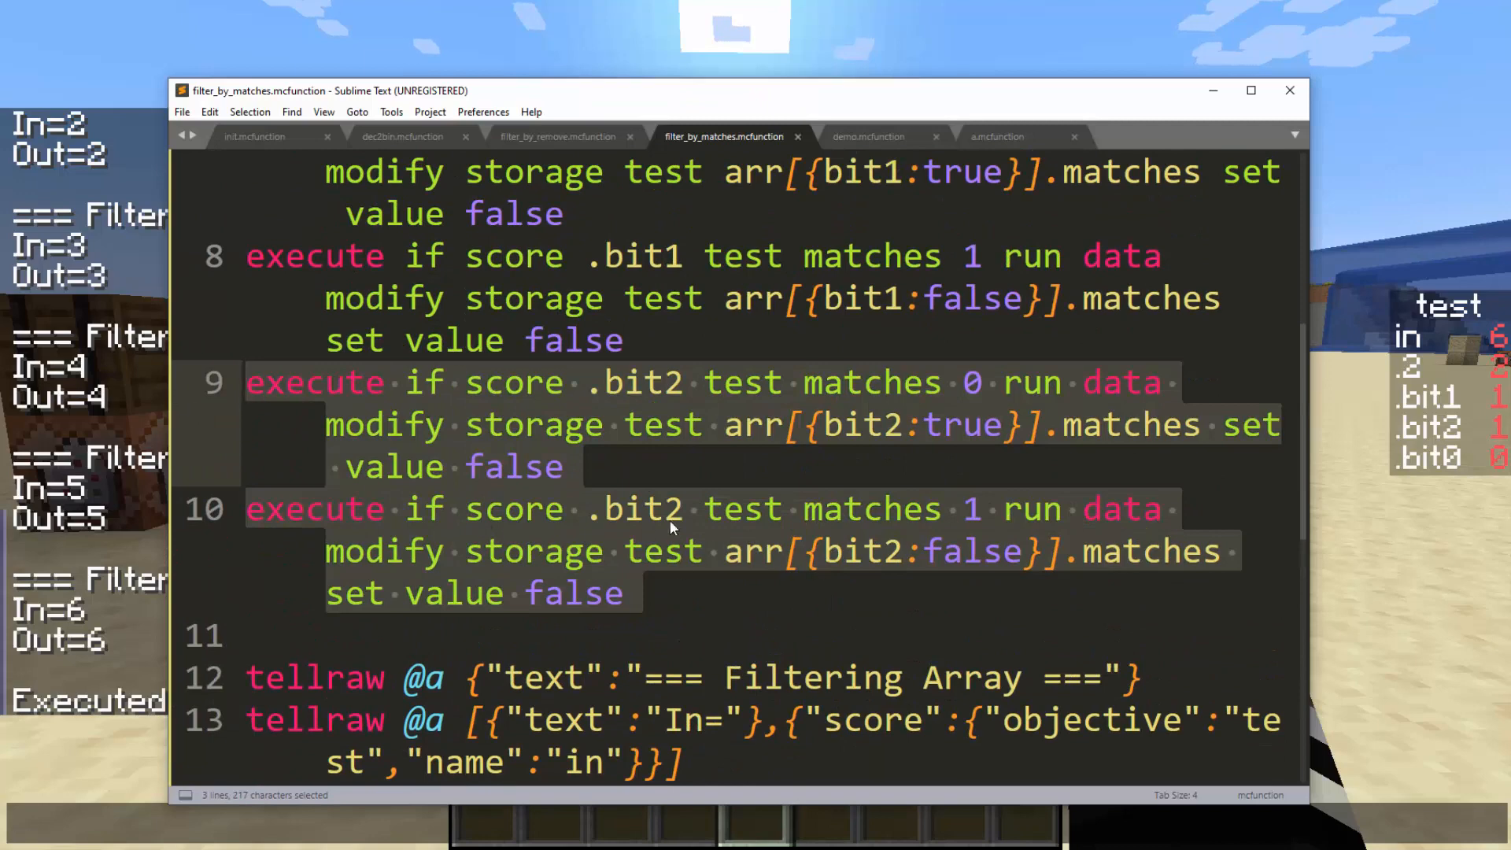
Step: View the demo file's test calls and close the unused a.mcfunction file
{"action": "left_click", "coordinate": [686, 508]}
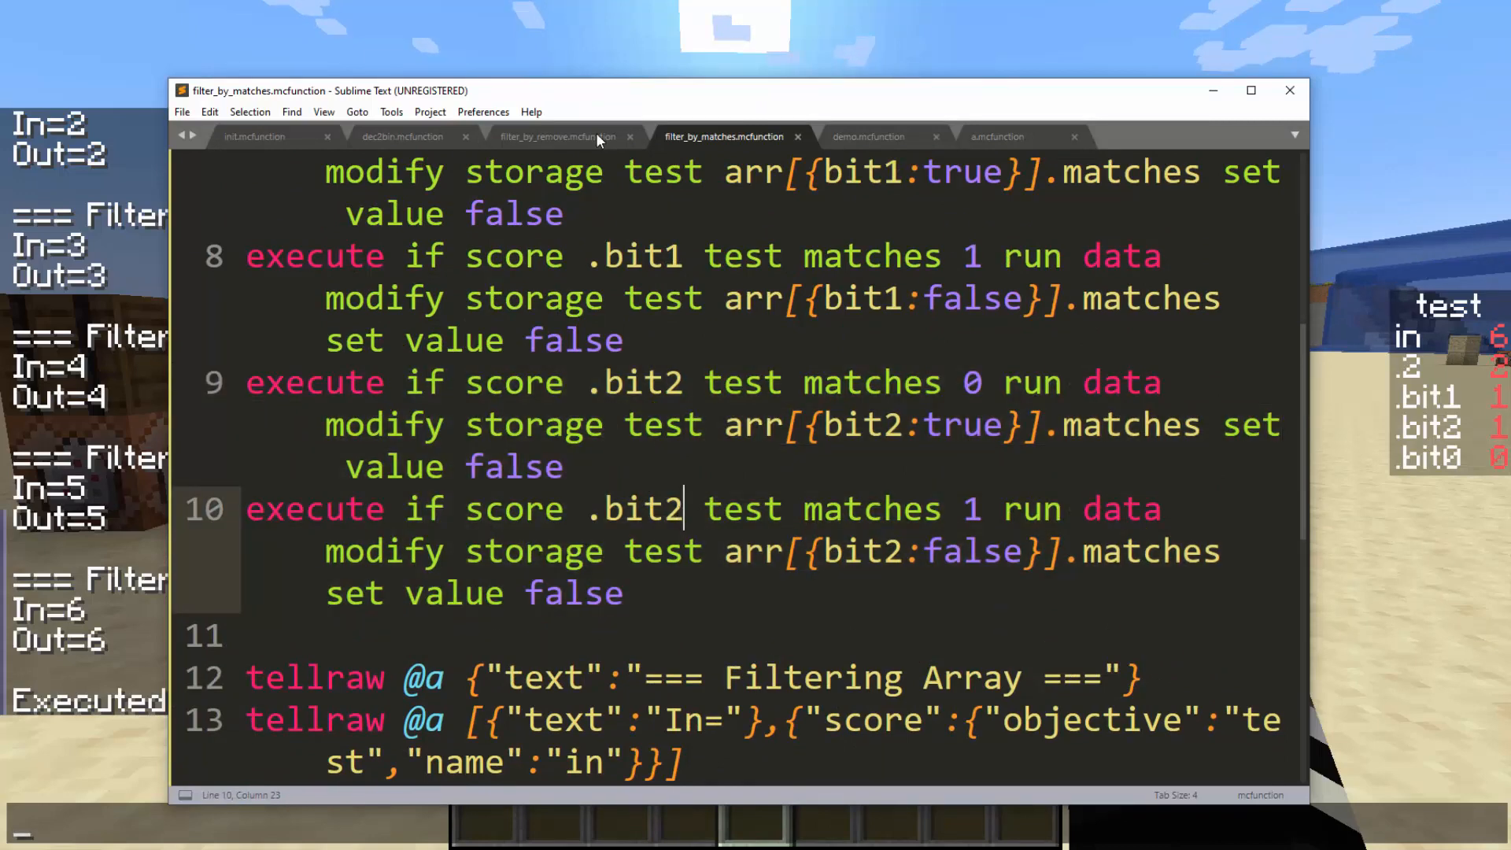
{"action": "left_click", "coordinate": [869, 136]}
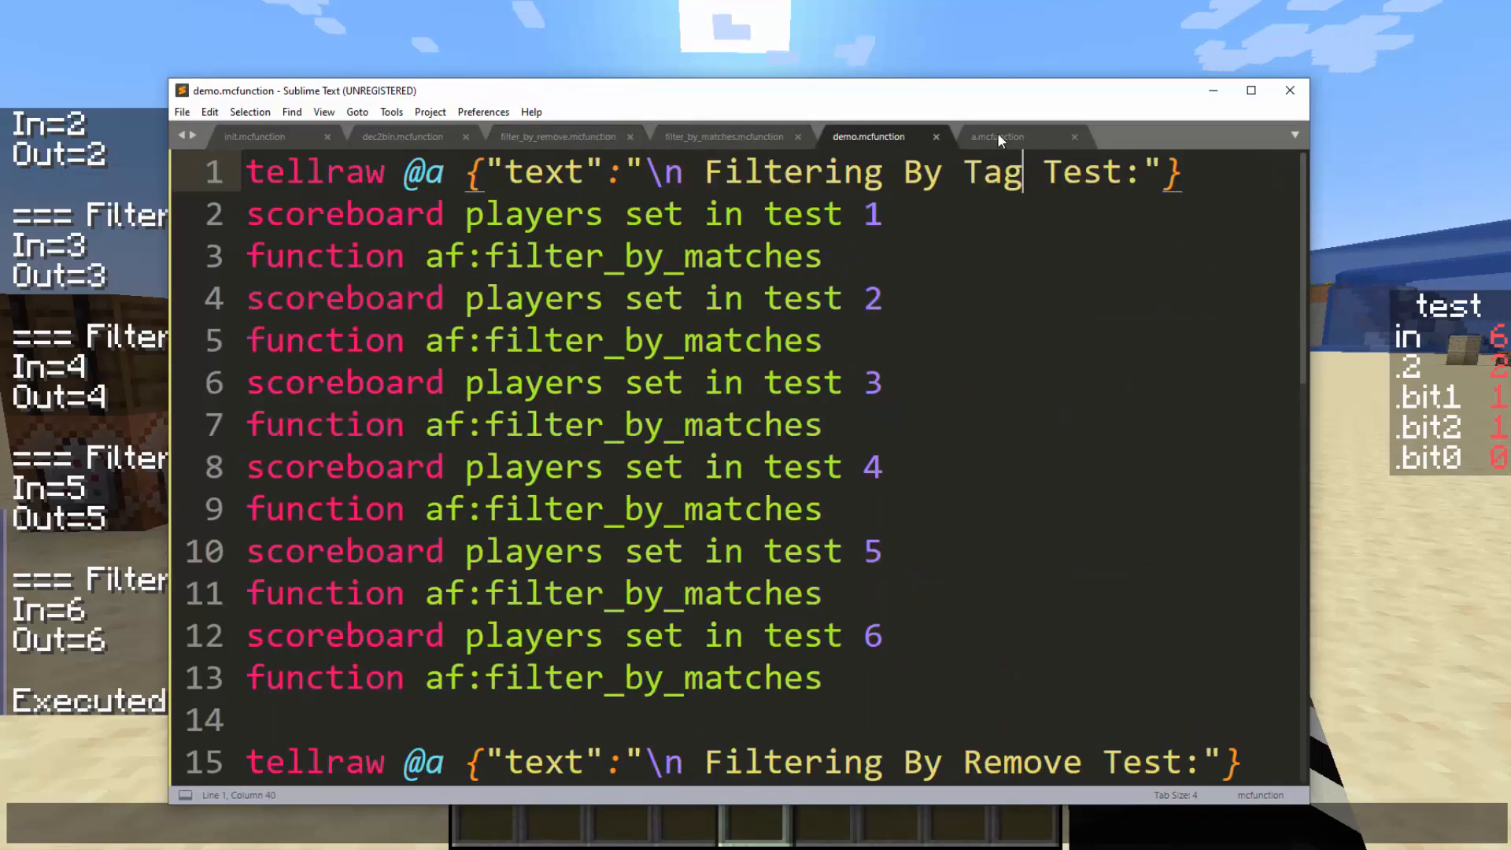
{"action": "left_click", "coordinate": [253, 135]}
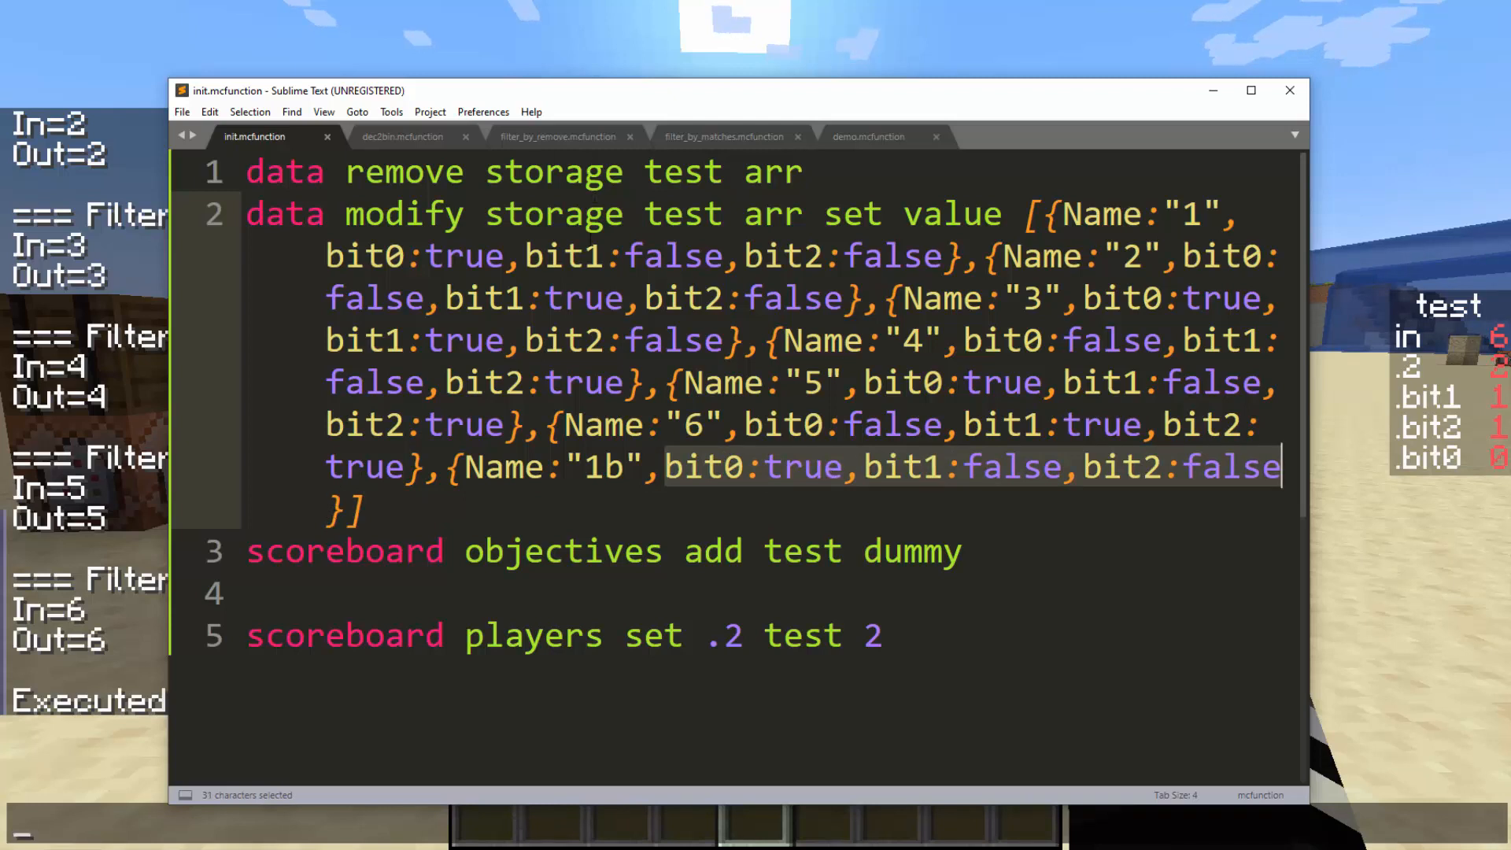
{"action": "mouse_move", "coordinate": [666, 477]}
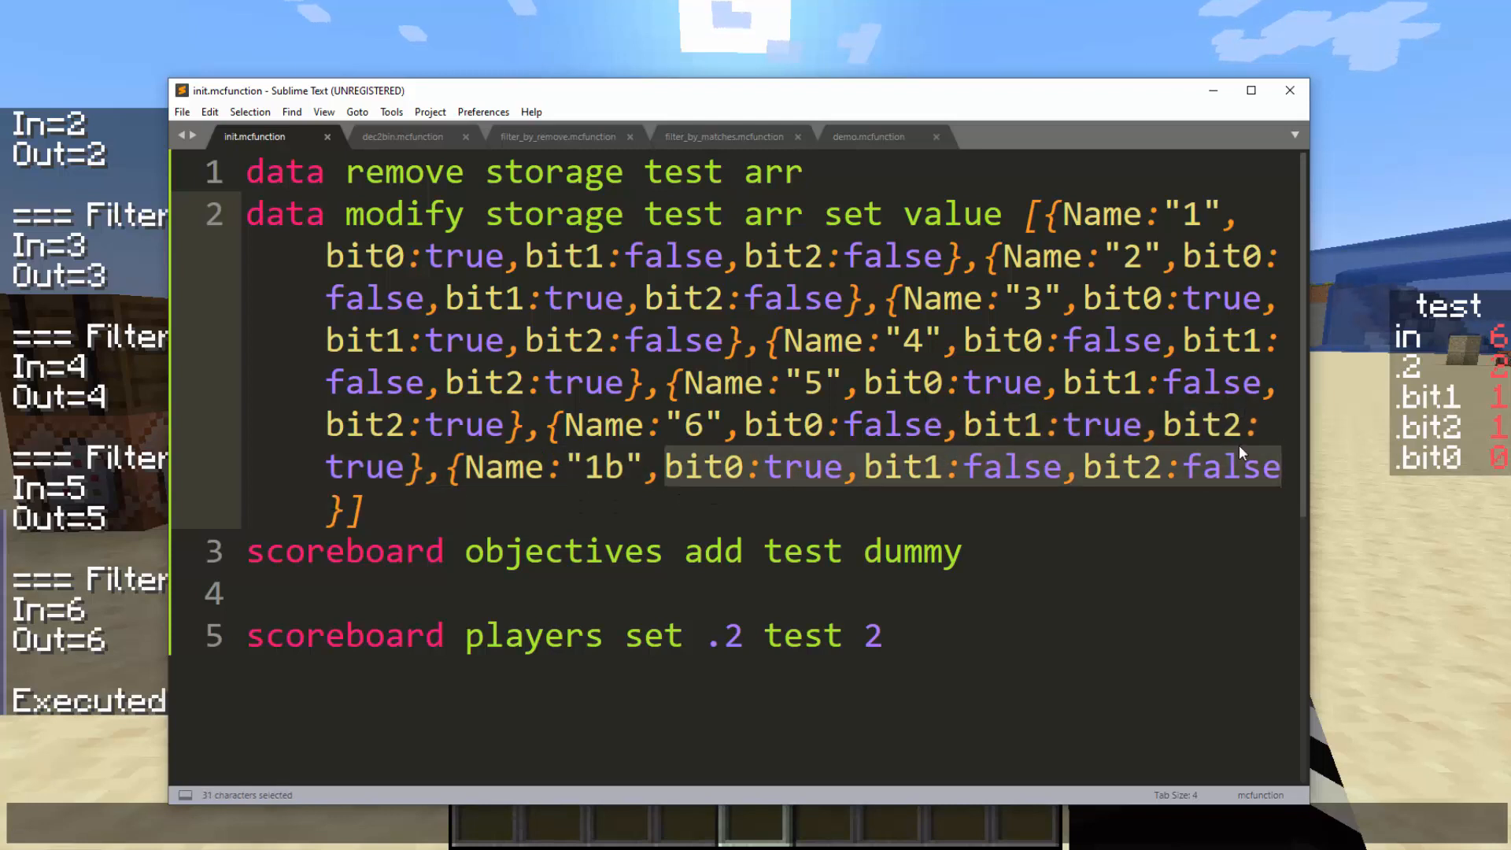
Step: Glance through filter_by_remove and dec2bin, returning to the init test array
{"action": "left_click", "coordinate": [557, 135]}
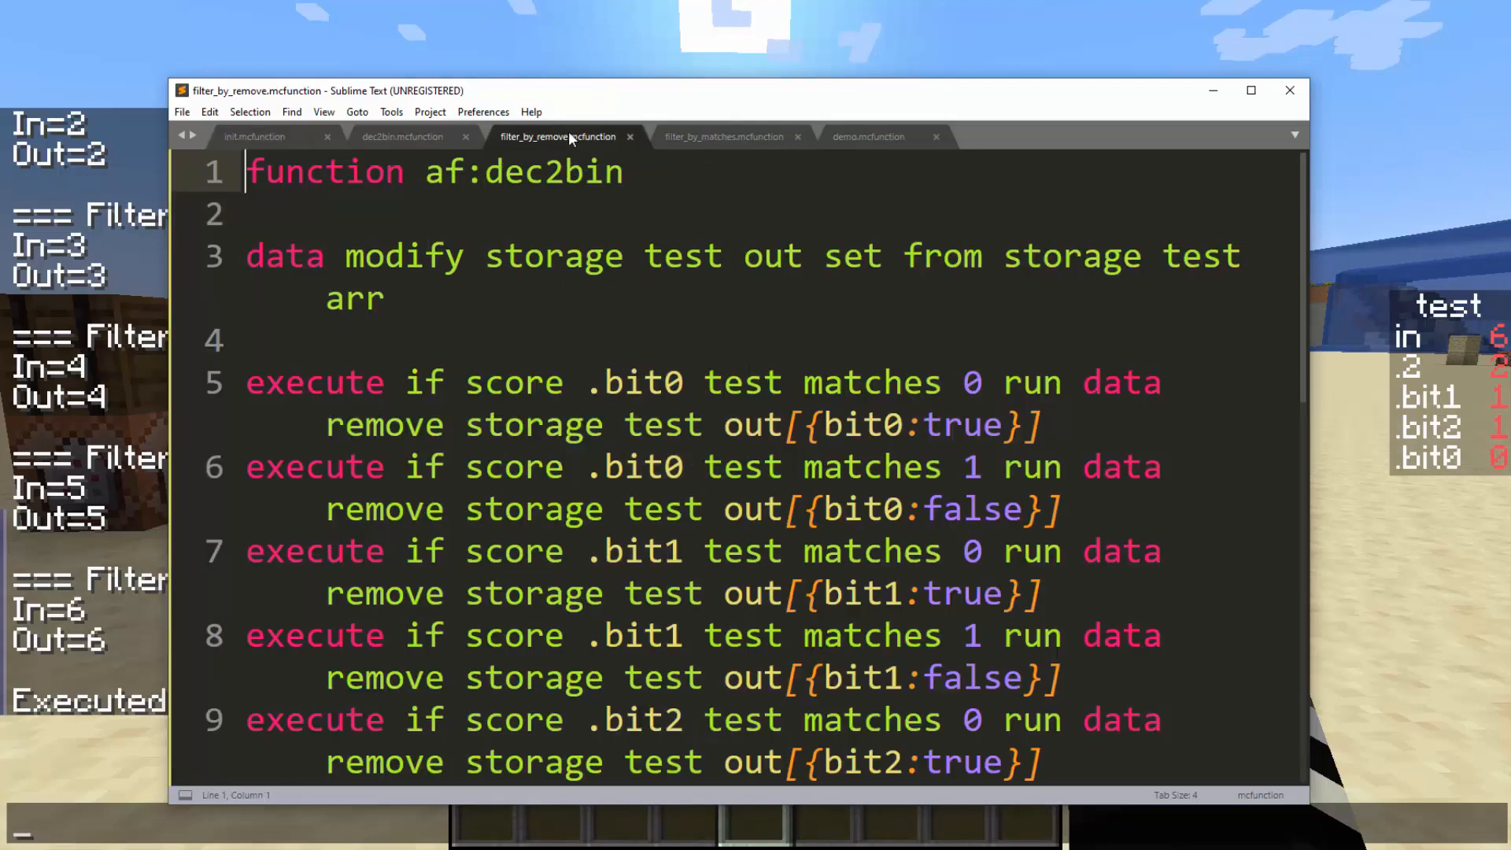
{"action": "left_click", "coordinate": [402, 135]}
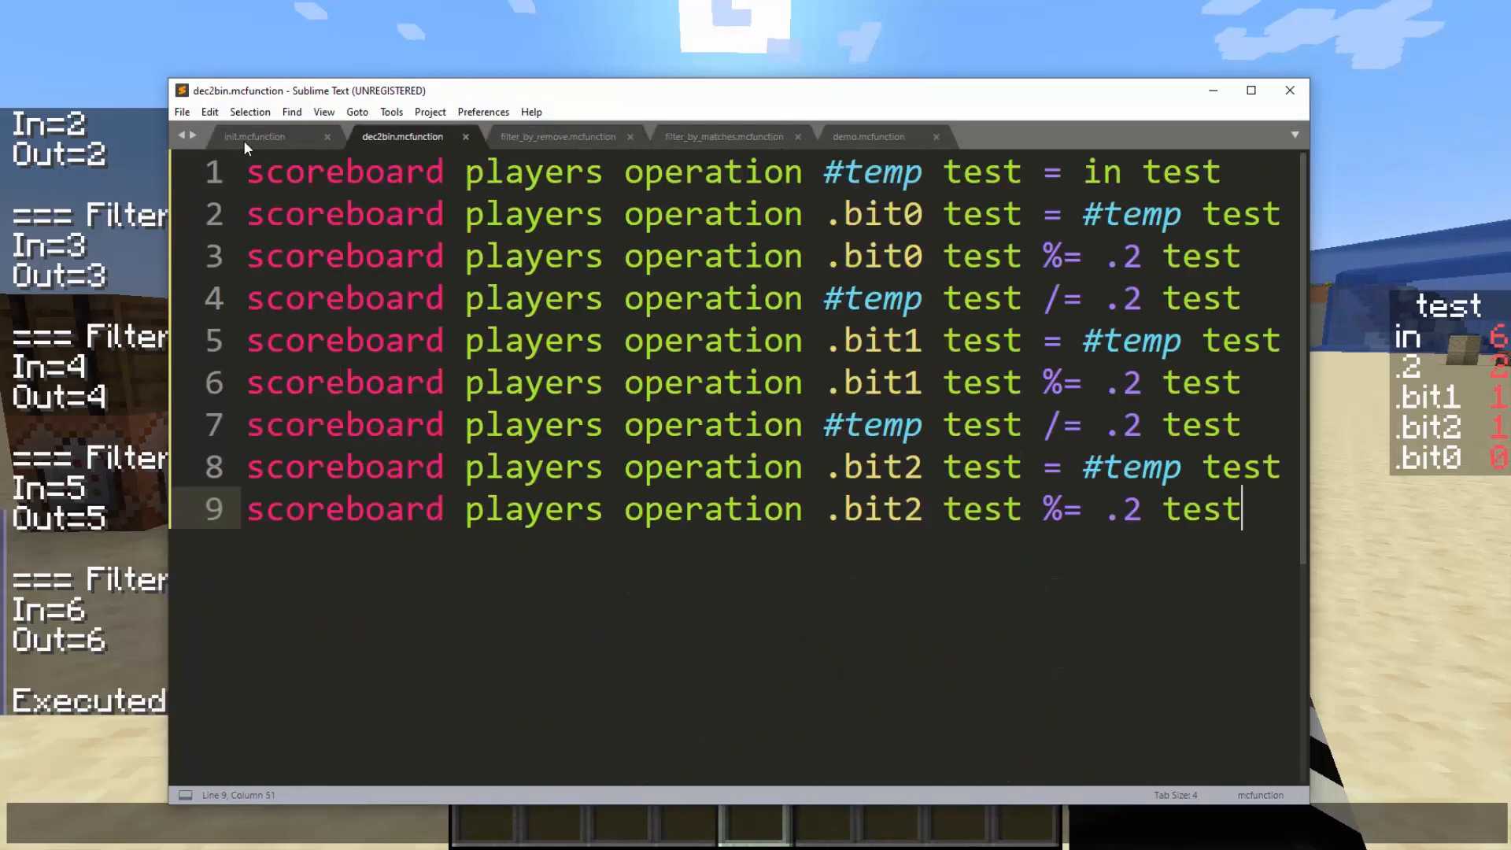
{"action": "left_click", "coordinate": [255, 135]}
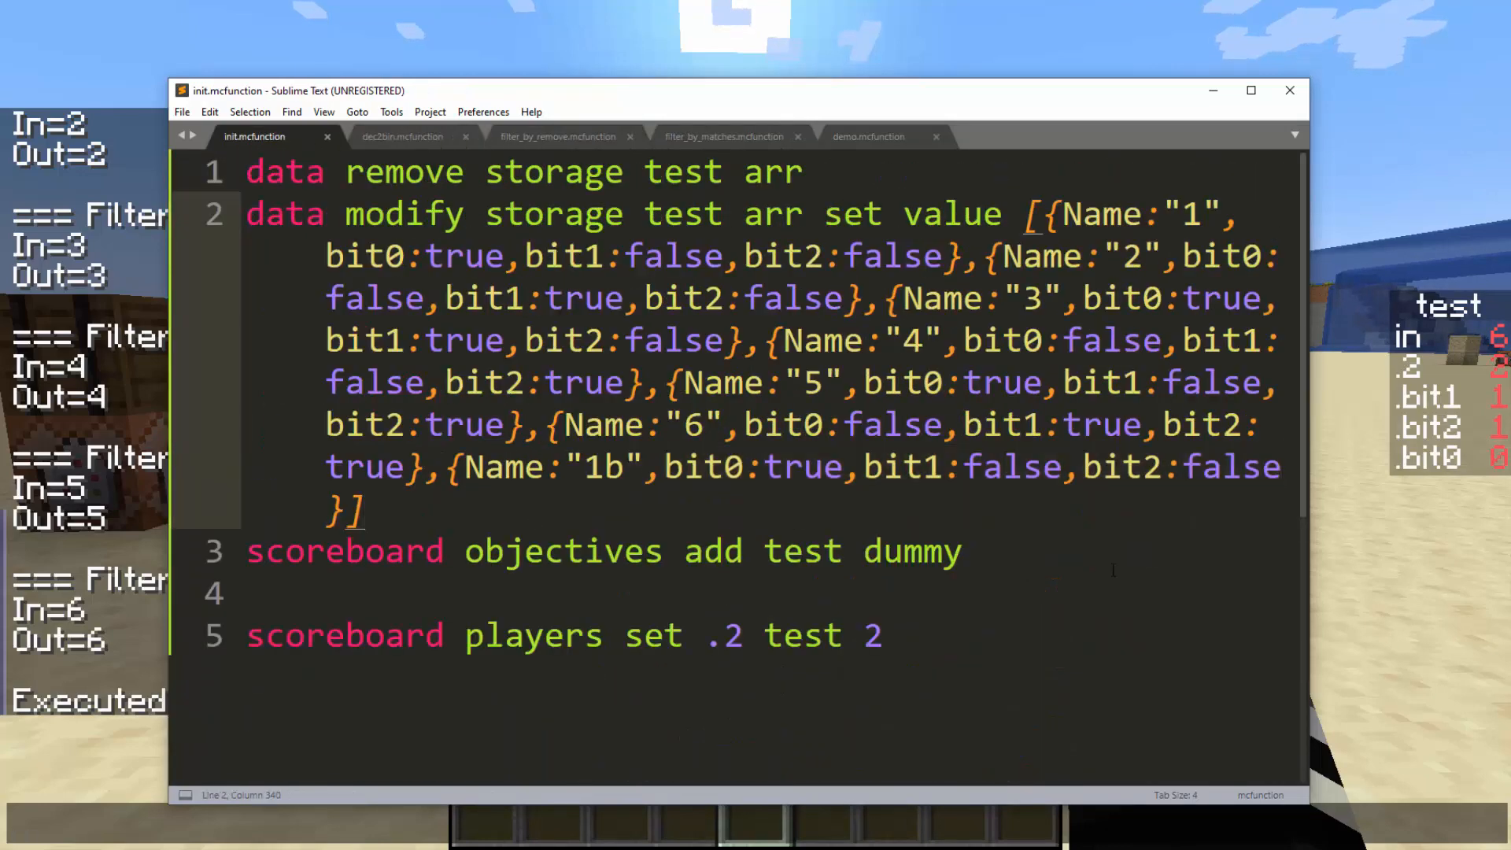
{"action": "mouse_move", "coordinate": [1322, 477]}
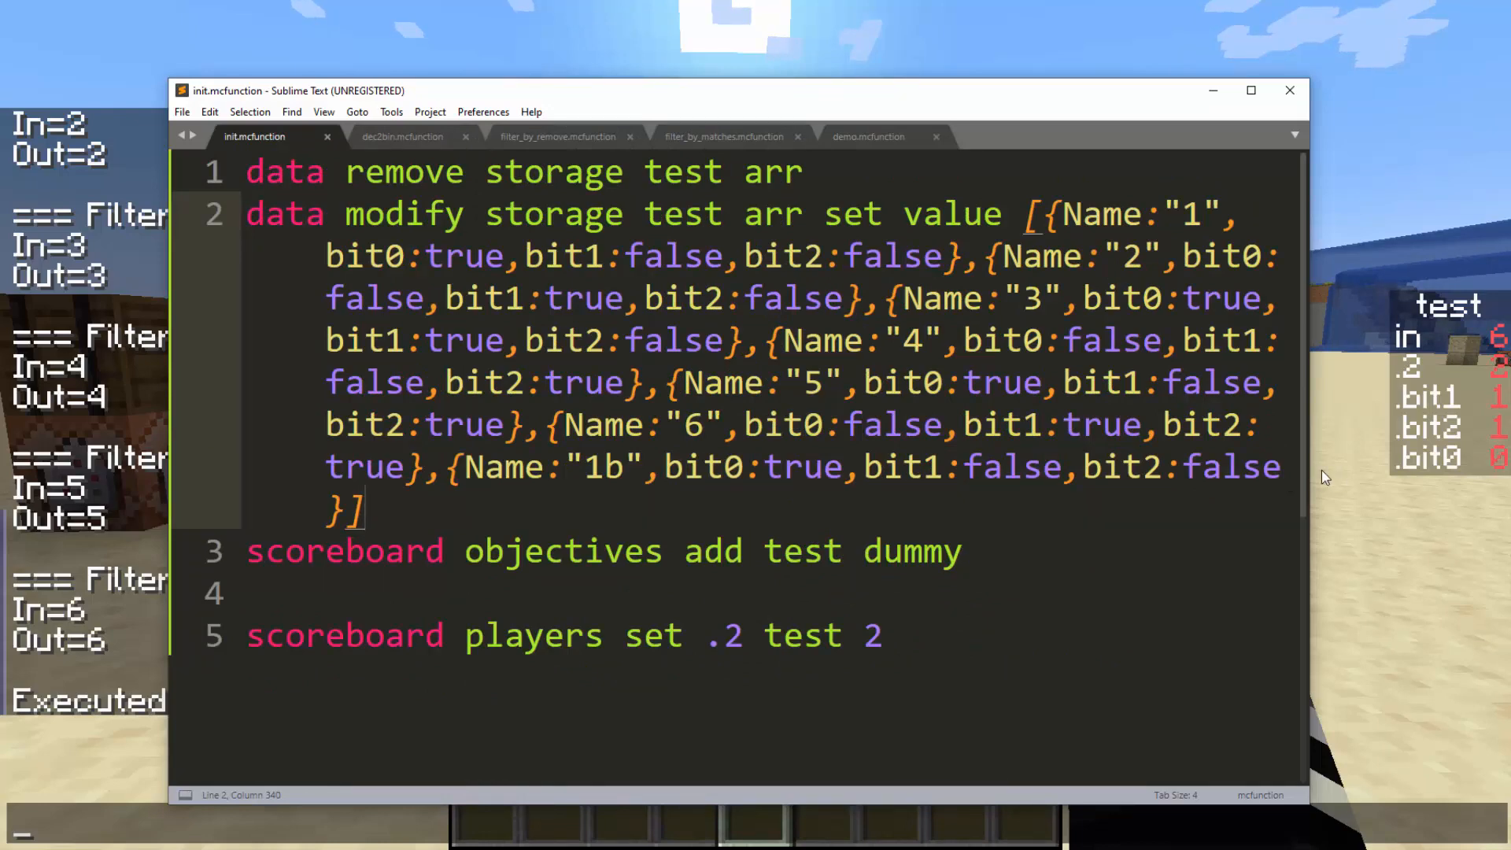
{"action": "mouse_move", "coordinate": [1381, 454]}
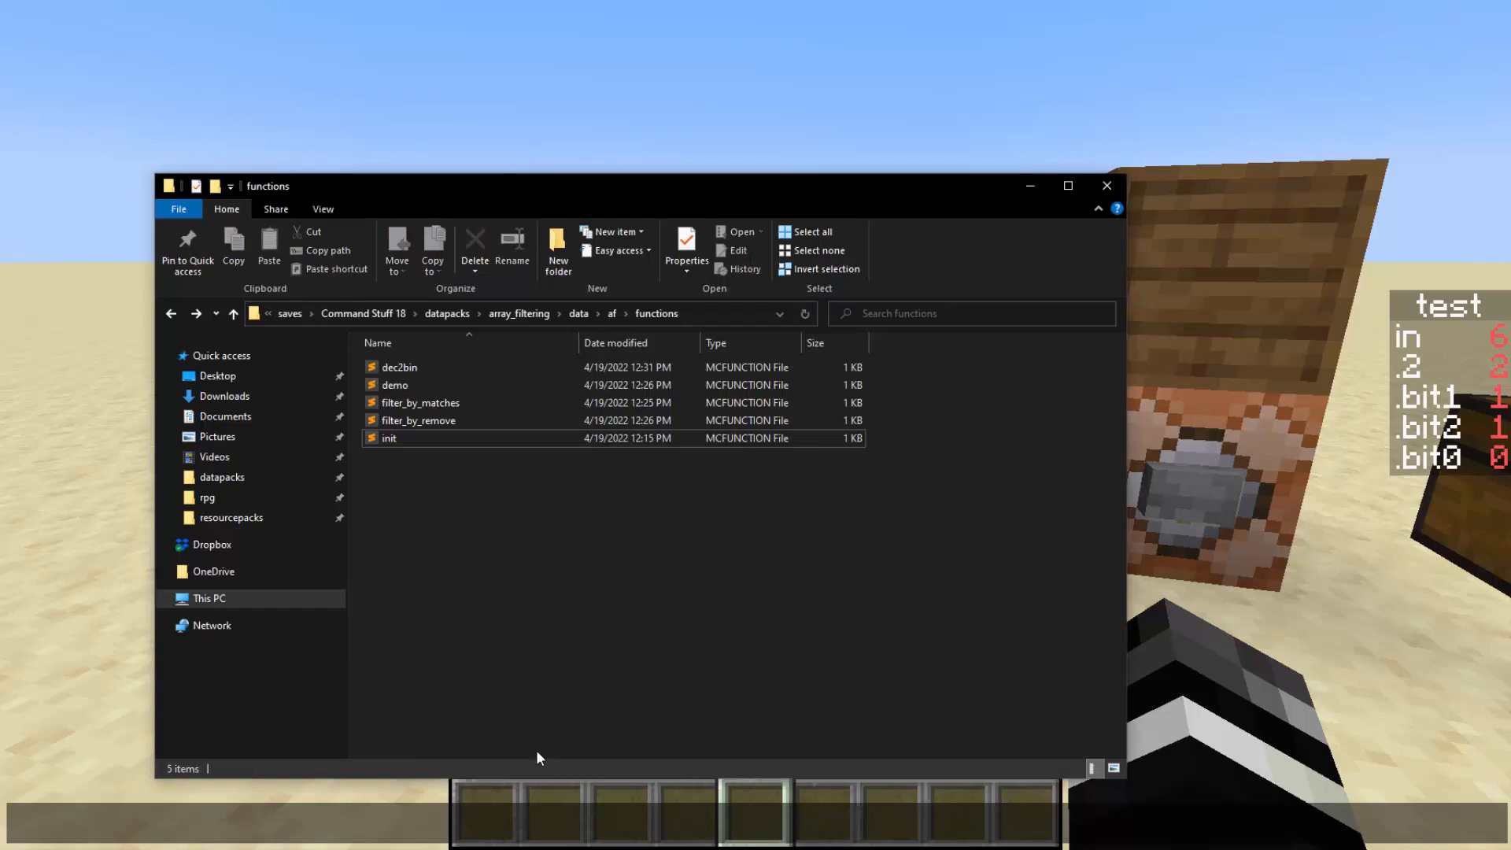
Step: Open init from the functions folder, then drag the windows aside to reveal Minecraft
{"action": "double_click", "coordinate": [390, 437]}
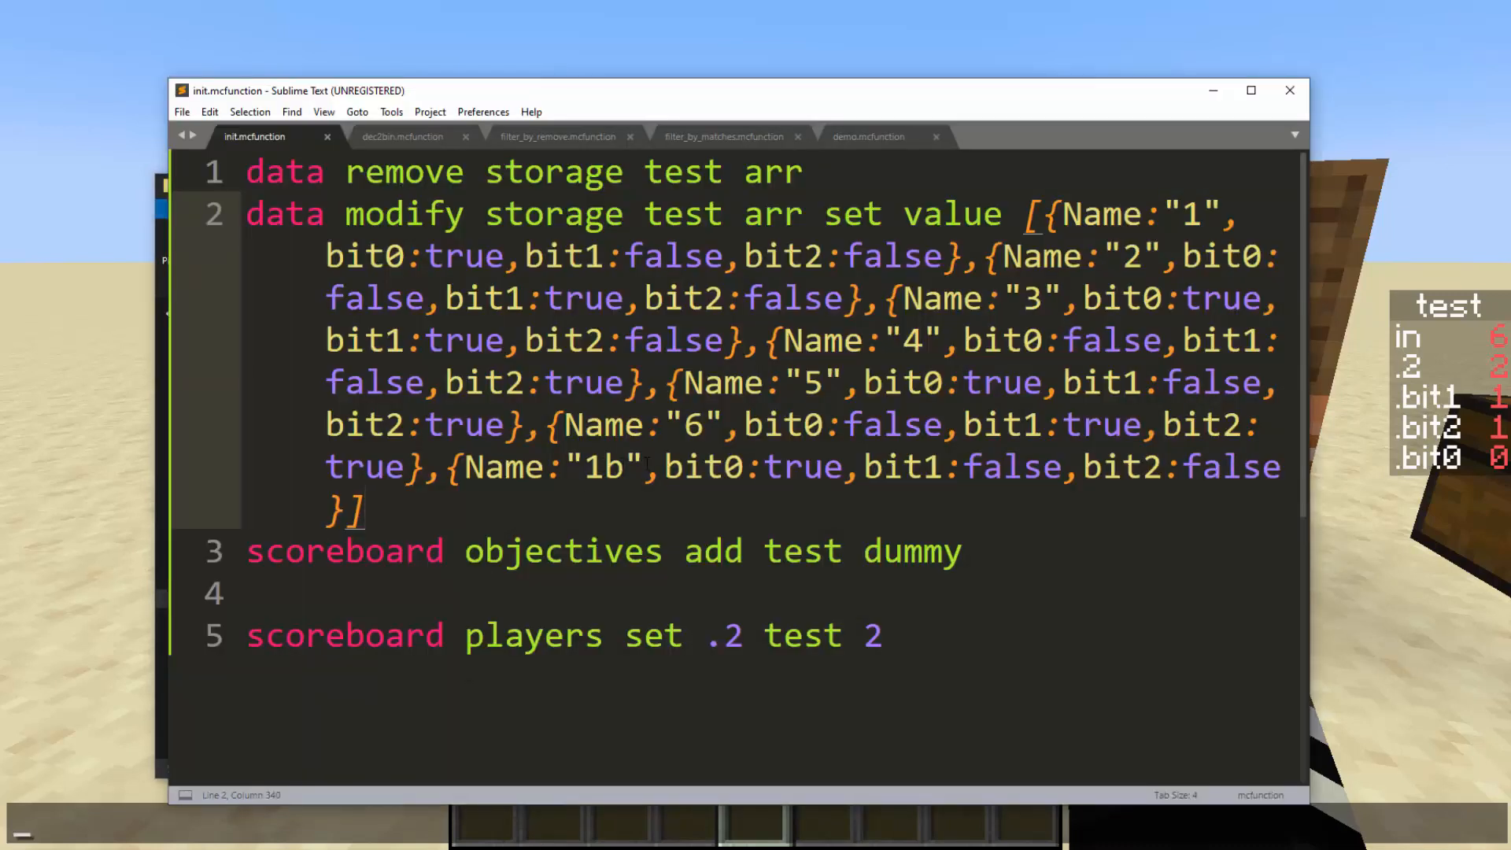
{"action": "left_click_drag", "start_coordinate": [664, 467], "coordinate": [1243, 467]}
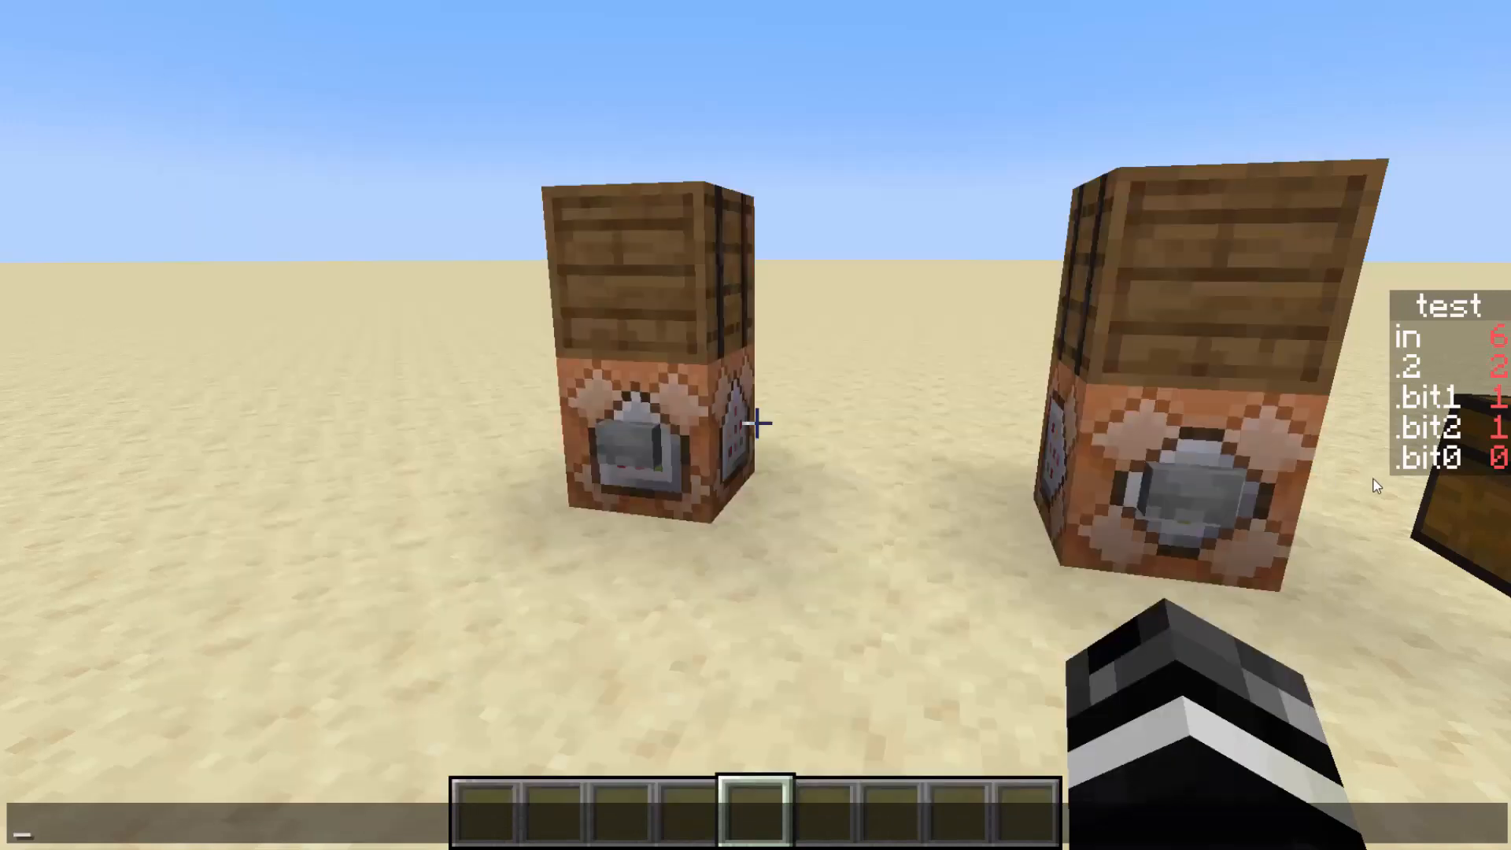
Step: Enter the /datapack disable command in chat before opening the Home barrel
{"action": "type", "text": "/datapack disable"}
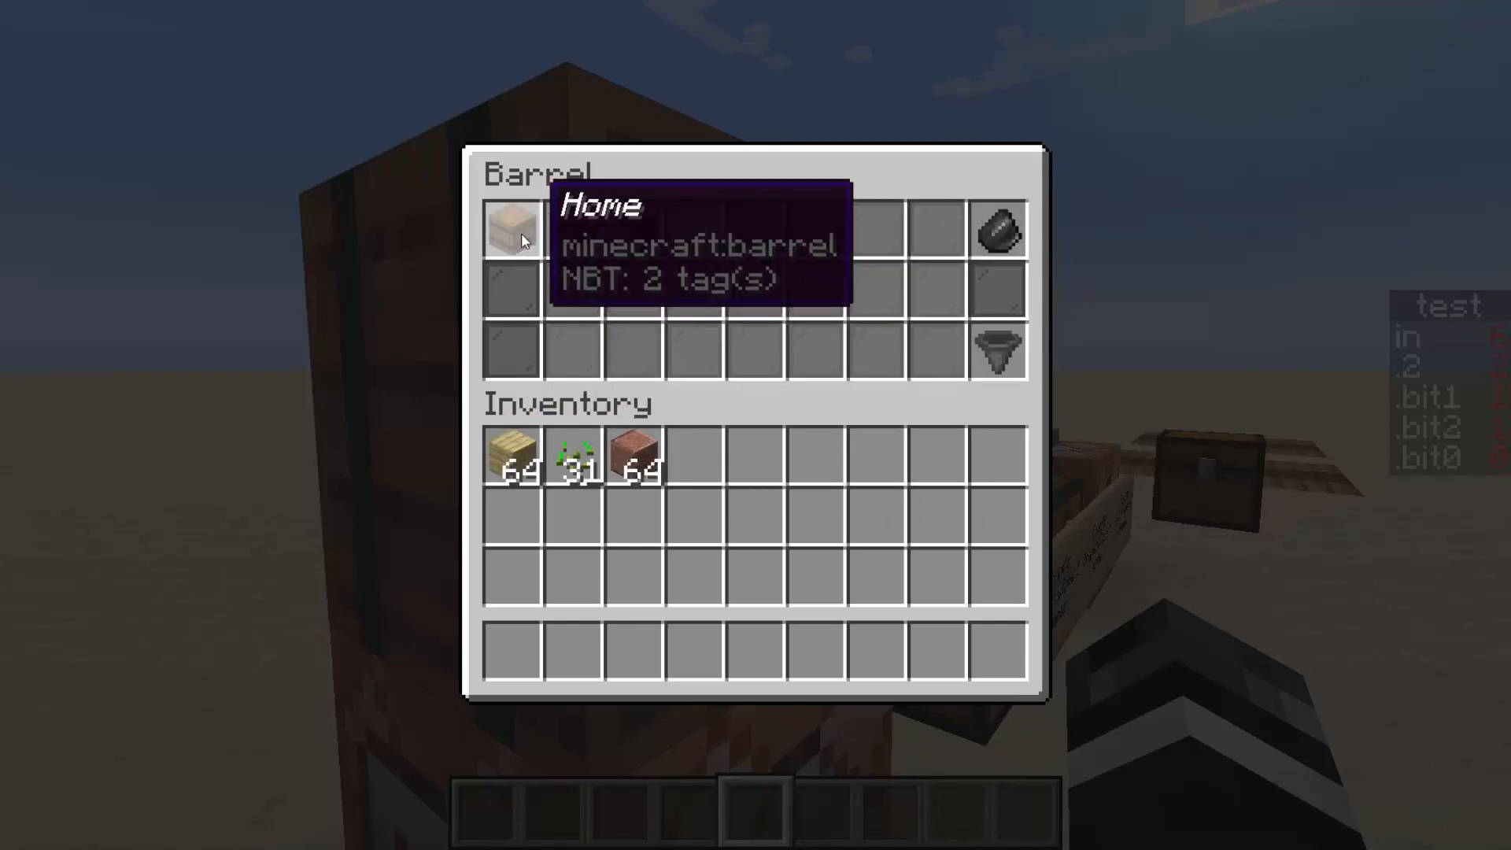
Step: Move the seeds and planks from the Home barrel into the inventory and close it
{"action": "key", "text": "Escape"}
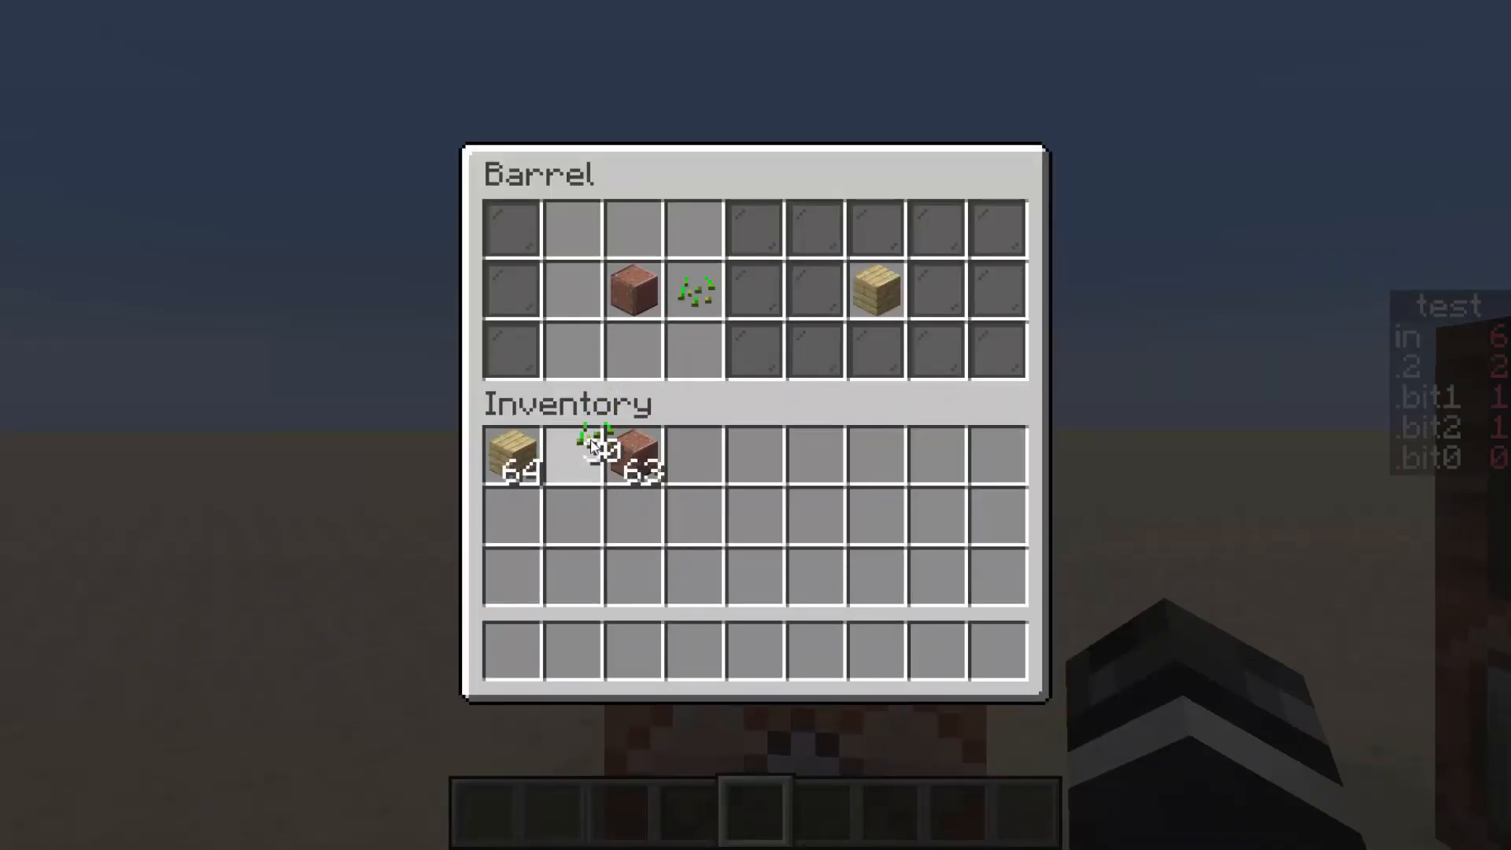
{"action": "left_click", "coordinate": [587, 450]}
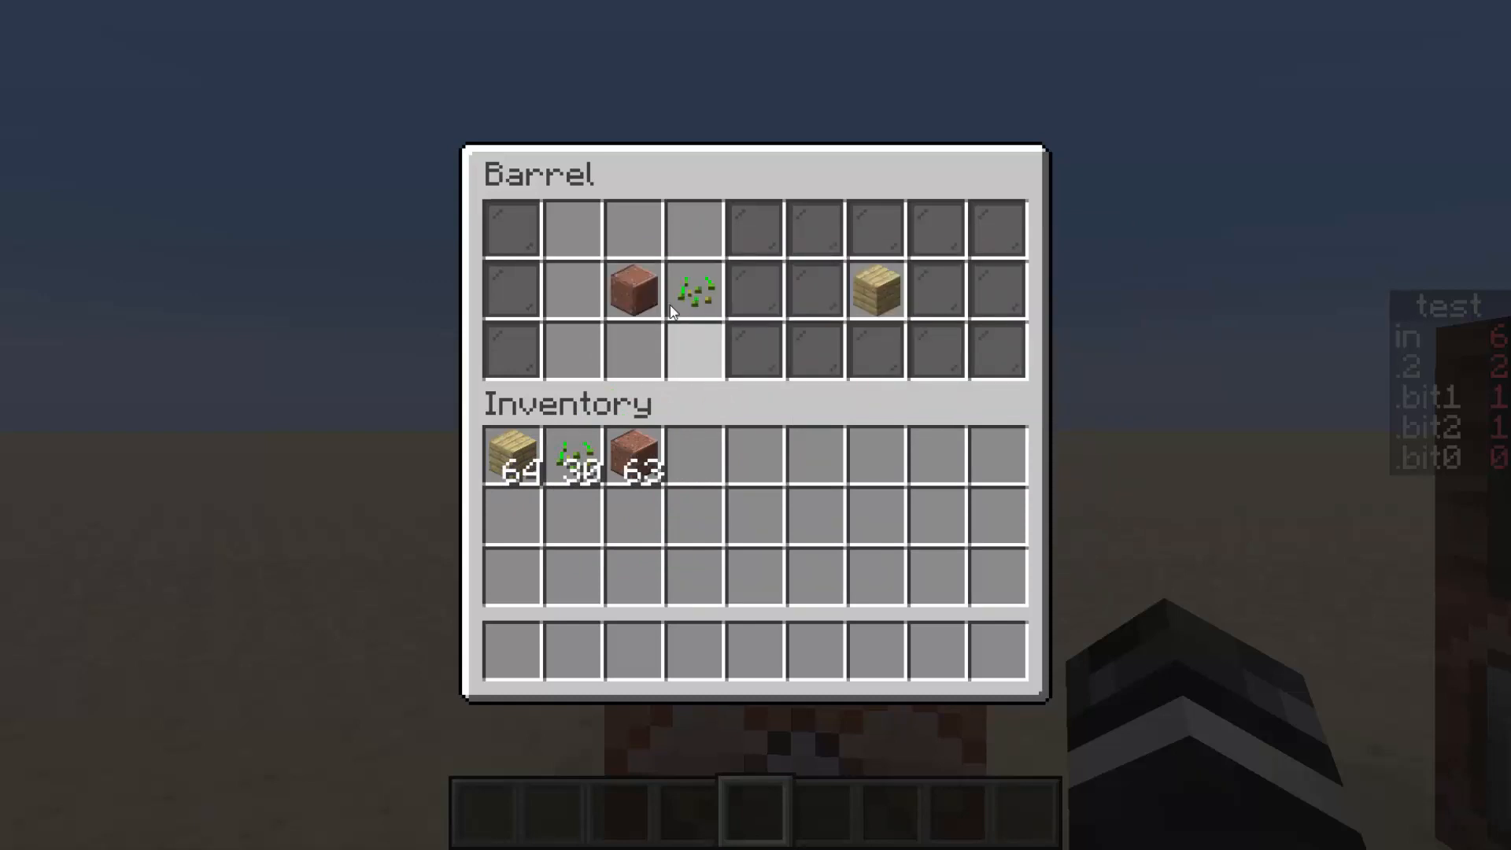
{"action": "mouse_move", "coordinate": [705, 299]}
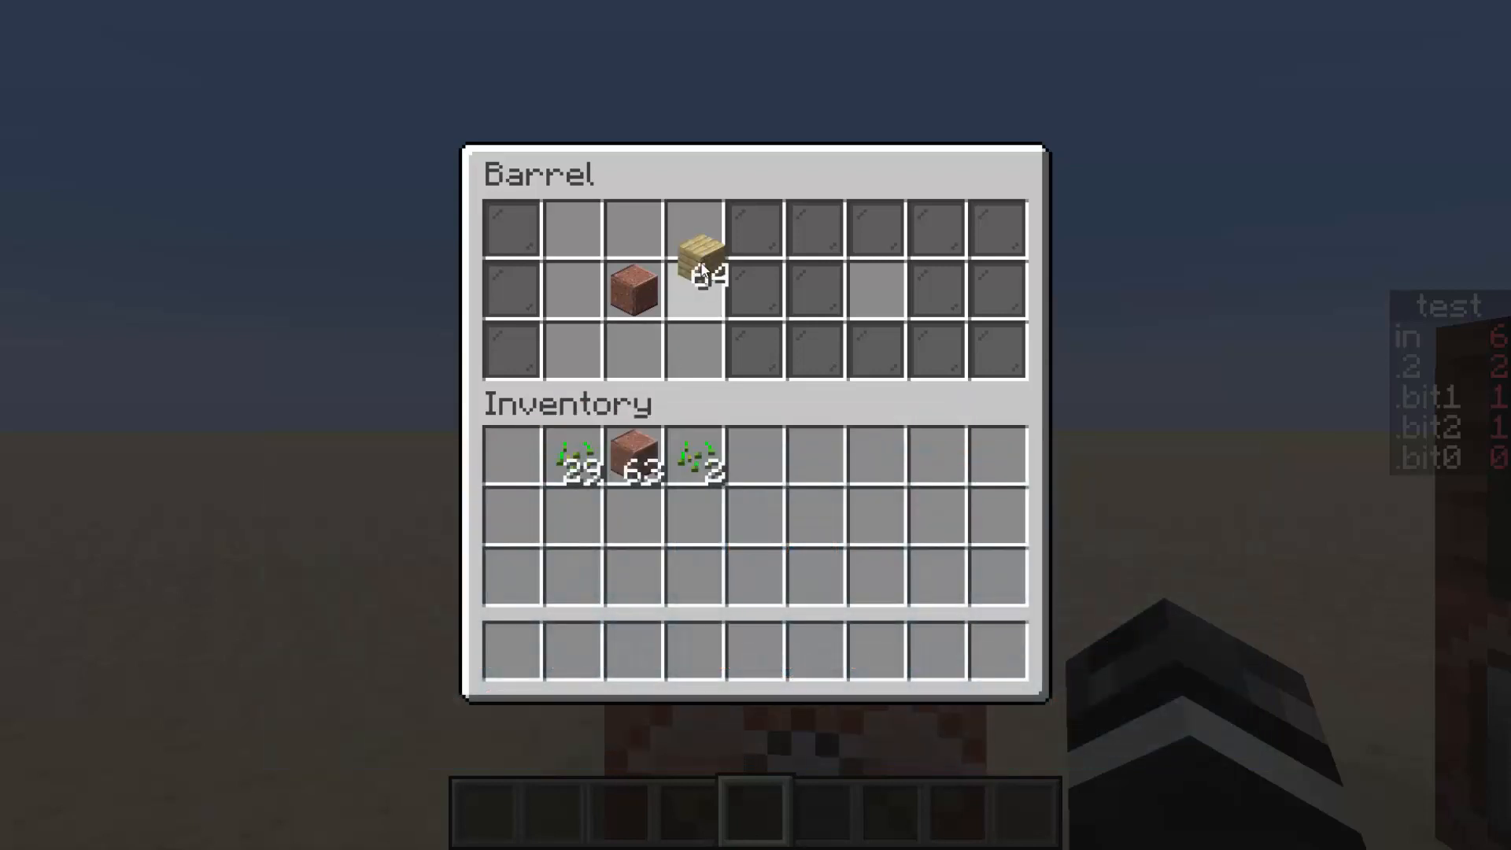
{"action": "left_click", "coordinate": [700, 252]}
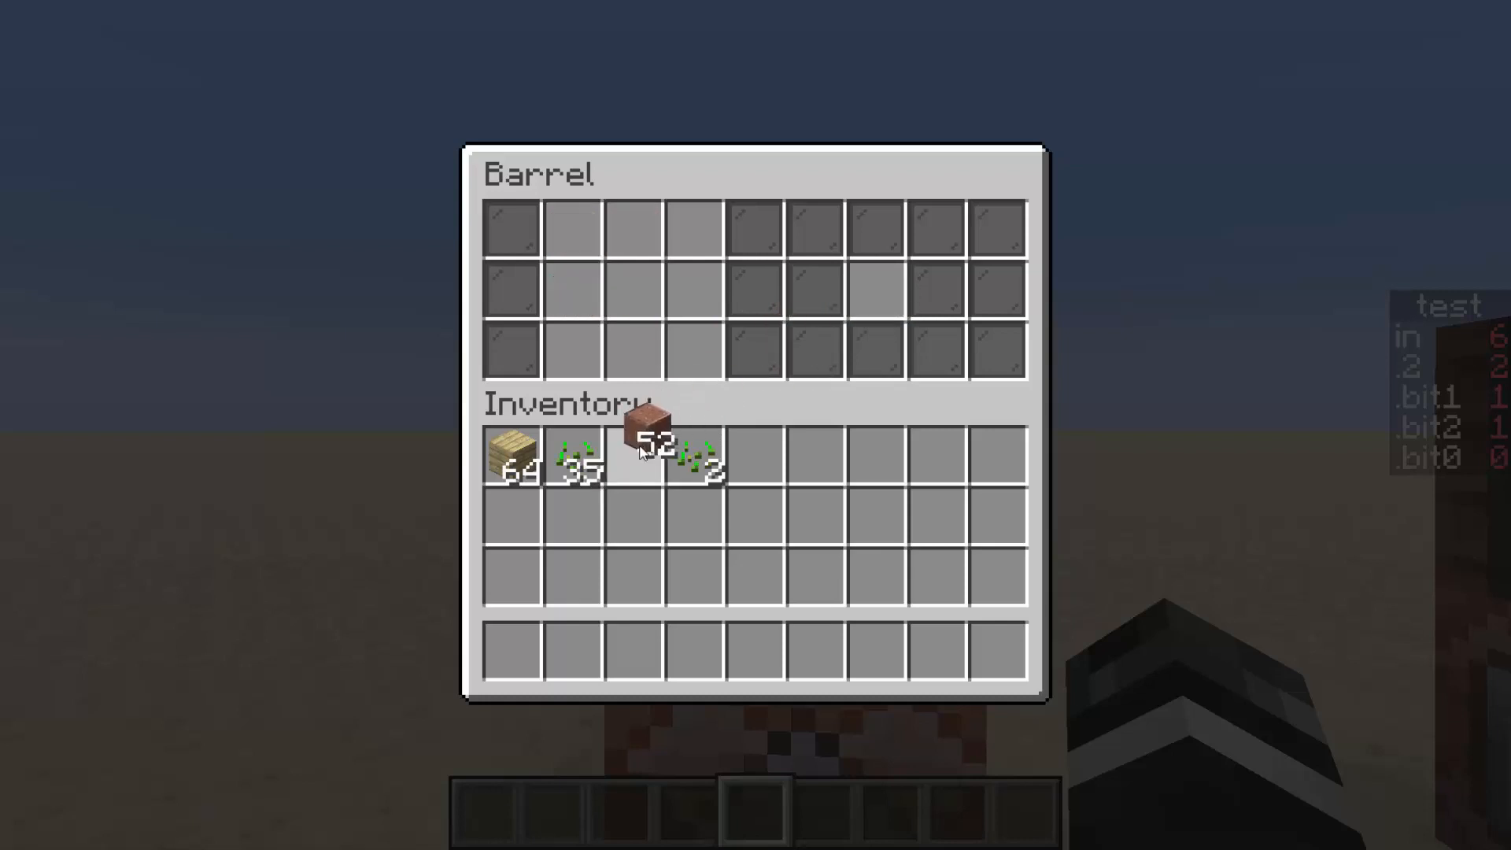
{"action": "key", "text": "Escape"}
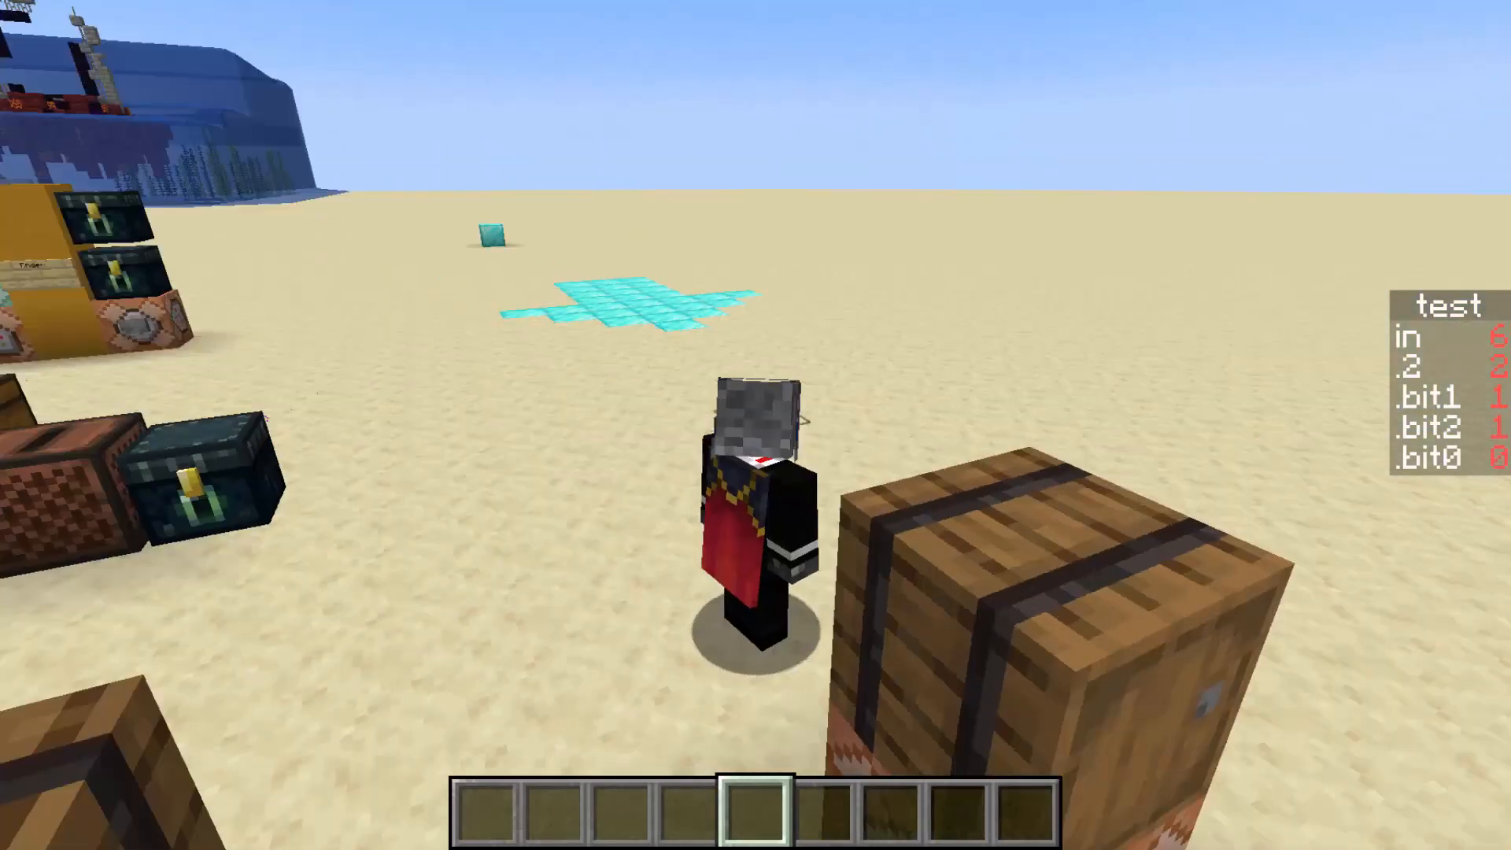